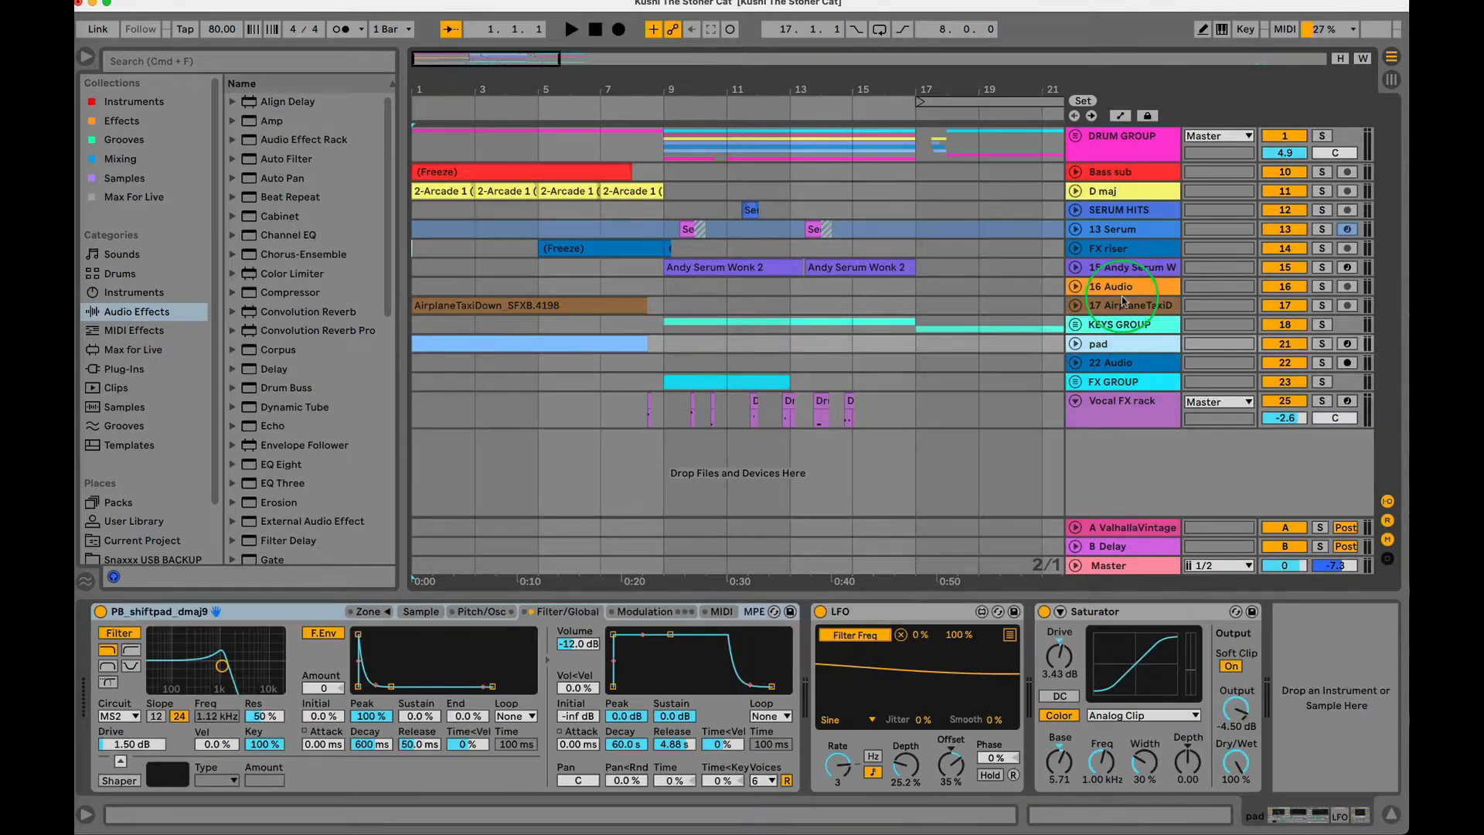
Select the Master track to show its Limiter with the -0.30 dB ceiling.
left_click(1075, 136)
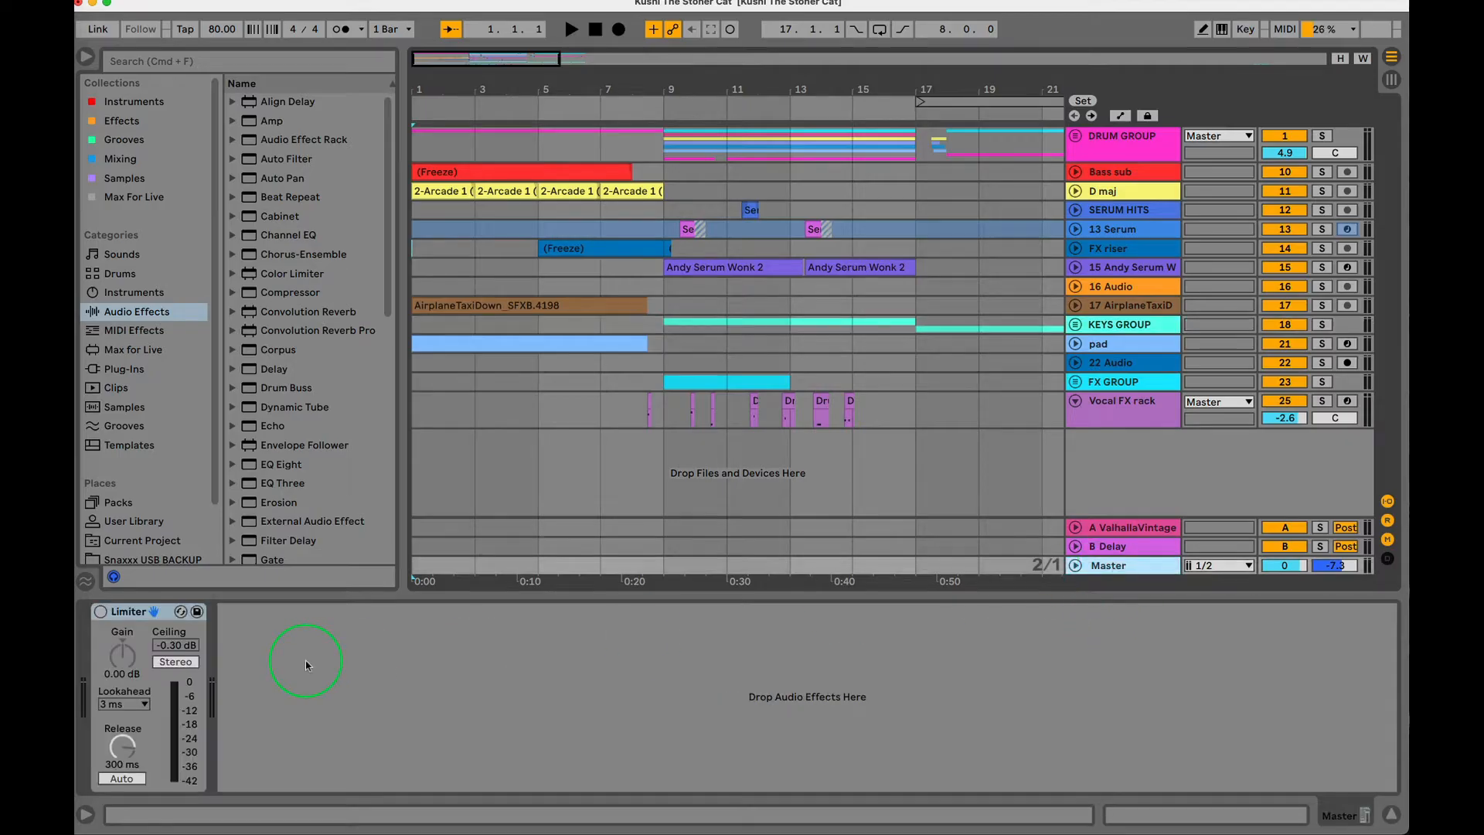
left_click(128, 611)
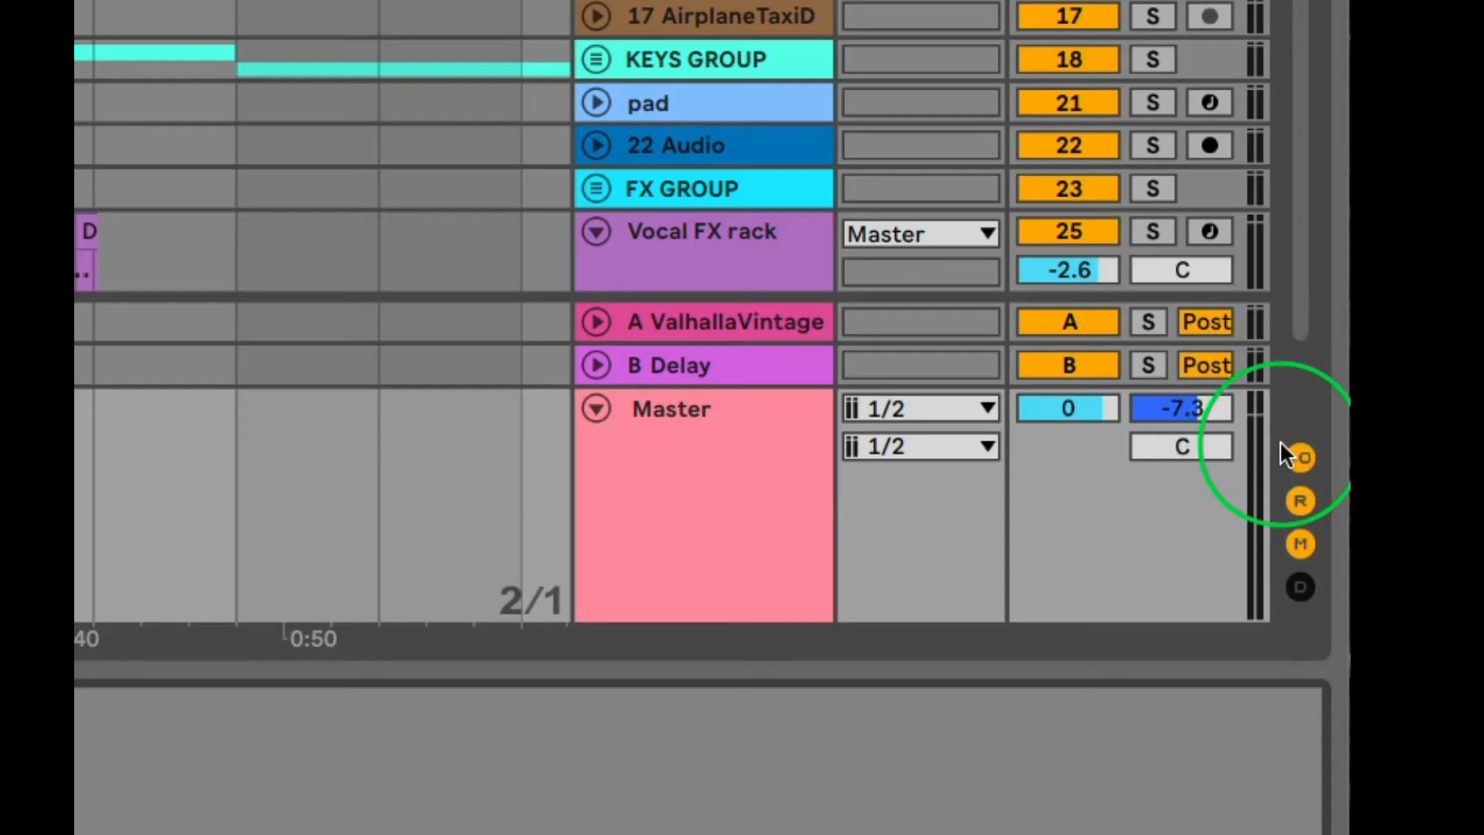
mouse_move(1273, 435)
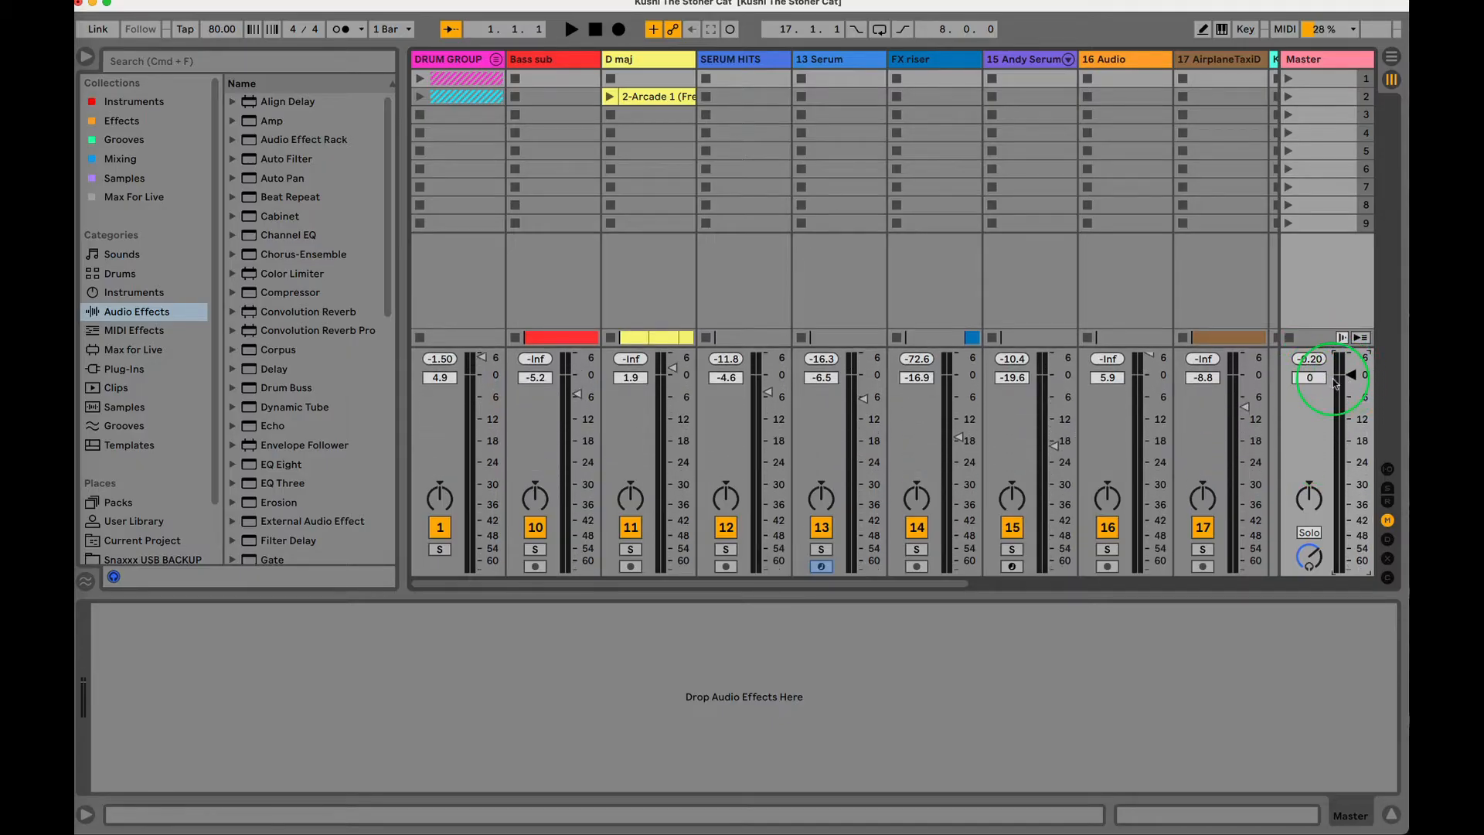
Pull the Master fader down and back to 0 dB, then unfold DRUM GROUP's tracks.
left_click_drag(1339, 377, 1340, 397)
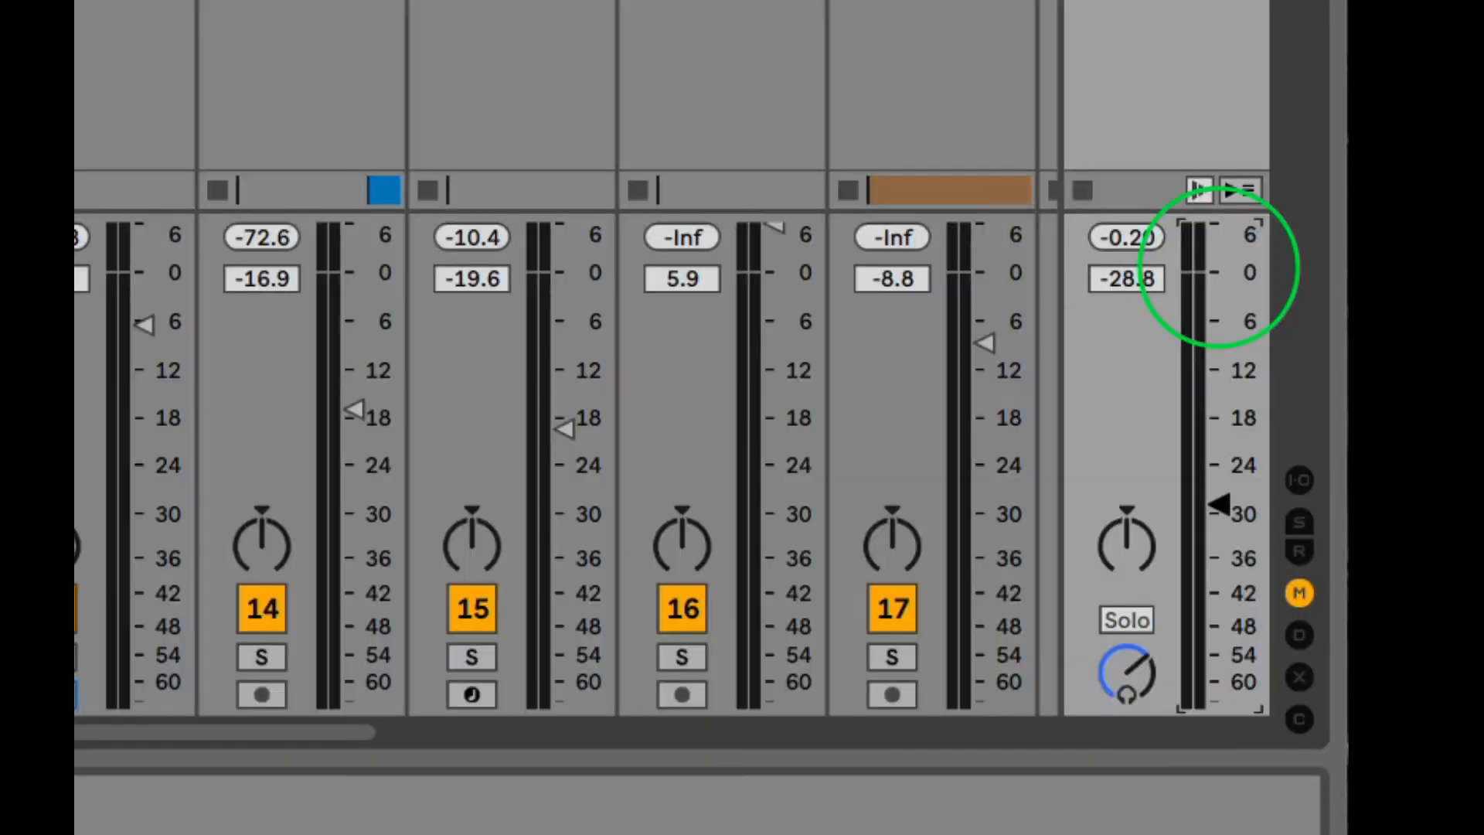
left_click_drag(1221, 505, 1222, 274)
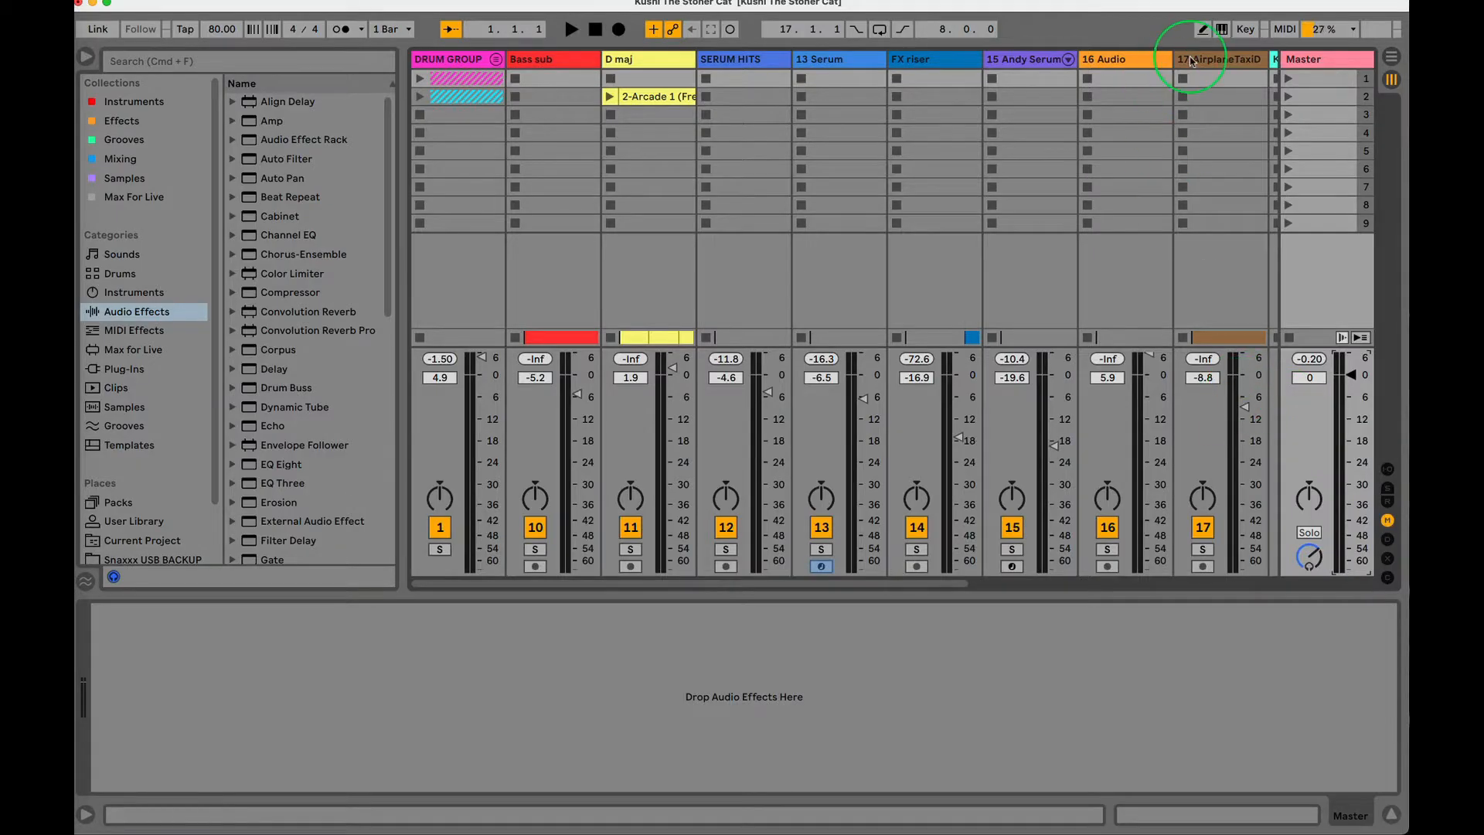
left_click(834, 59)
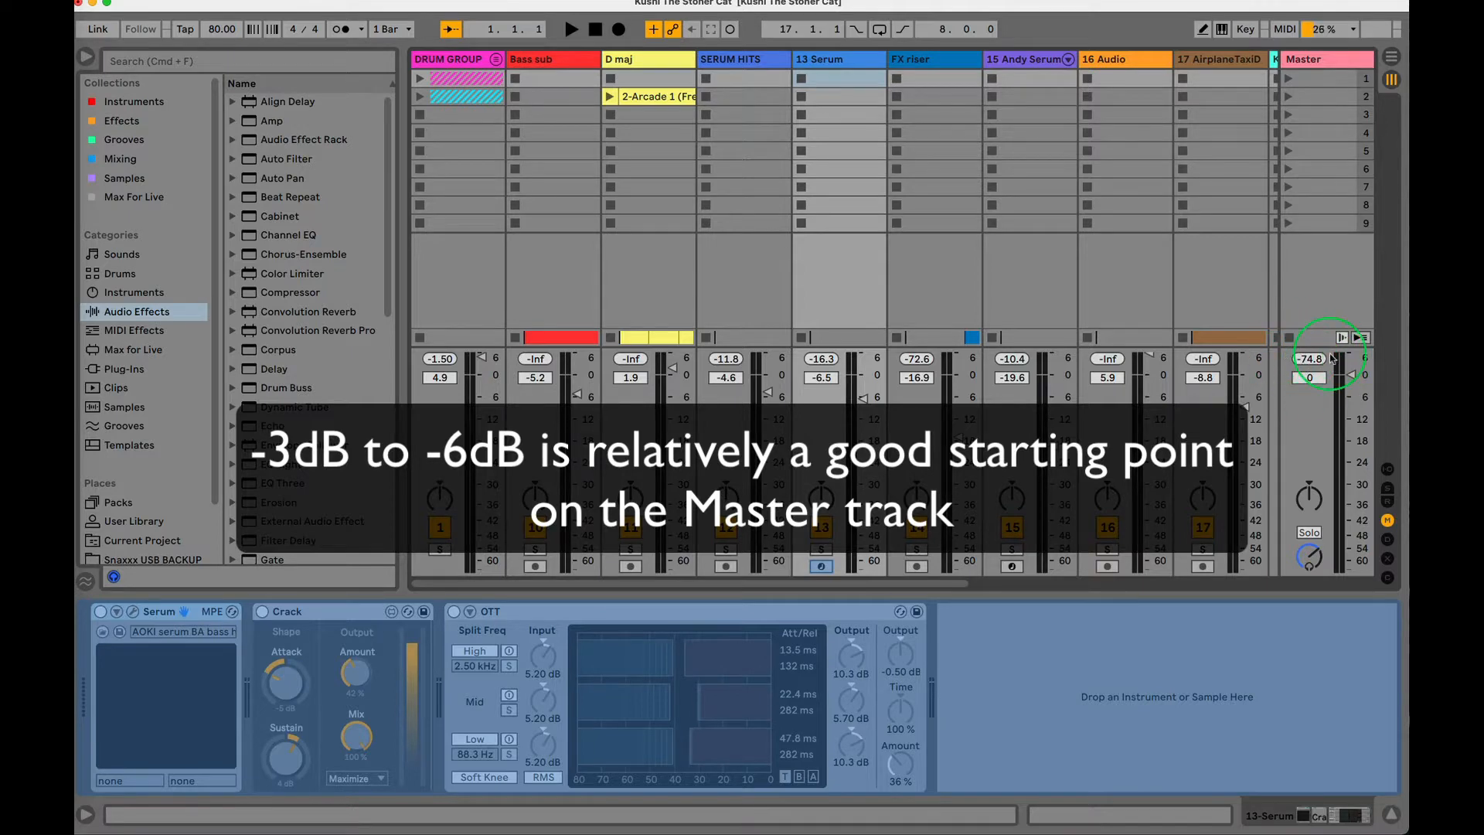
left_click_drag(1309, 358, 1342, 397)
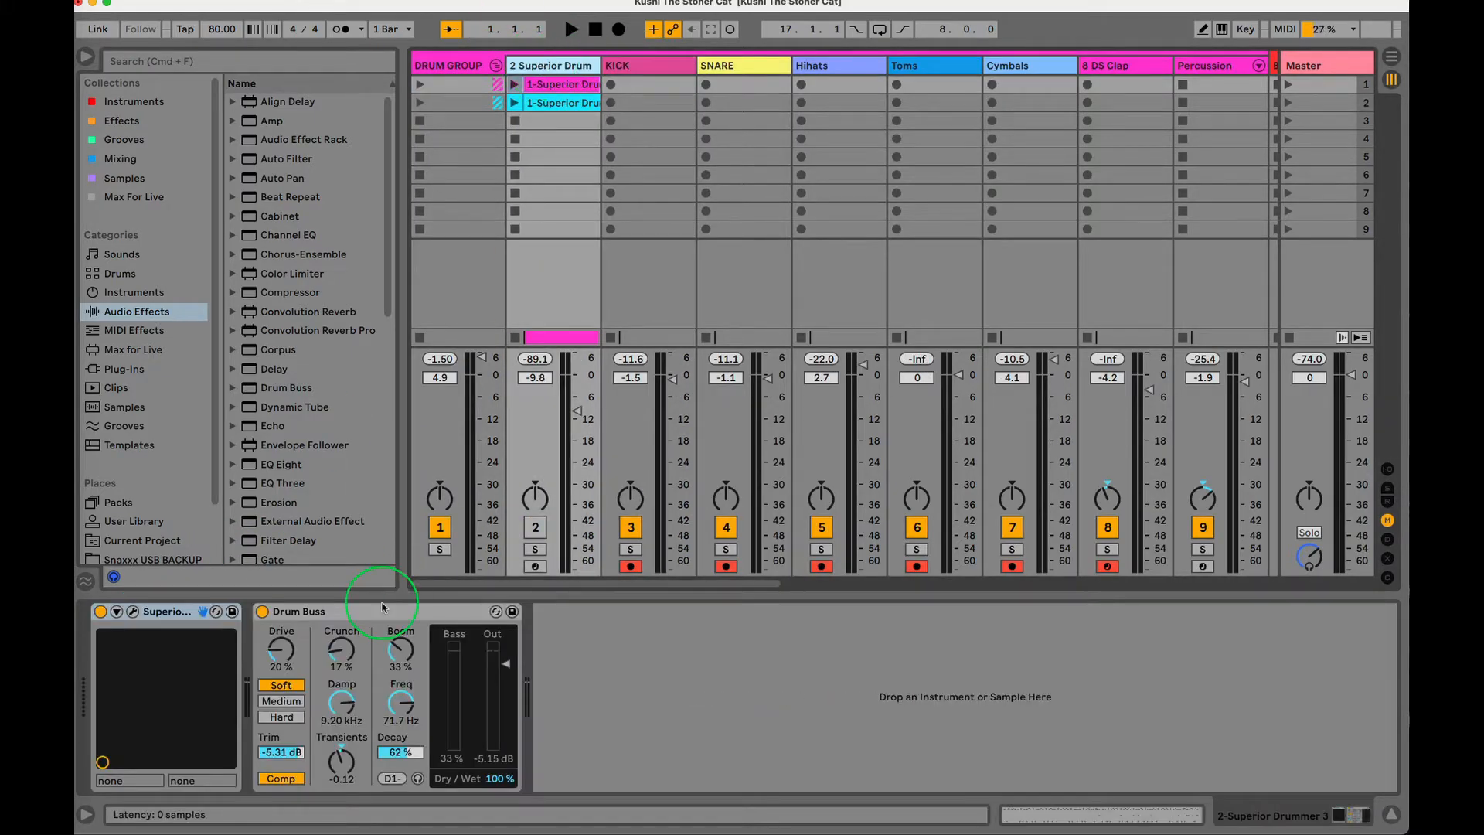
left_click(629, 65)
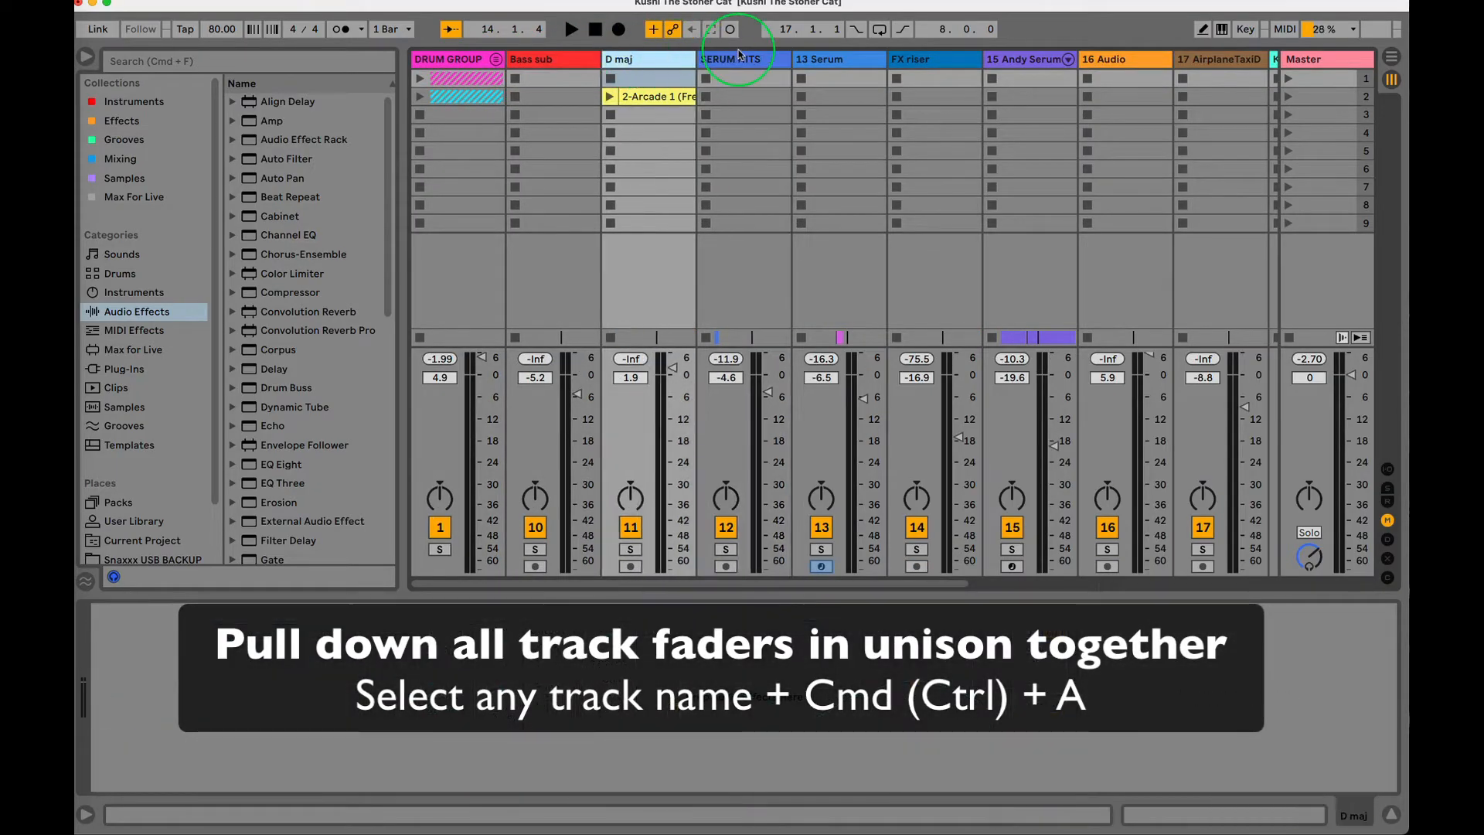
Select all tracks and lower their faders together, leaving SERUM HITS at -10.4 dB.
left_click(742, 58)
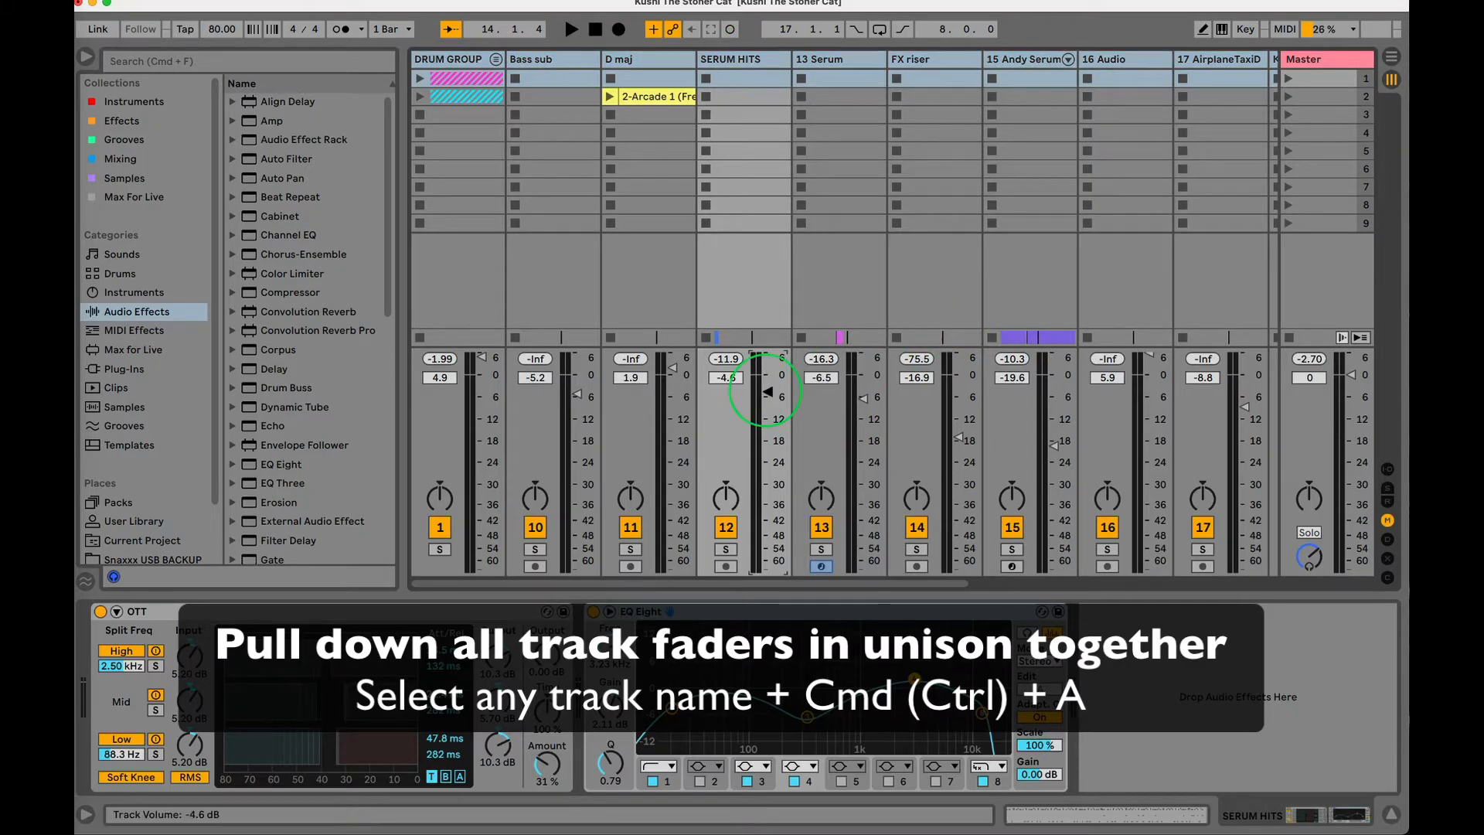
left_click_drag(767, 388, 767, 407)
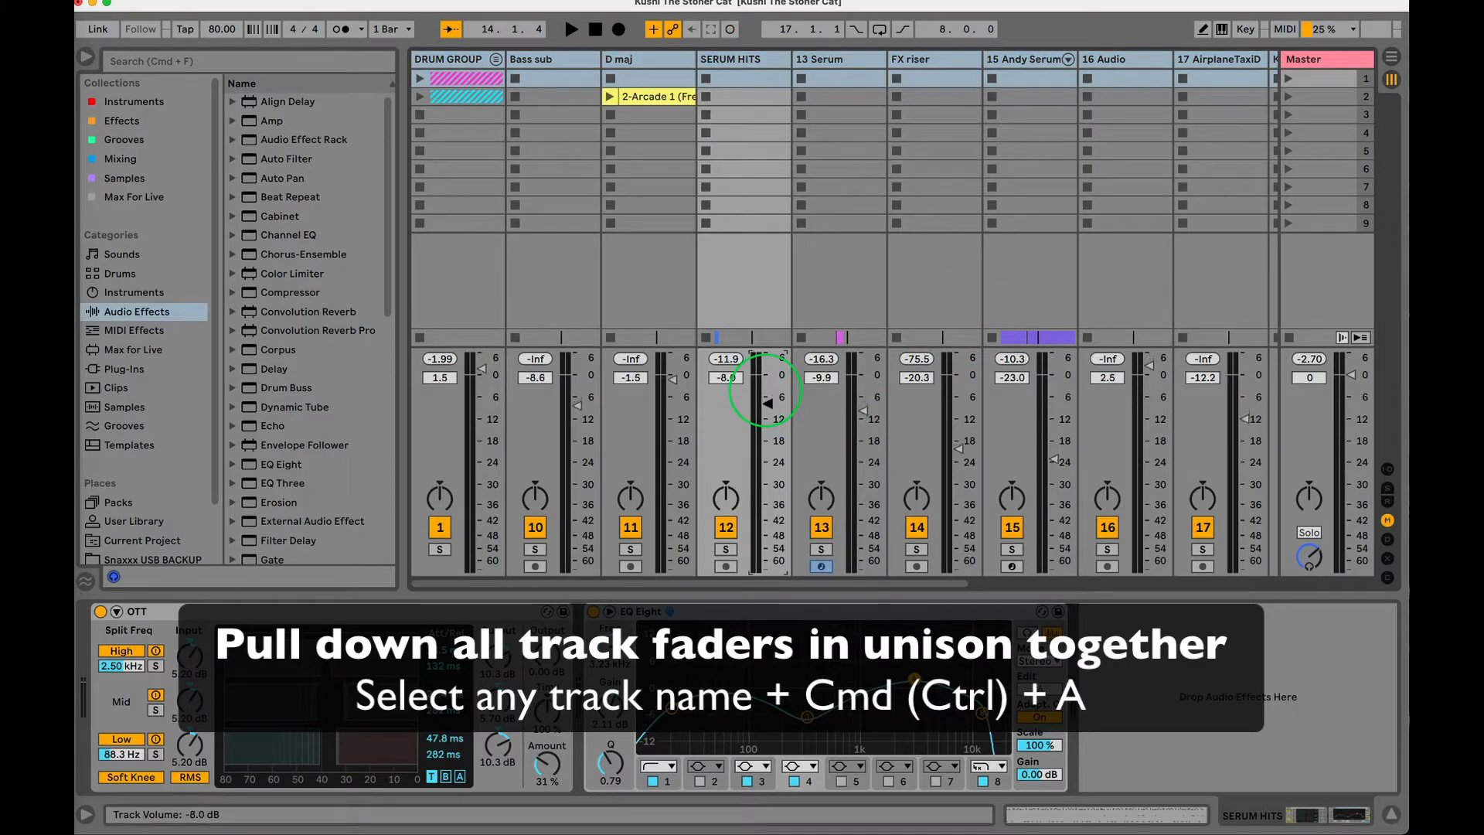
left_click_drag(767, 395, 767, 413)
type("utili")
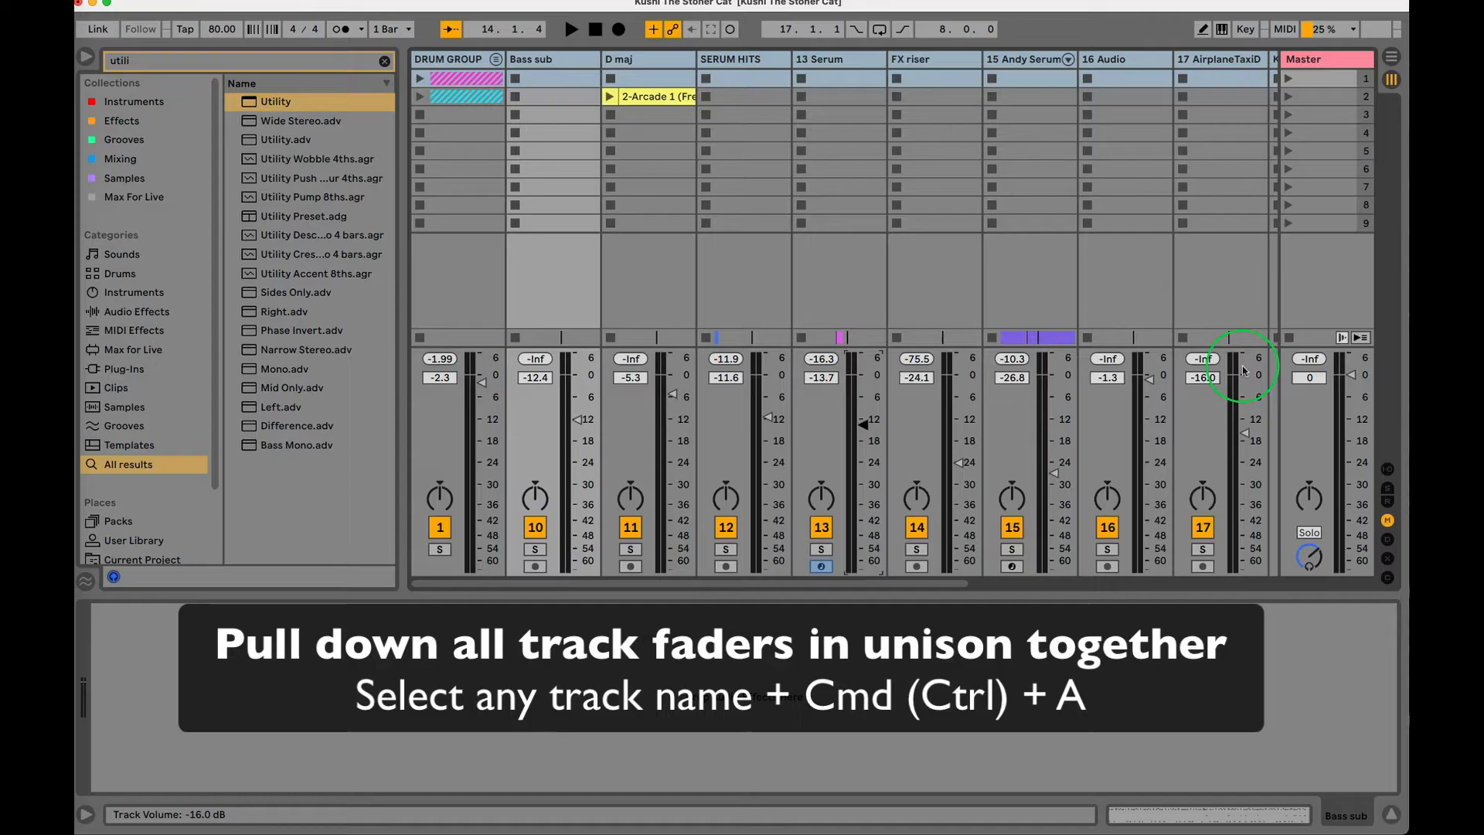
left_click(570, 29)
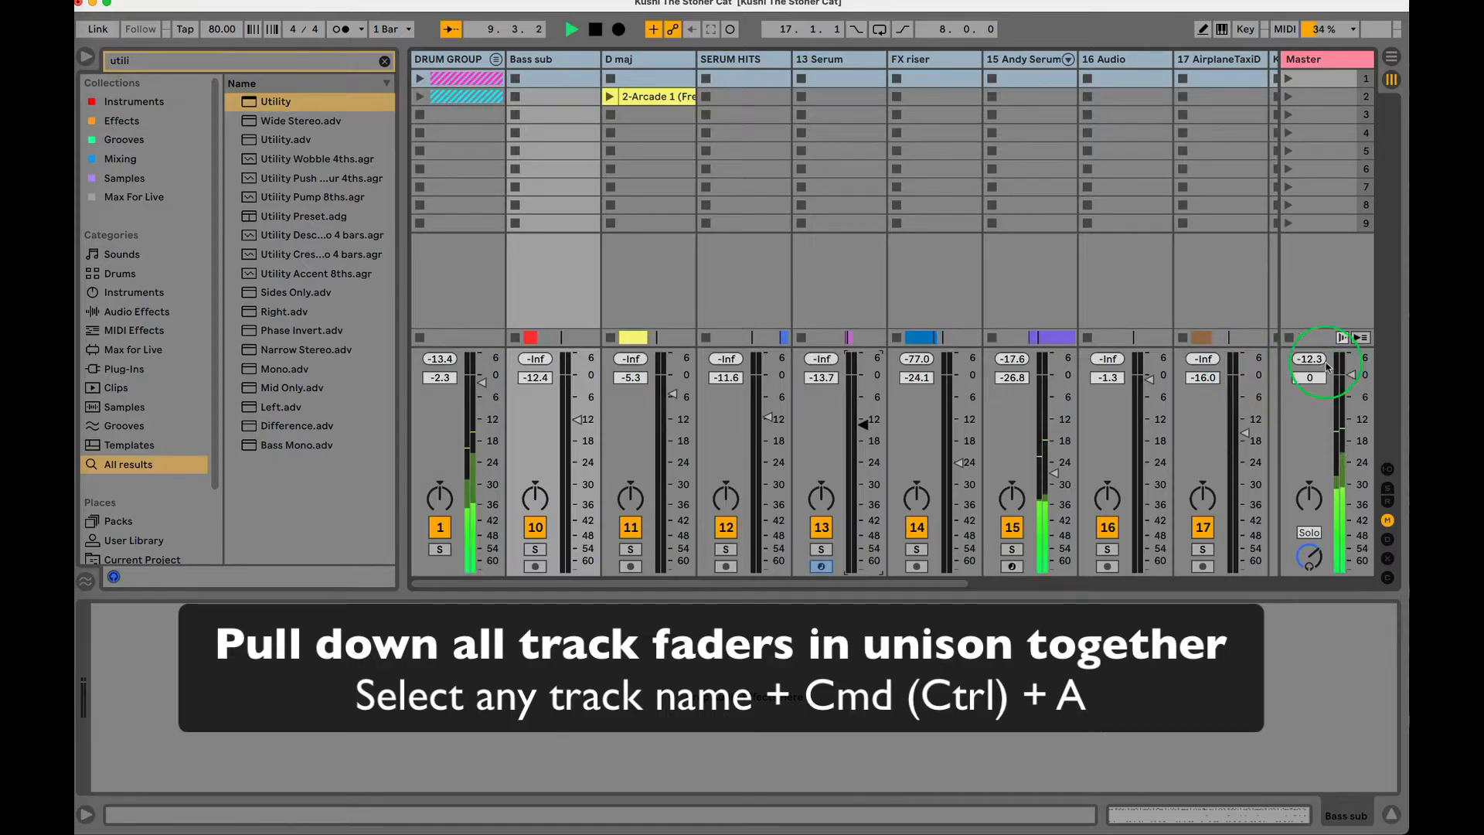
left_click_drag(1336, 377, 1337, 370)
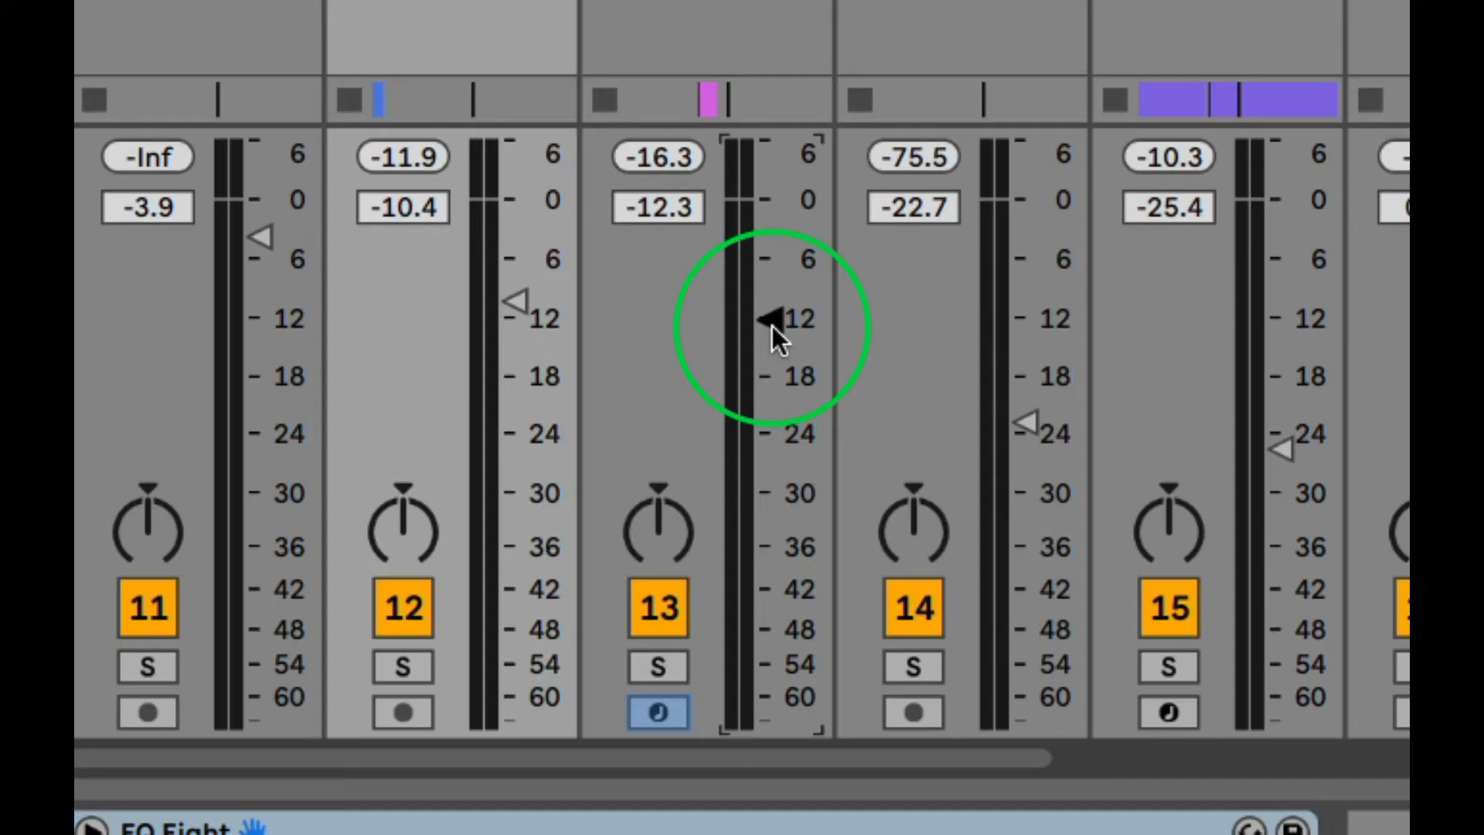
mouse_move(745, 325)
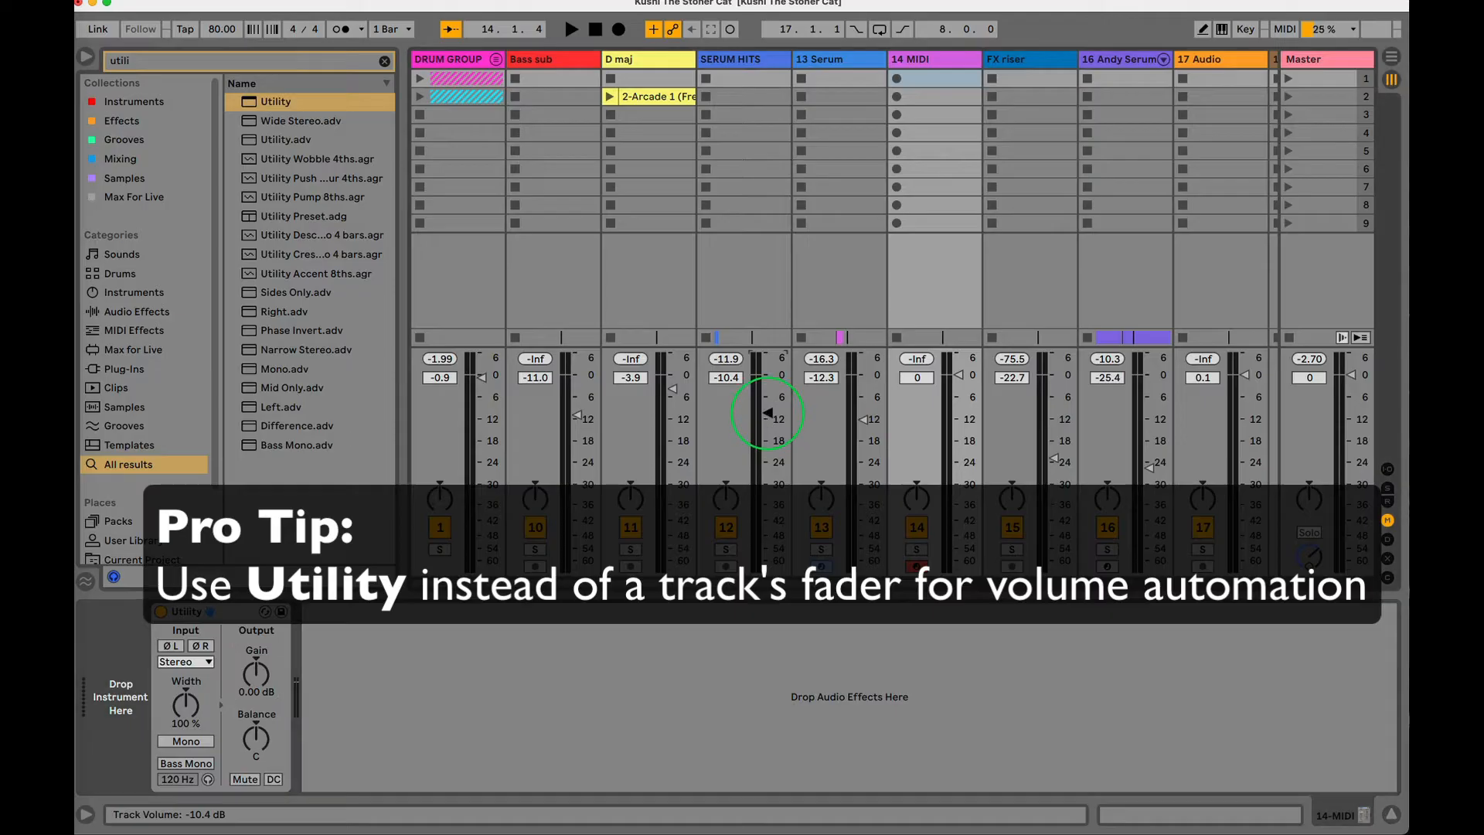
Nudge a track volume fader slightly down with the drum group unfolded.
left_click_drag(766, 407, 767, 412)
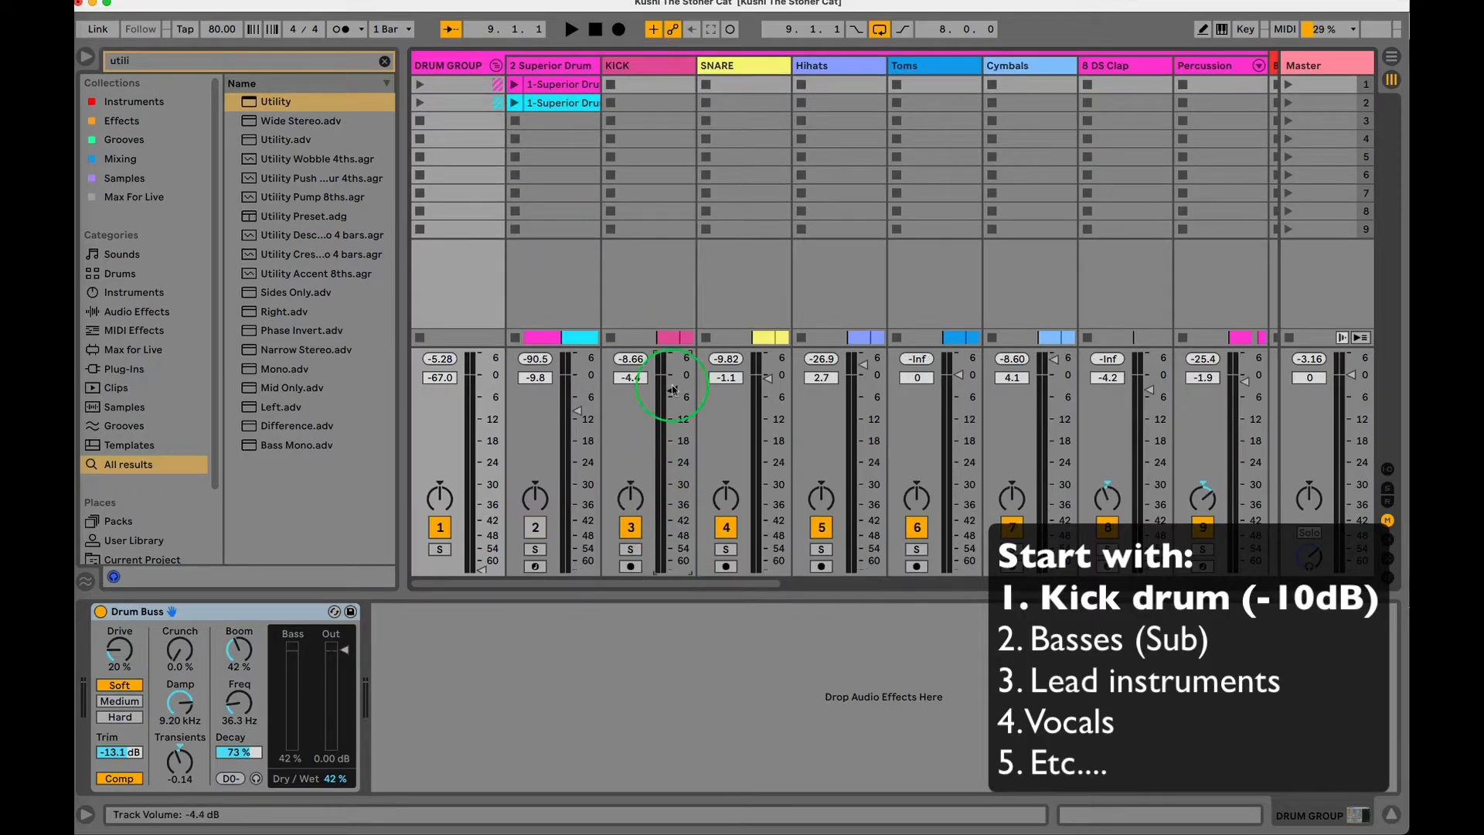
Set and fine-tune the KICK track's fader level during playback.
left_click_drag(671, 397, 672, 383)
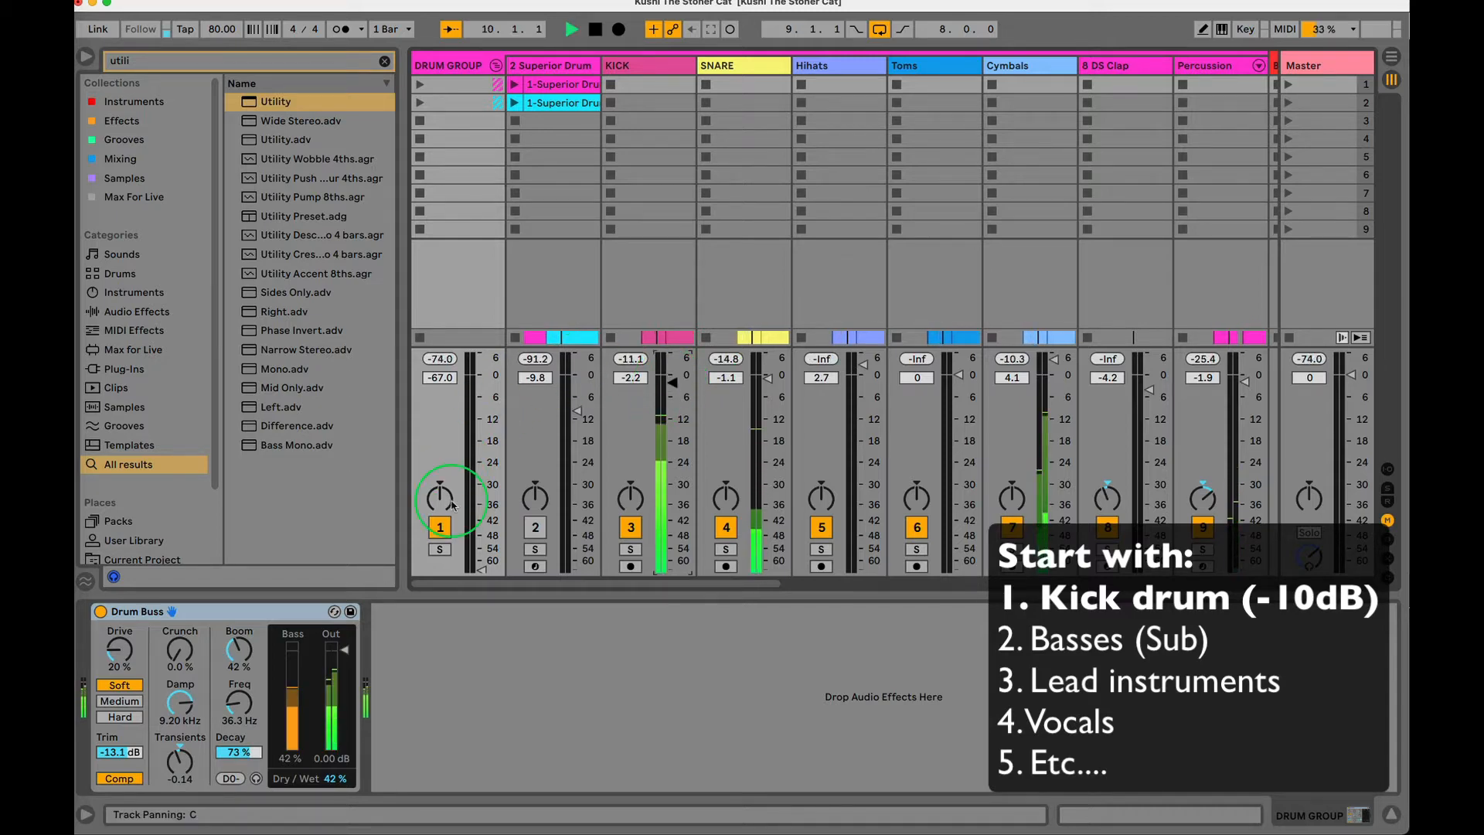
left_click(617, 65)
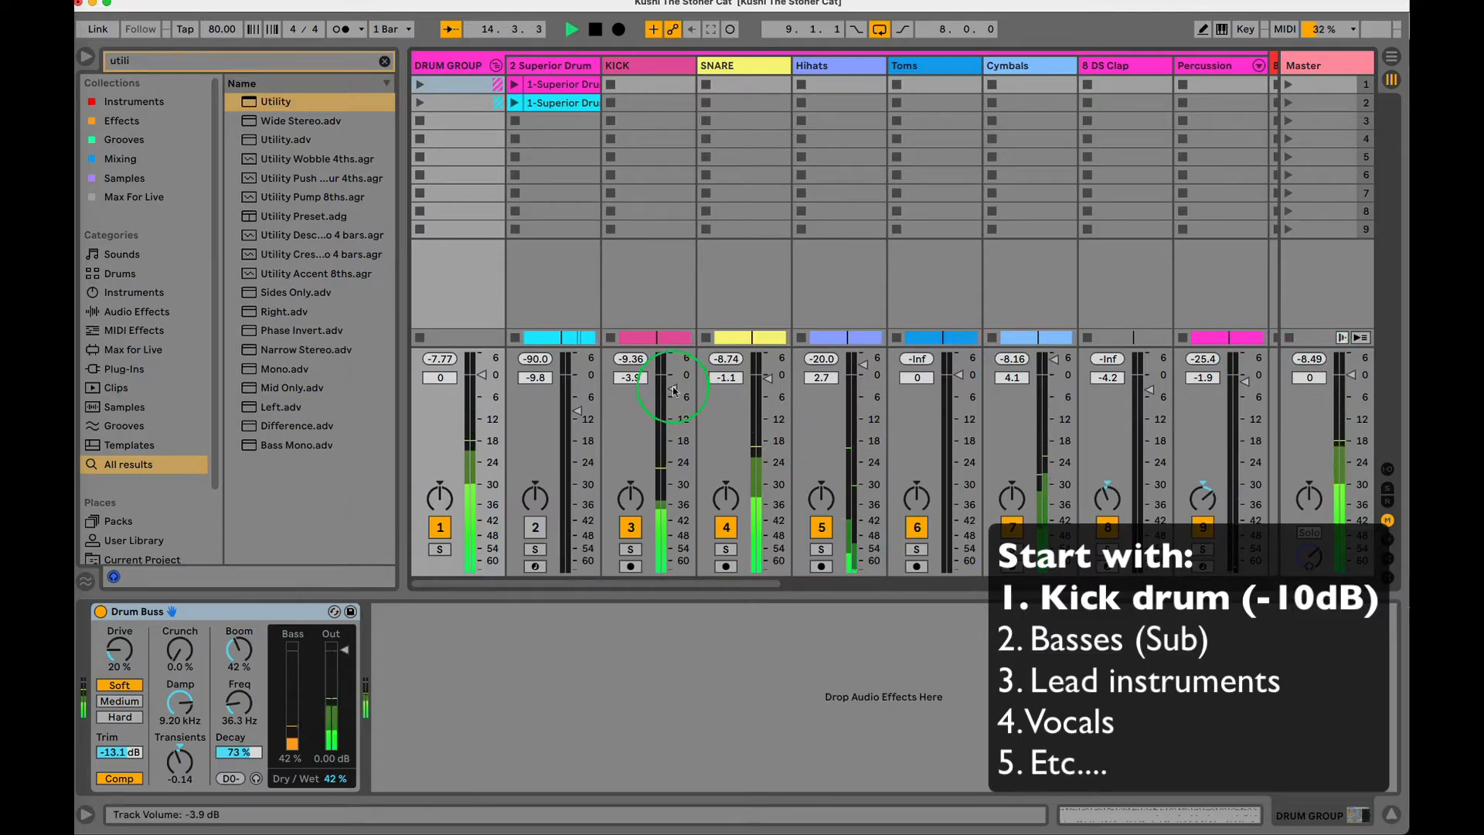
left_click_drag(748, 388, 755, 558)
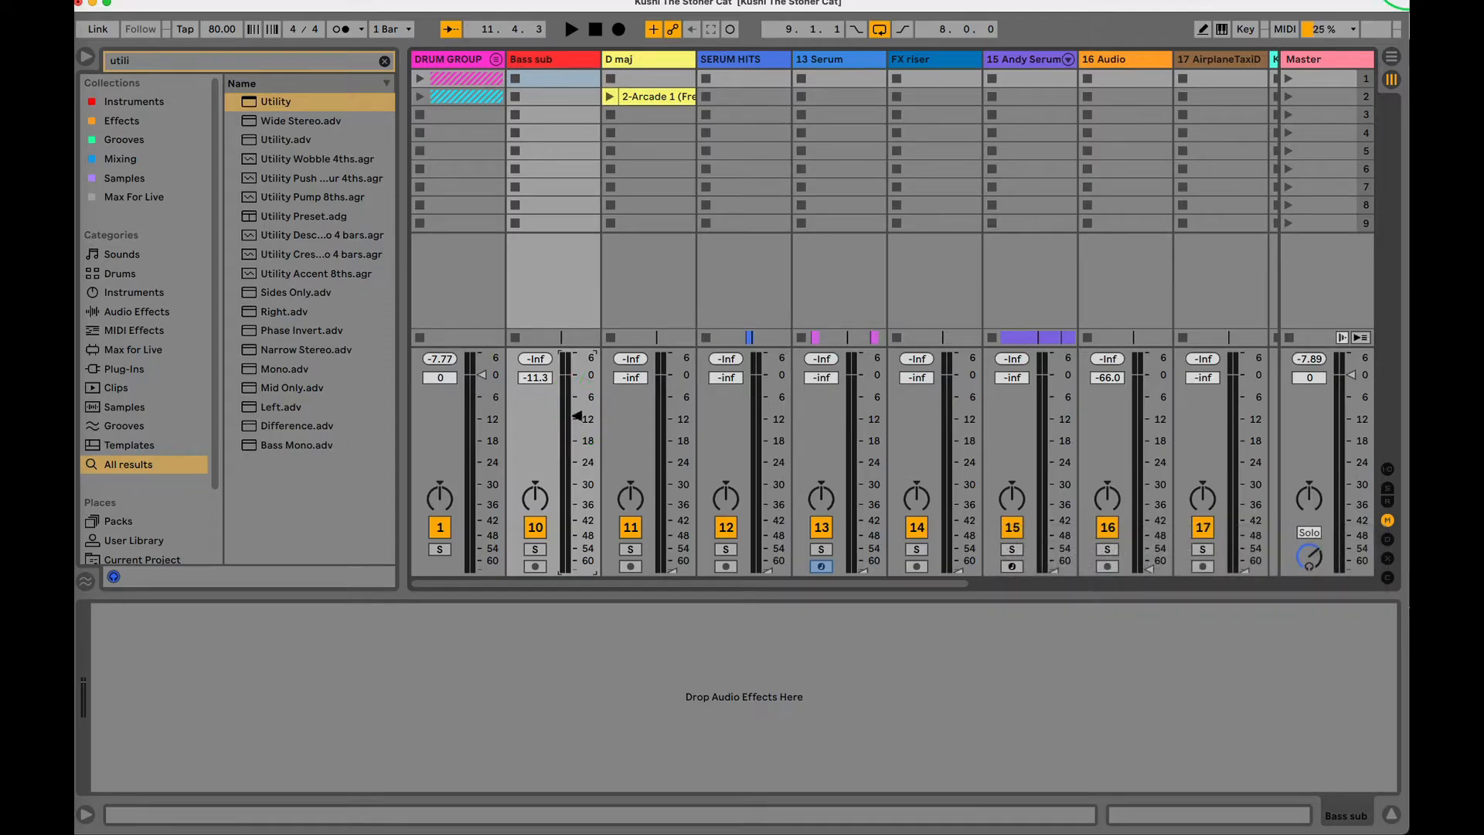
Operate a mixer track header, leaving Bass sub at -18.4 dB and Andy Serum at -29.0 dB.
left_click(1326, 59)
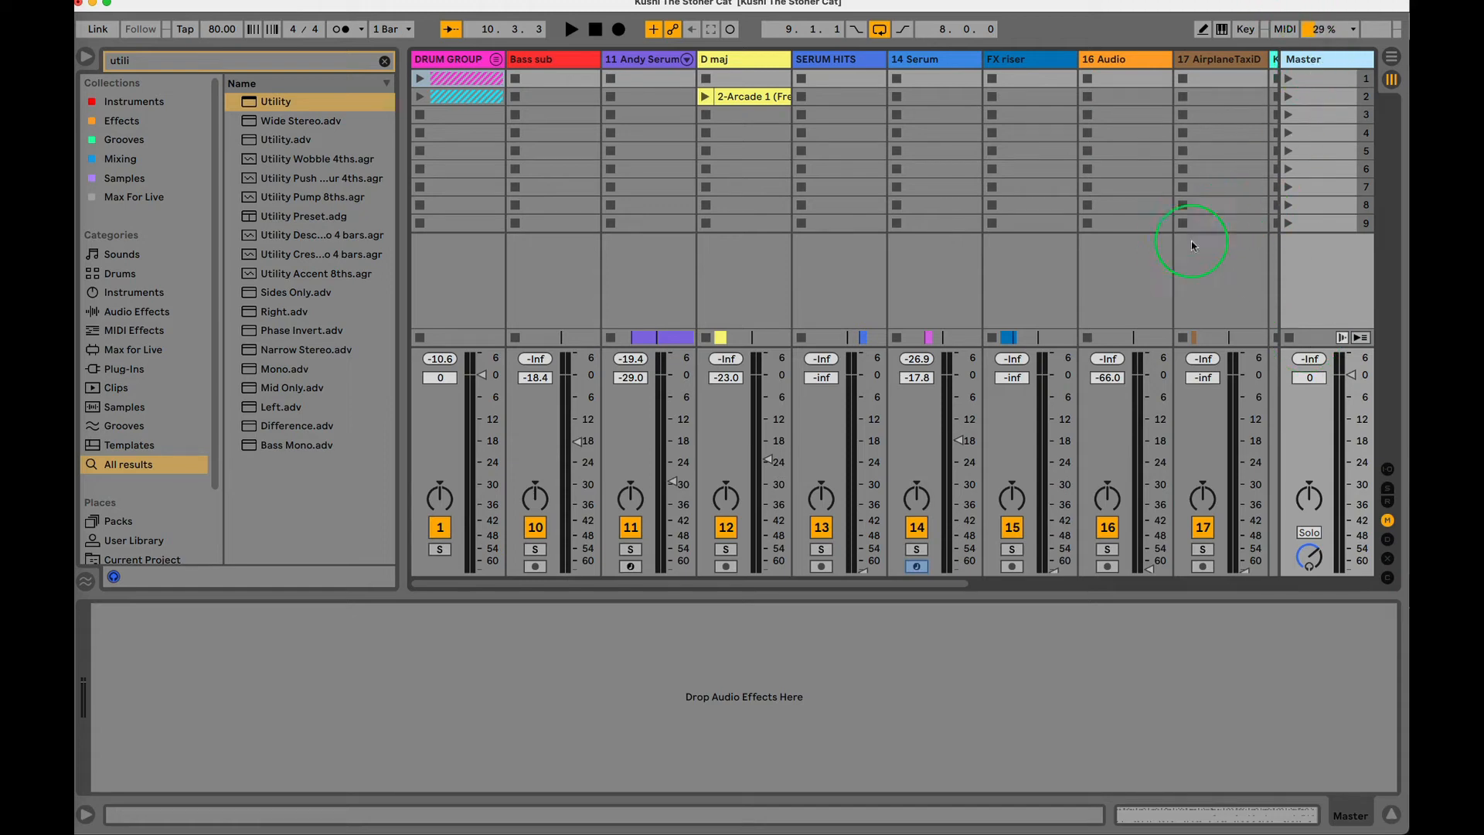
mouse_move(1217, 253)
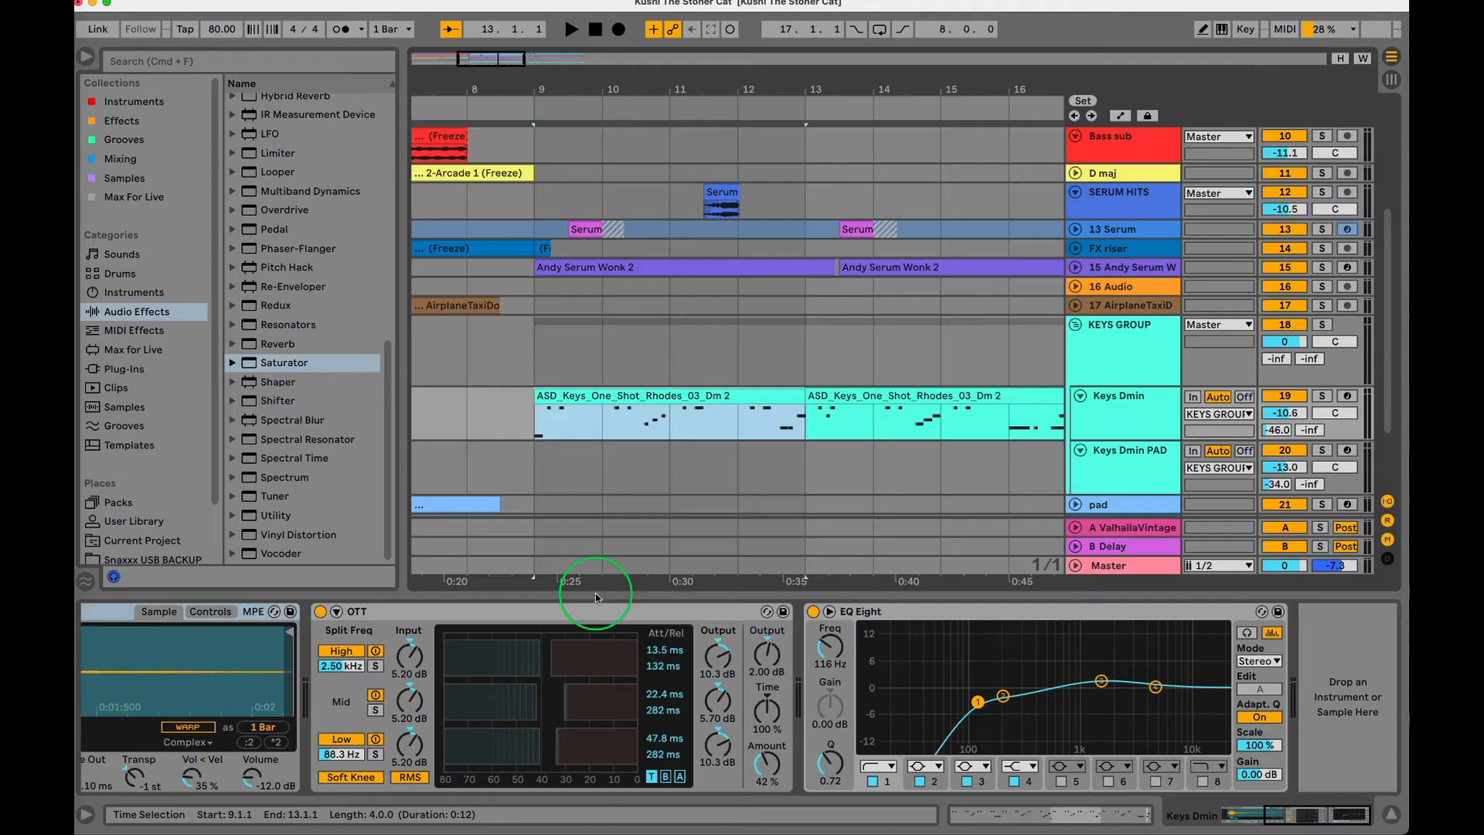
left_click(1121, 396)
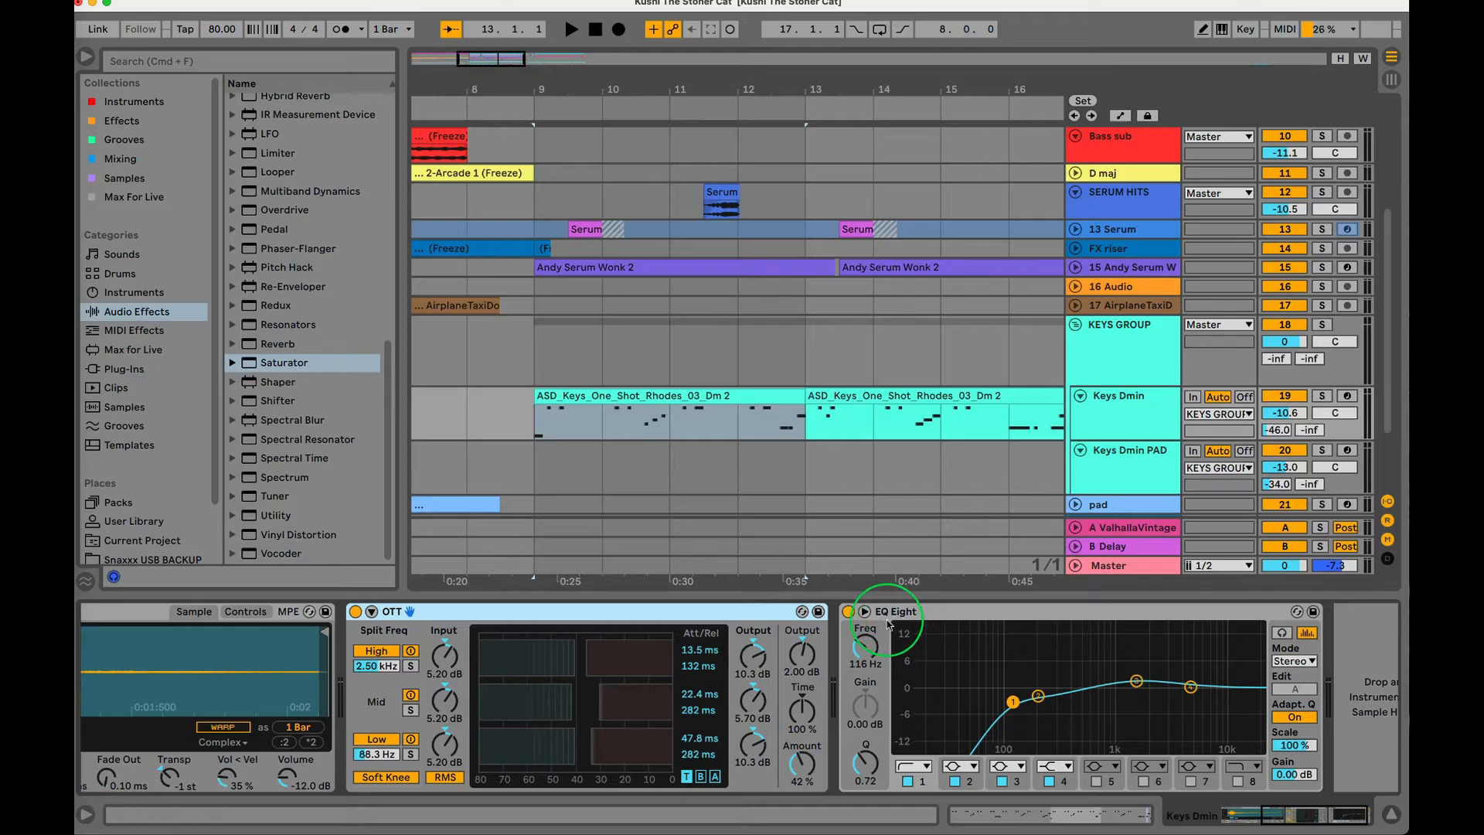
mouse_move(941, 615)
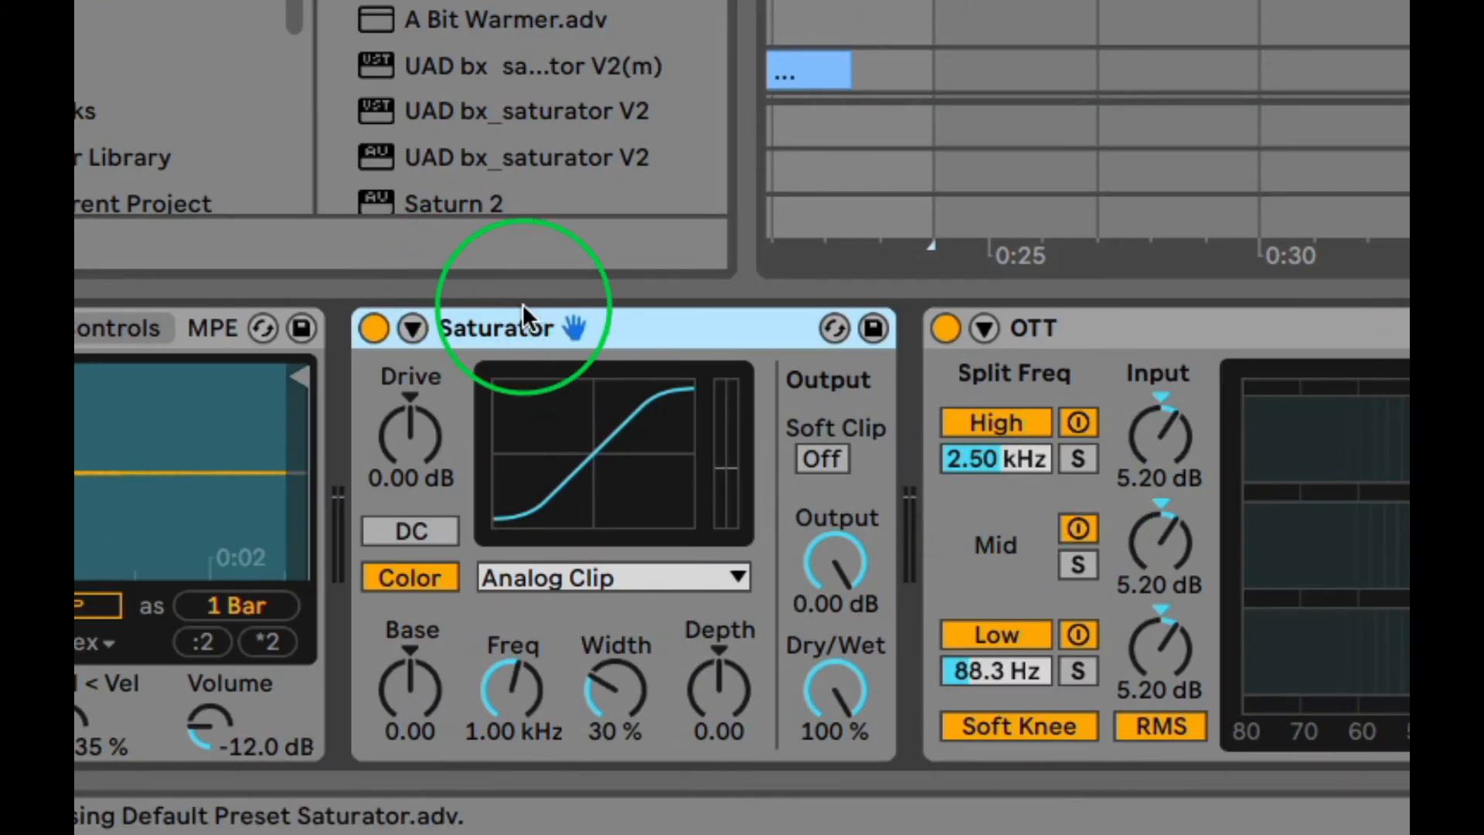
Raise the Keys Dmin Saturator's Drive to about 5.14 dB, ahead of OTT.
left_click_drag(409, 436, 409, 397)
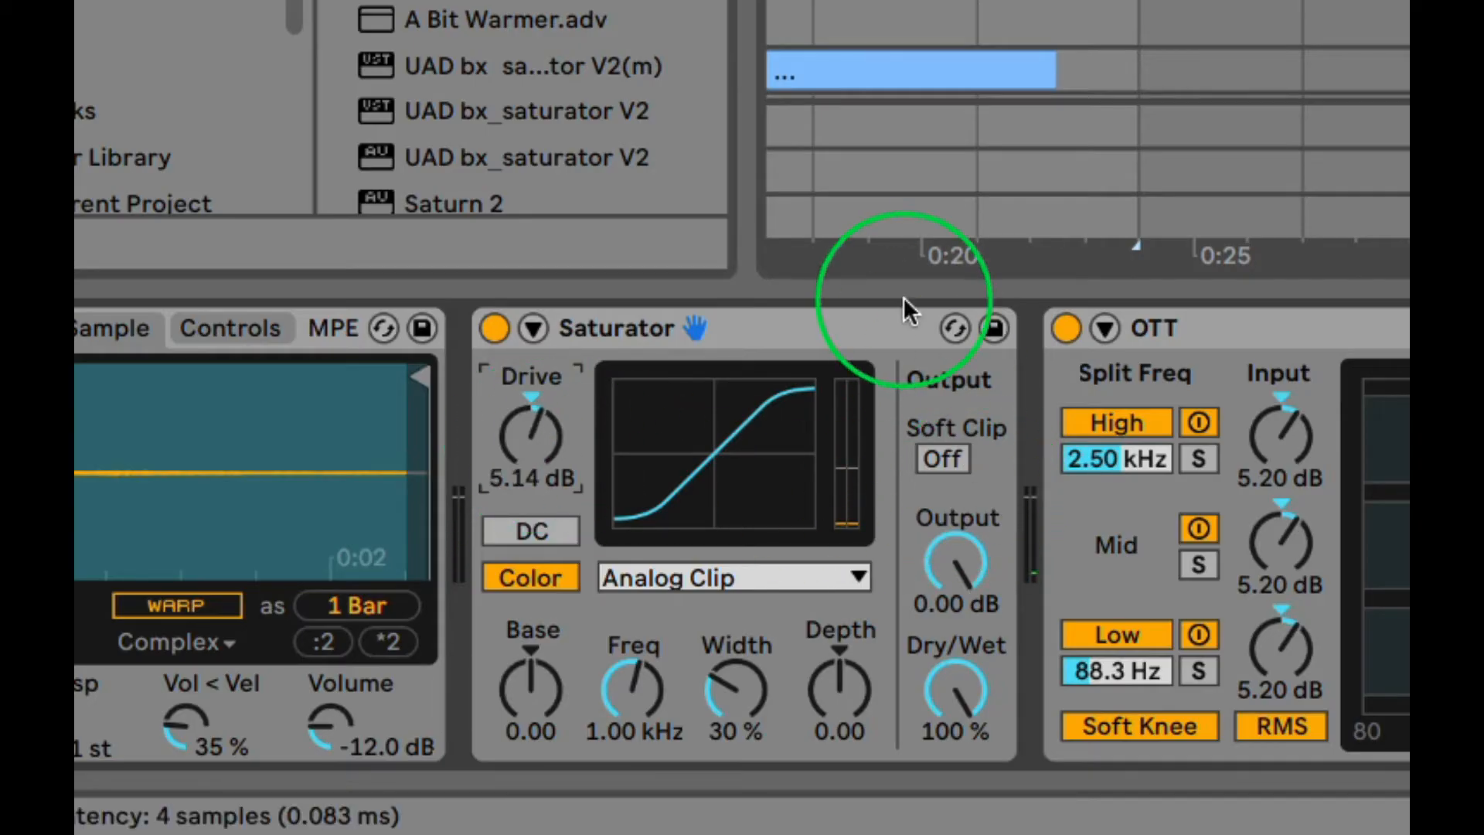
left_click(615, 329)
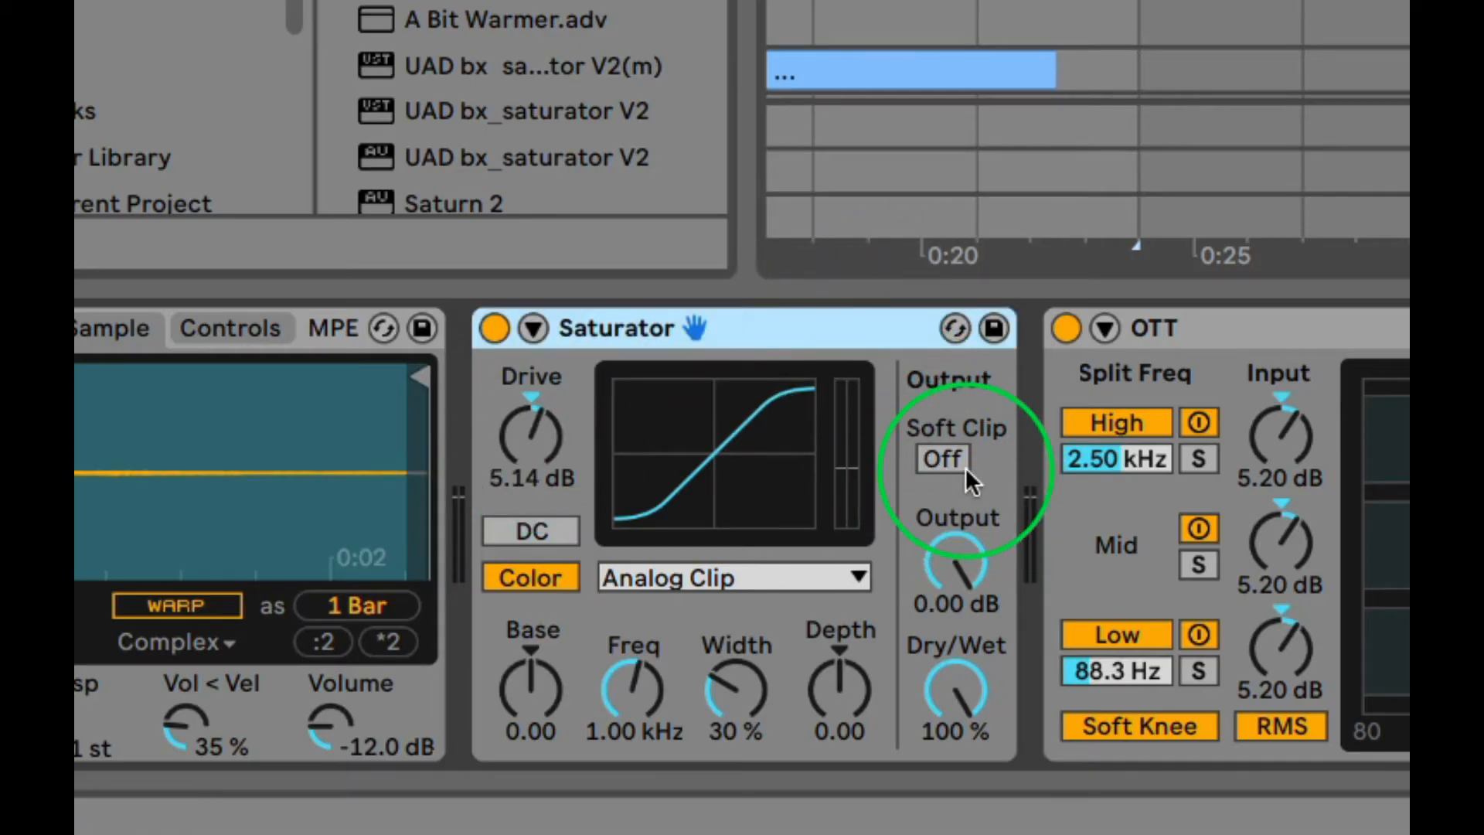
mouse_move(946, 502)
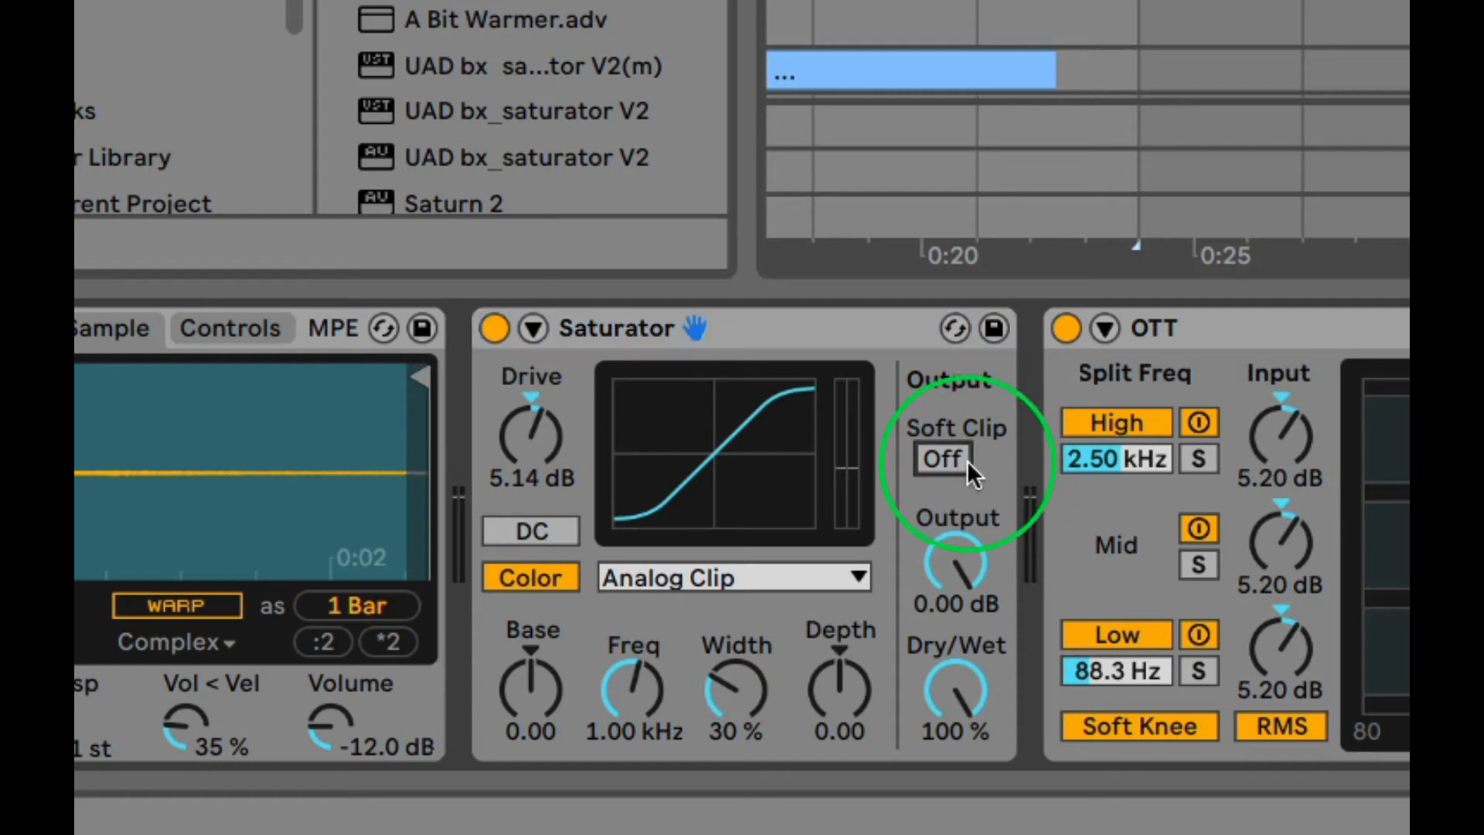
Toggle the Saturator's Soft Clip and lower its Output to about -10.3 dB.
left_click(943, 459)
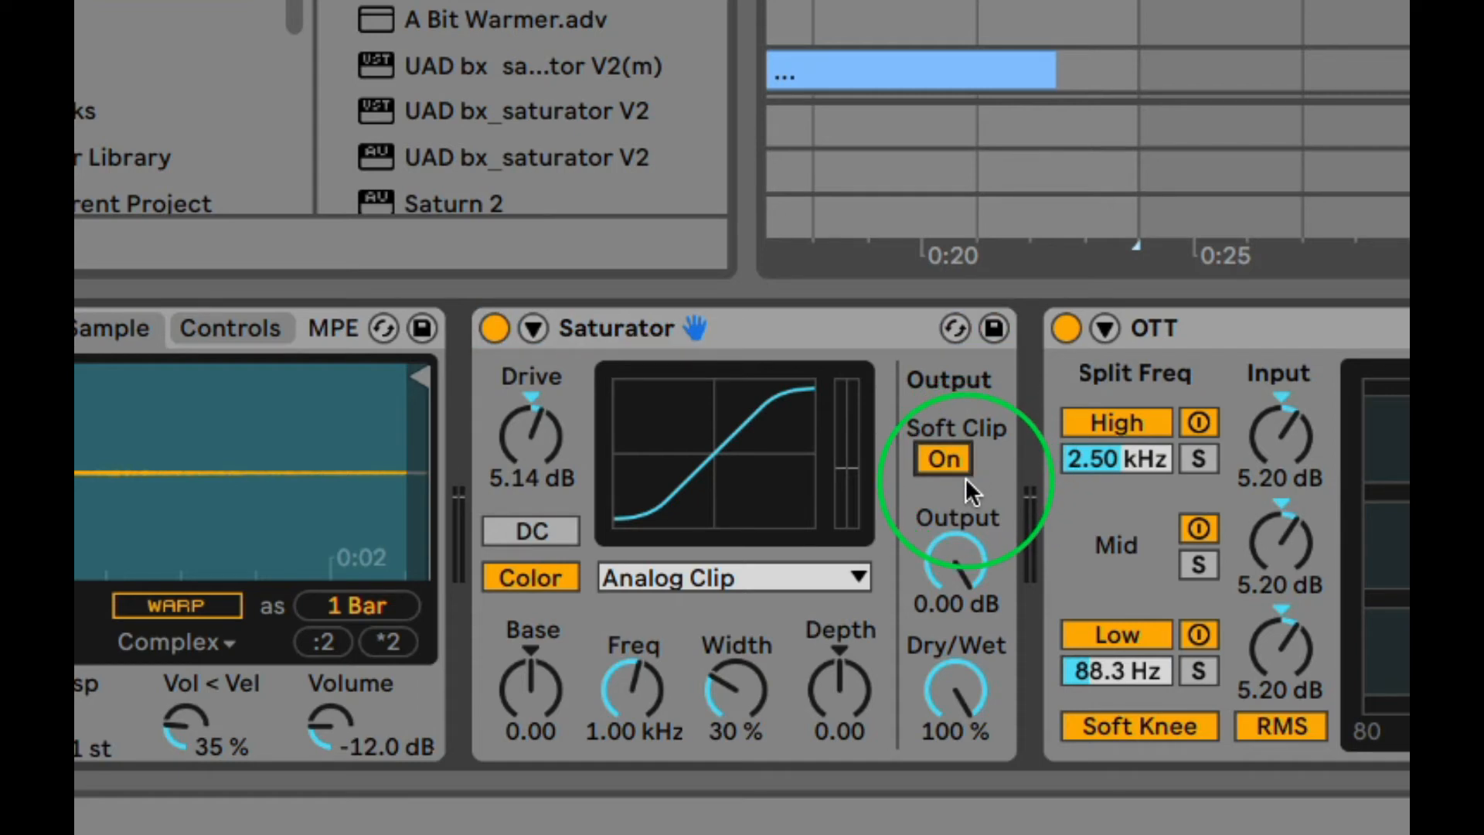
left_click(941, 460)
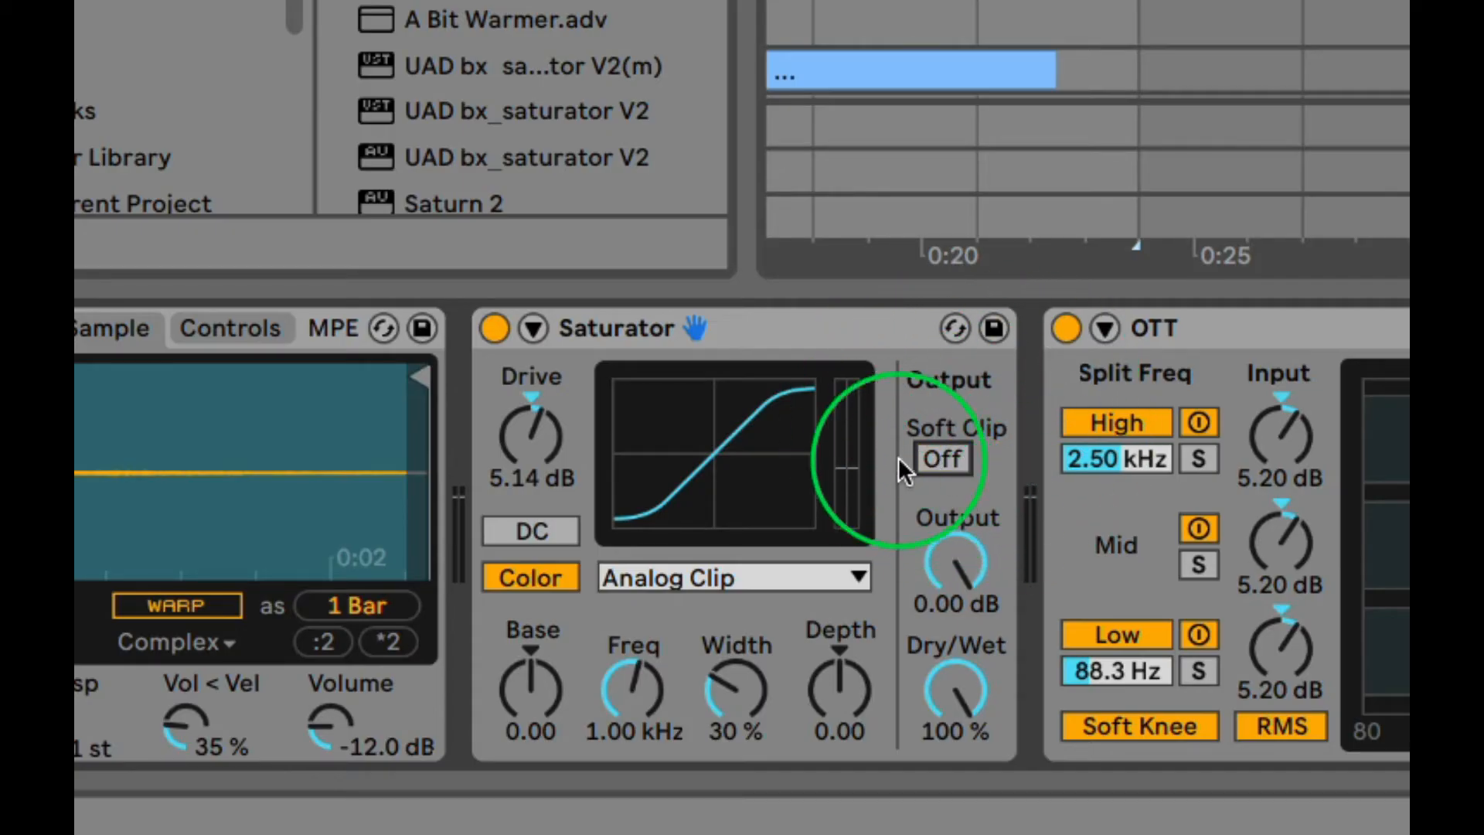
left_click_drag(530, 430, 531, 464)
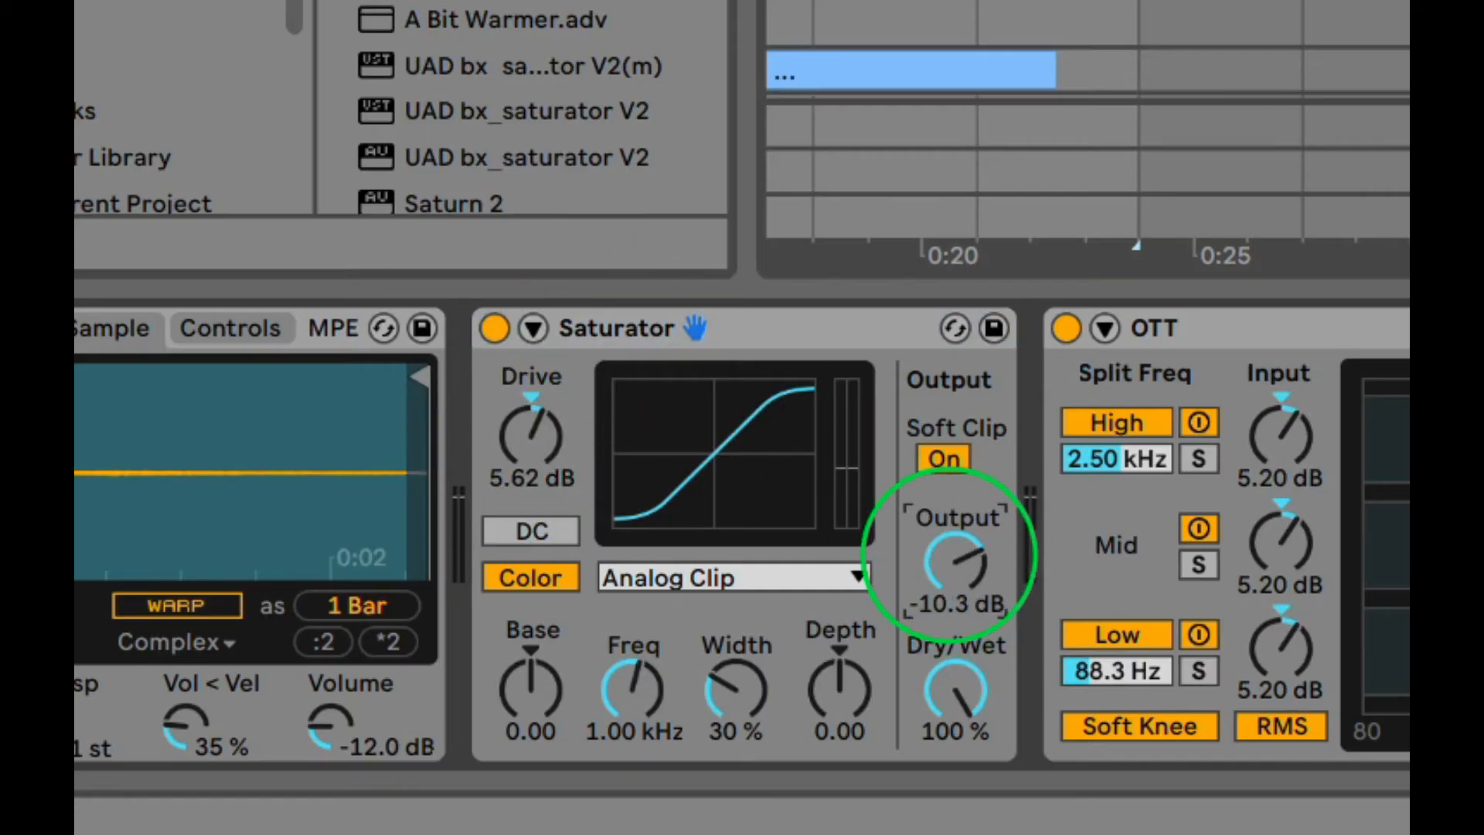
Push the Saturator Drive up to about 18 dB, then back down to 6.86 dB.
left_click_drag(956, 564, 970, 554)
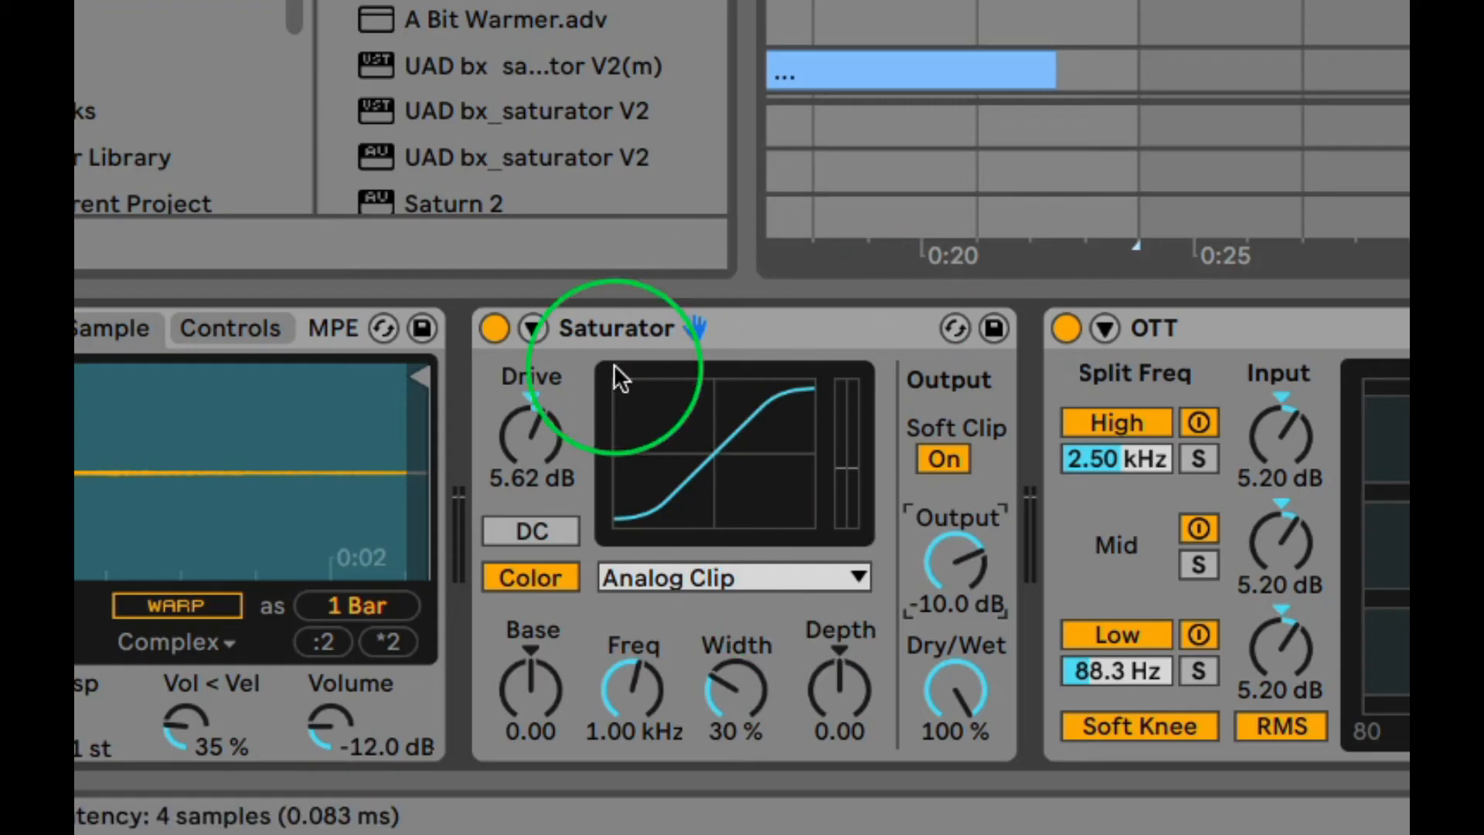
left_click(620, 329)
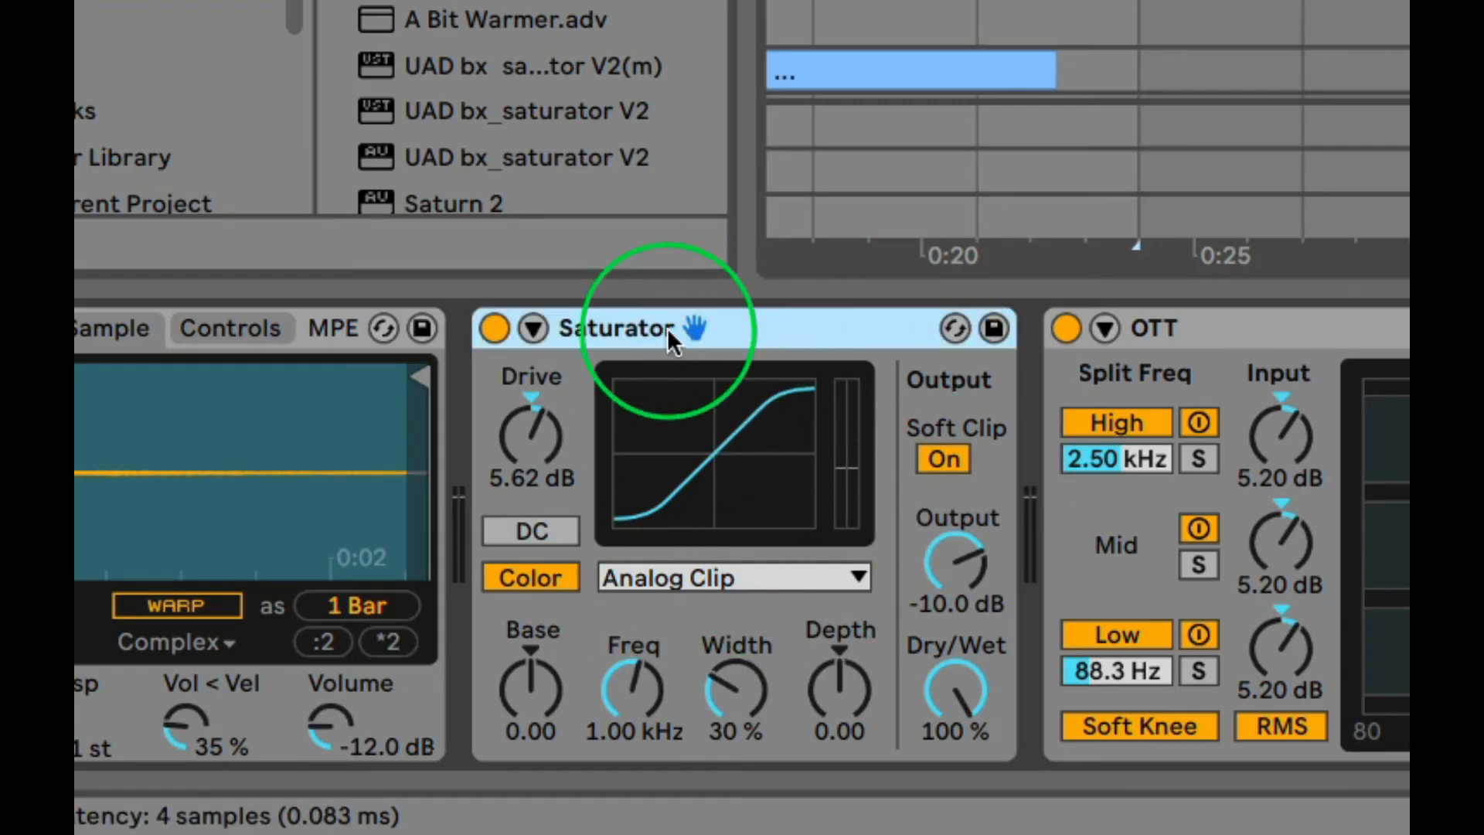
left_click_drag(956, 563, 961, 544)
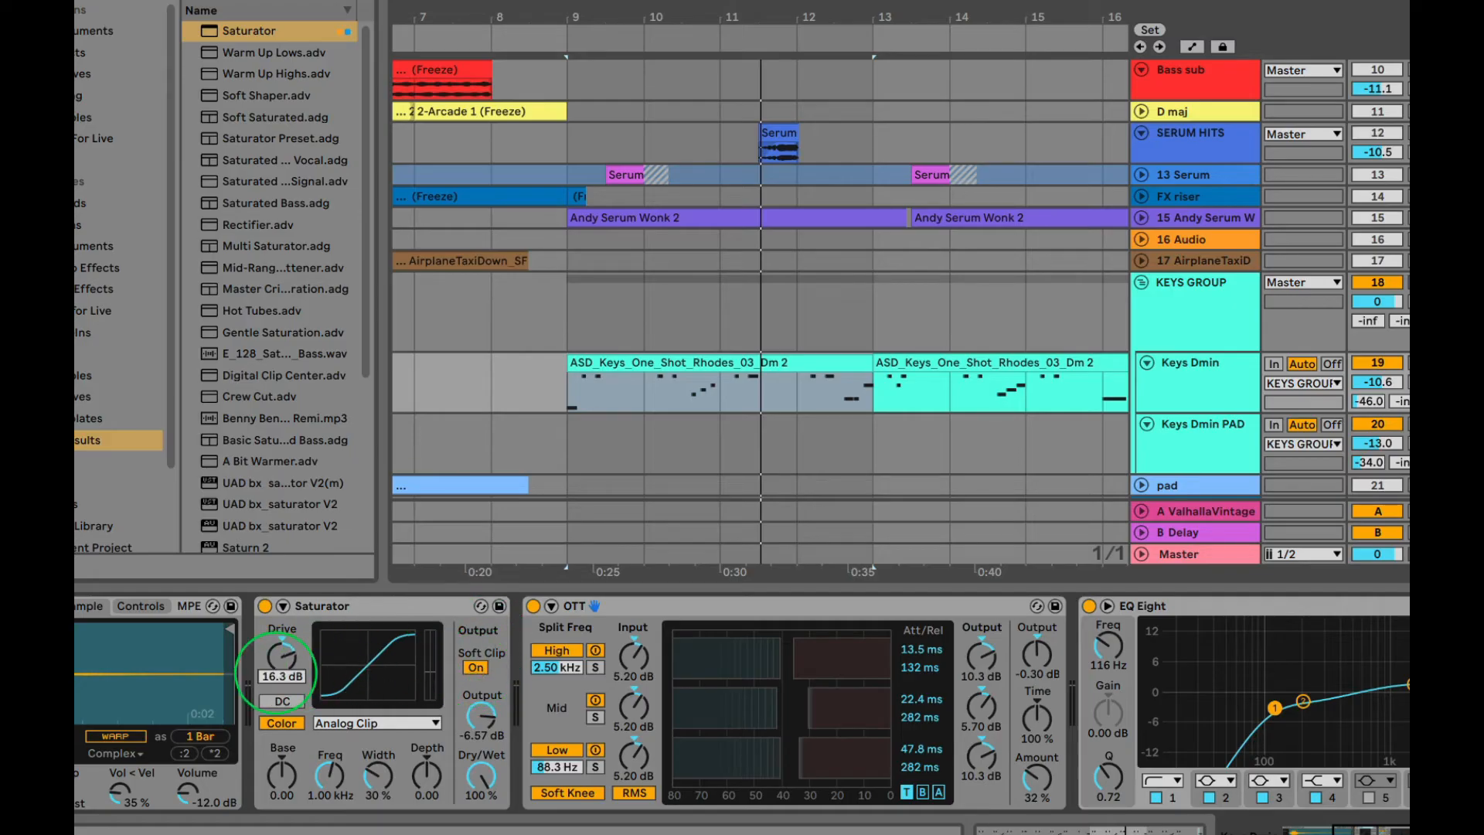
left_click_drag(281, 658, 284, 648)
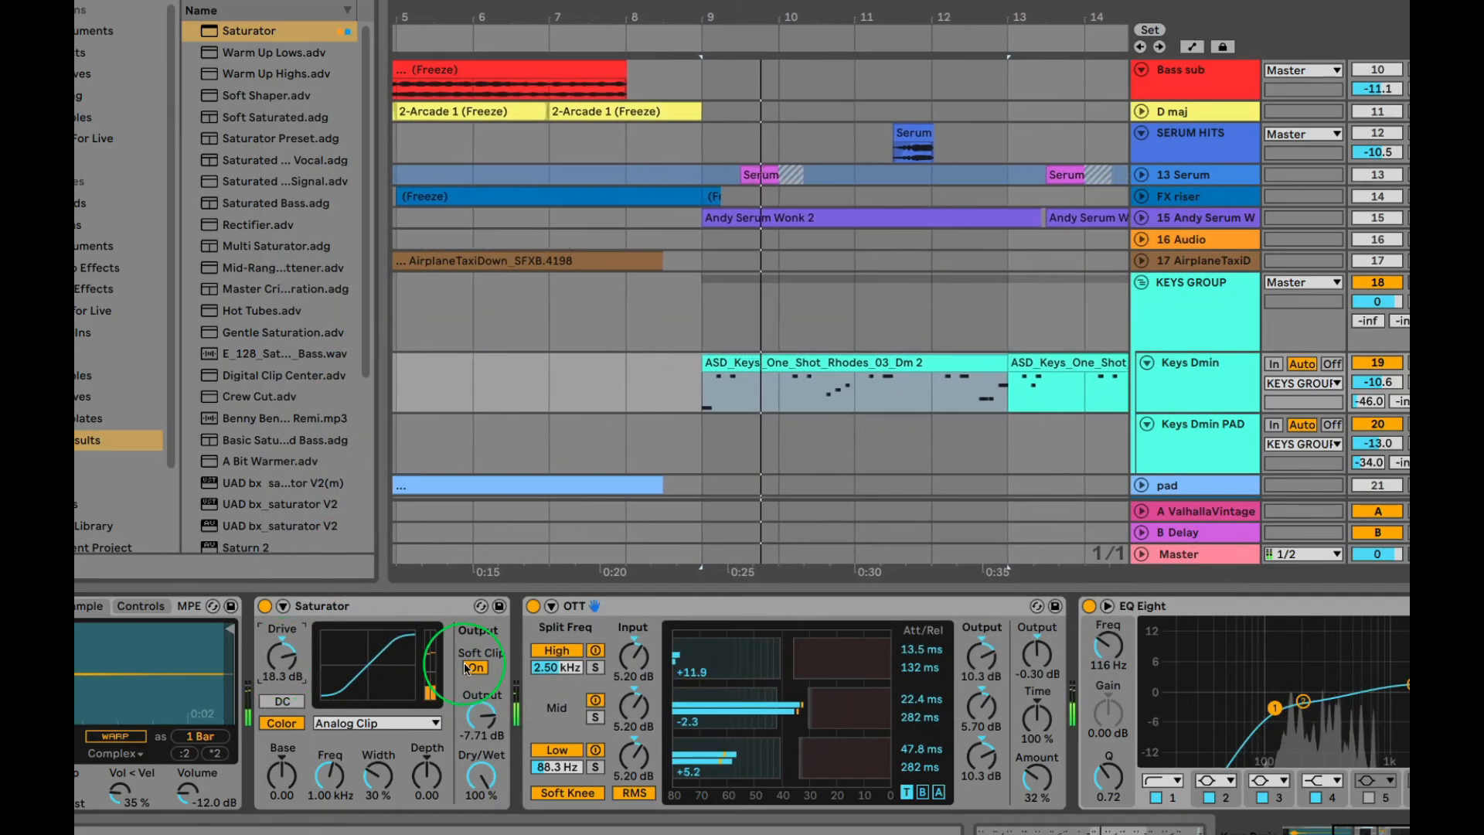
left_click(475, 667)
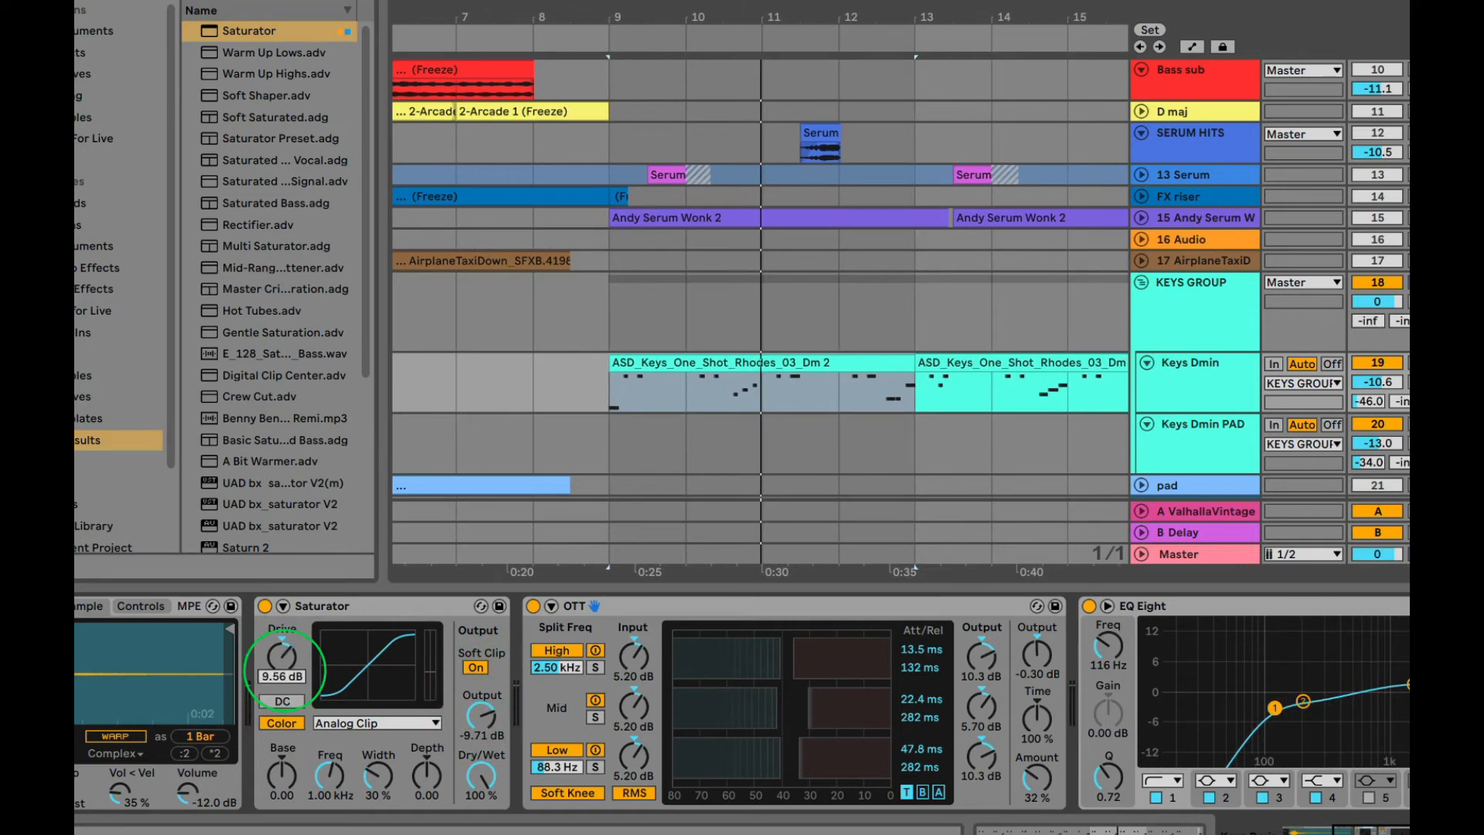
left_click_drag(282, 659, 282, 691)
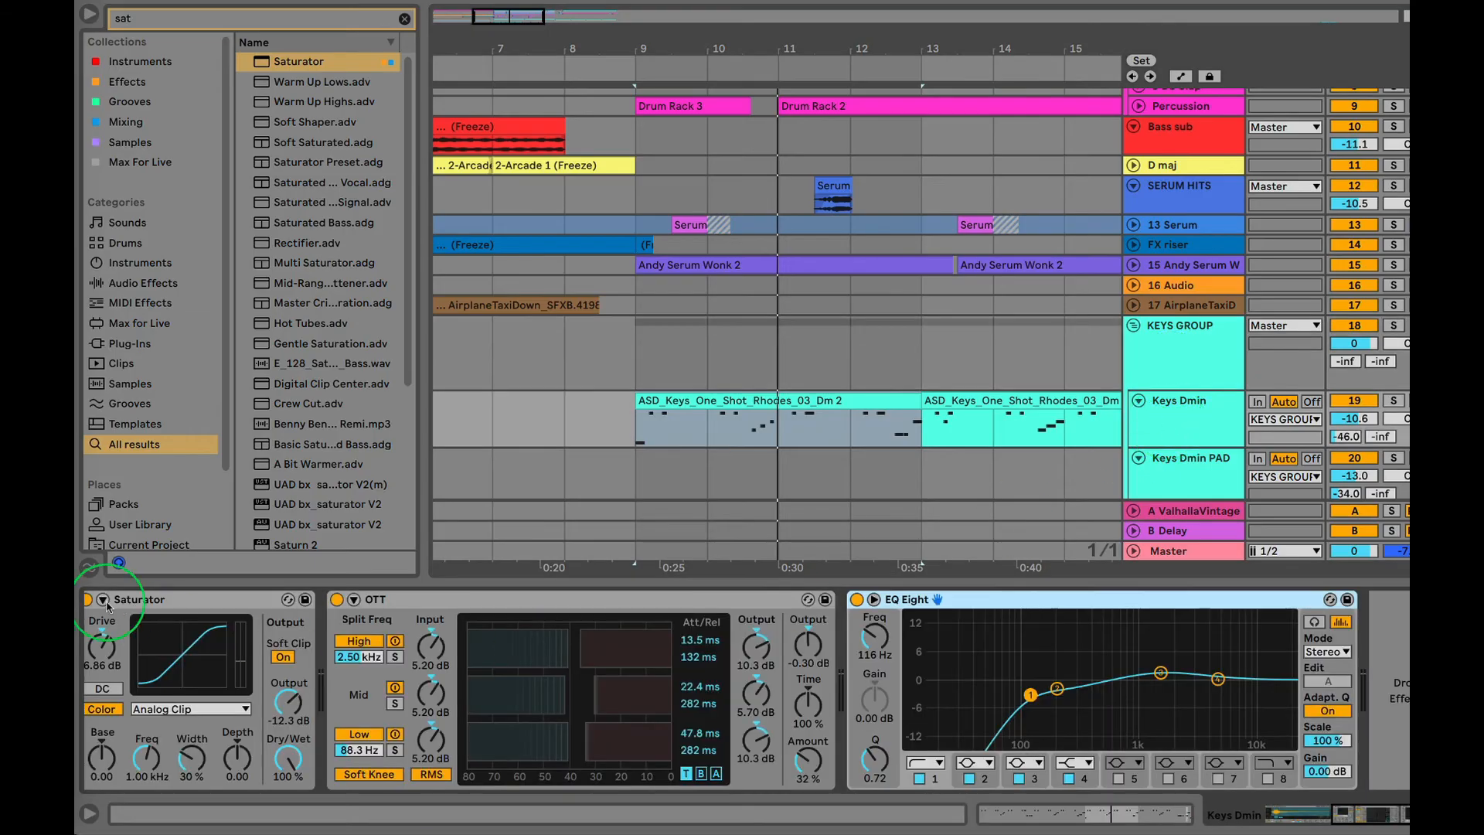
Show DRUM GROUP's Drum Buss and drop its Trim to -15 dB, then back to 0 dB.
left_click(1184, 325)
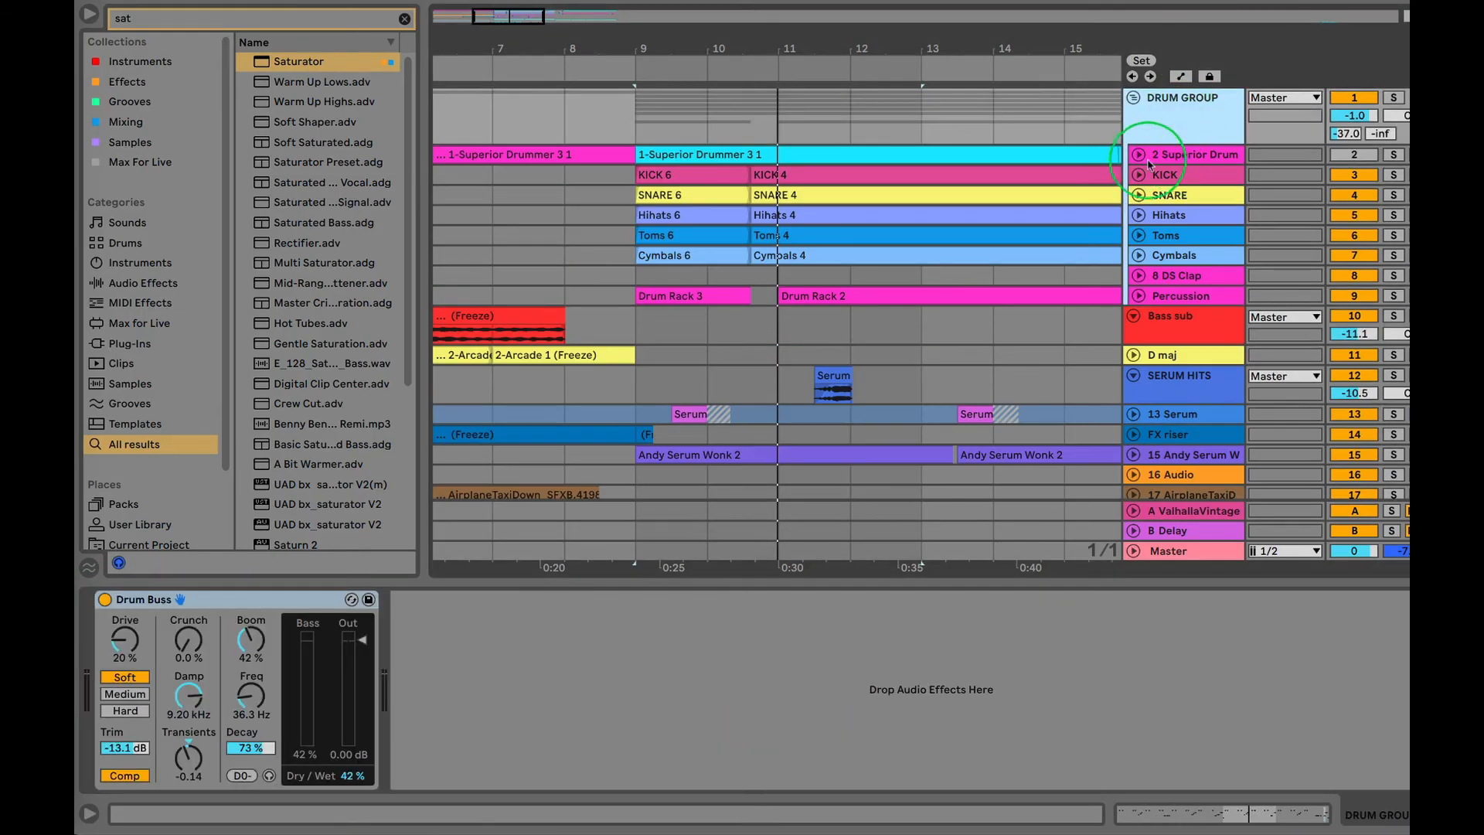
left_click(1183, 154)
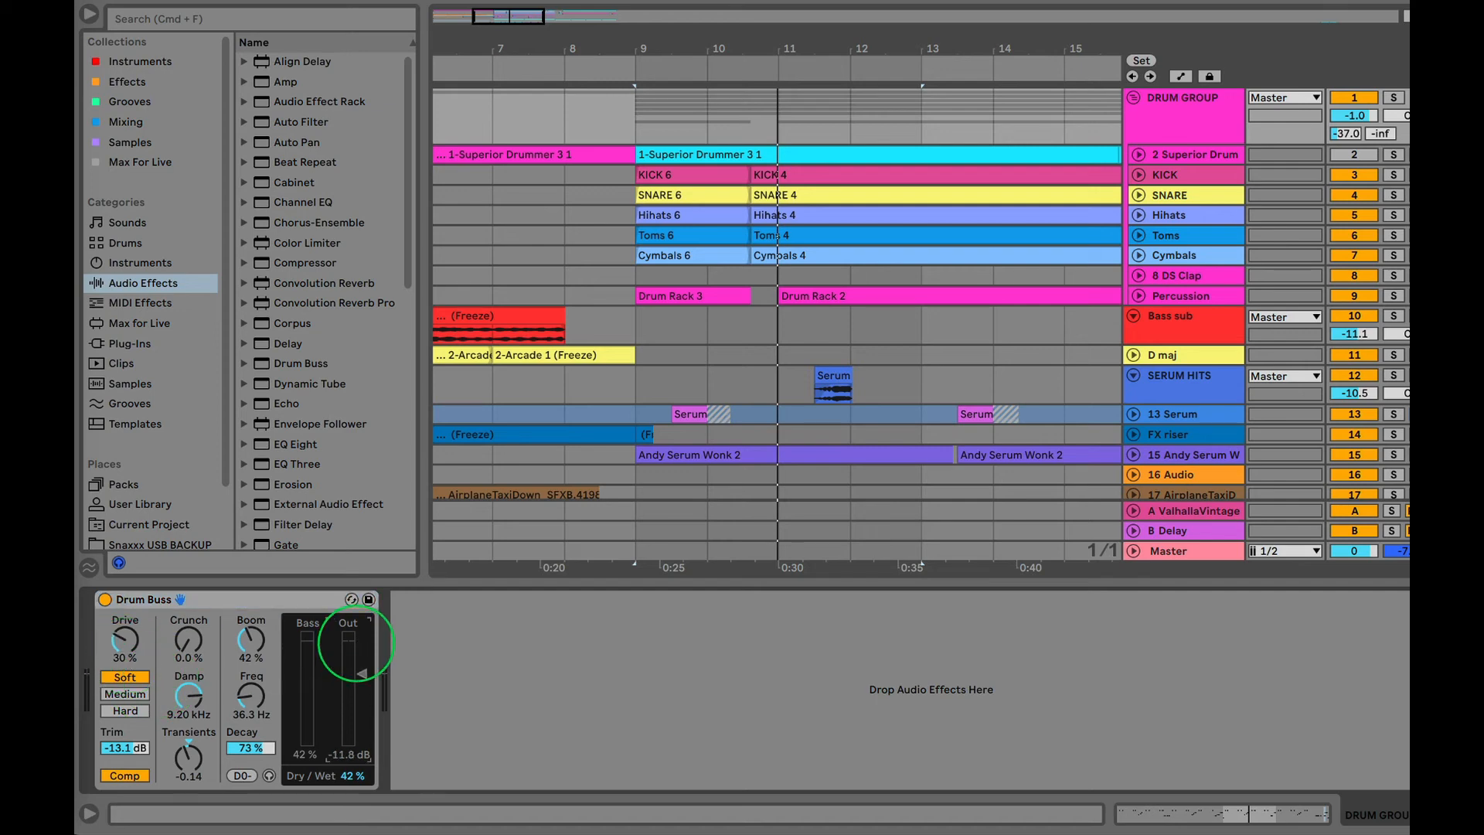
left_click_drag(362, 671, 363, 646)
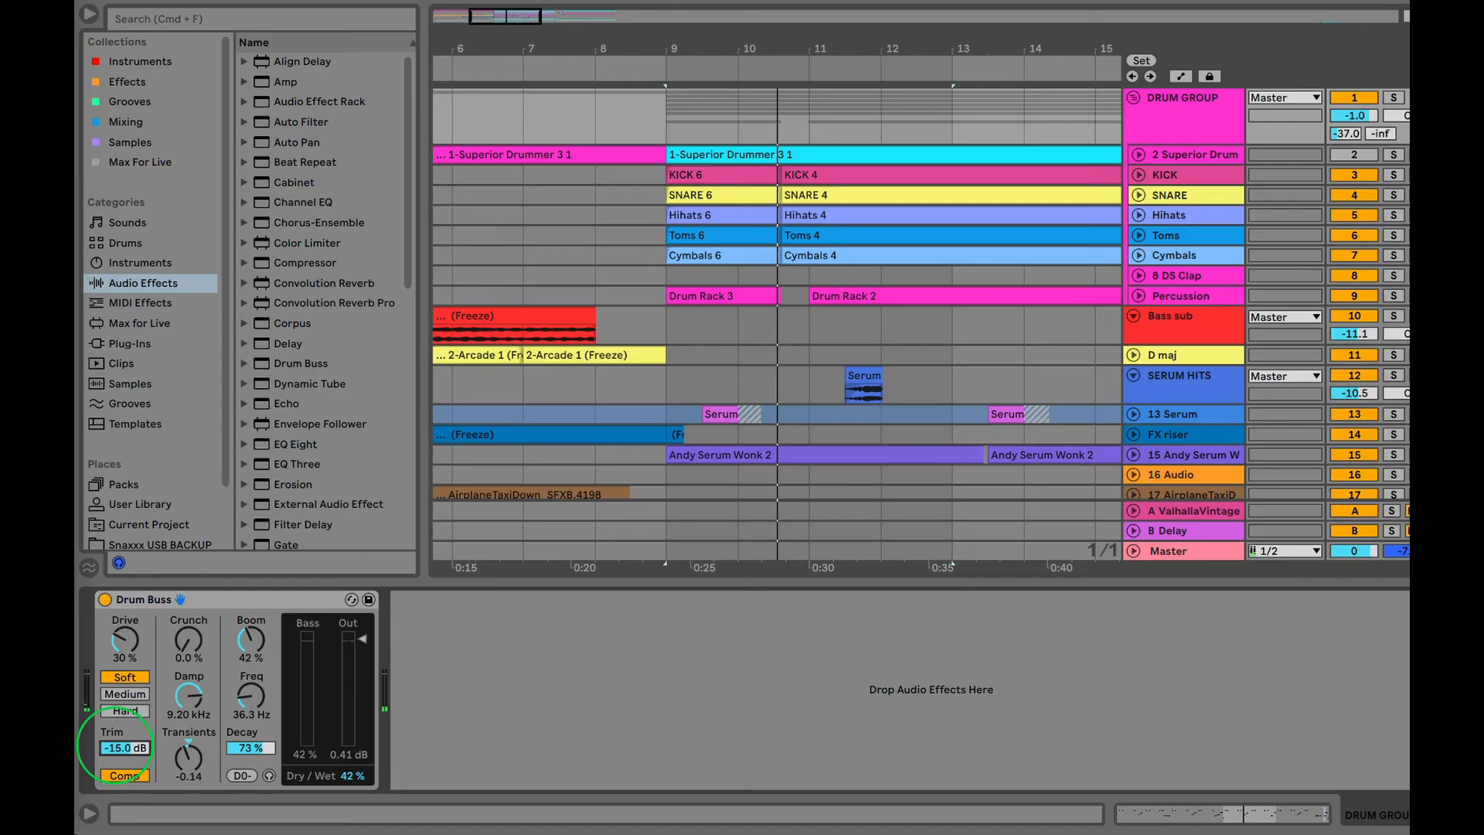
left_click_drag(125, 747, 126, 719)
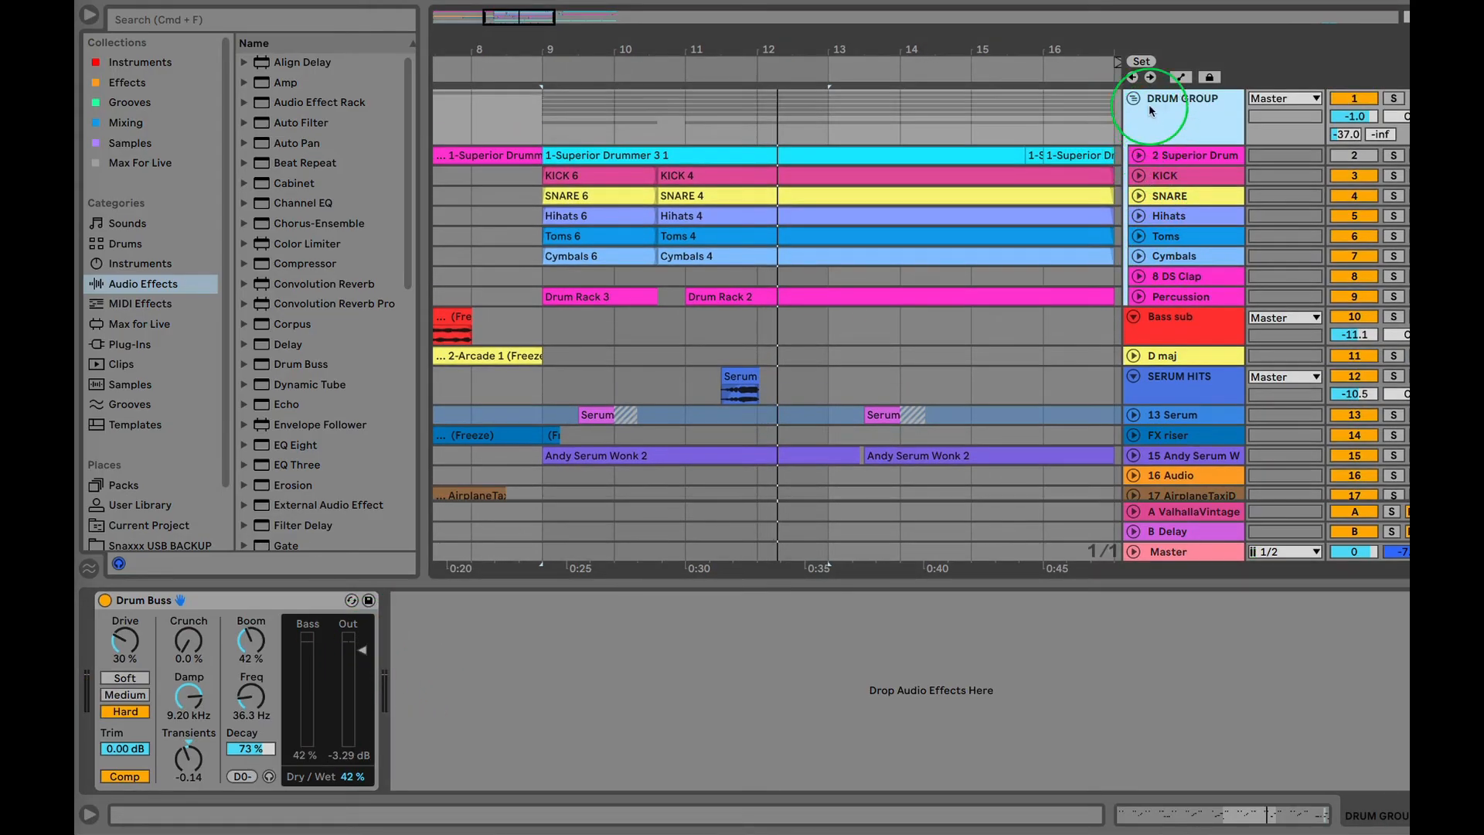
Fold the drum group, view SERUM HITS devices, then show the Master's empty device chain.
left_click(1133, 99)
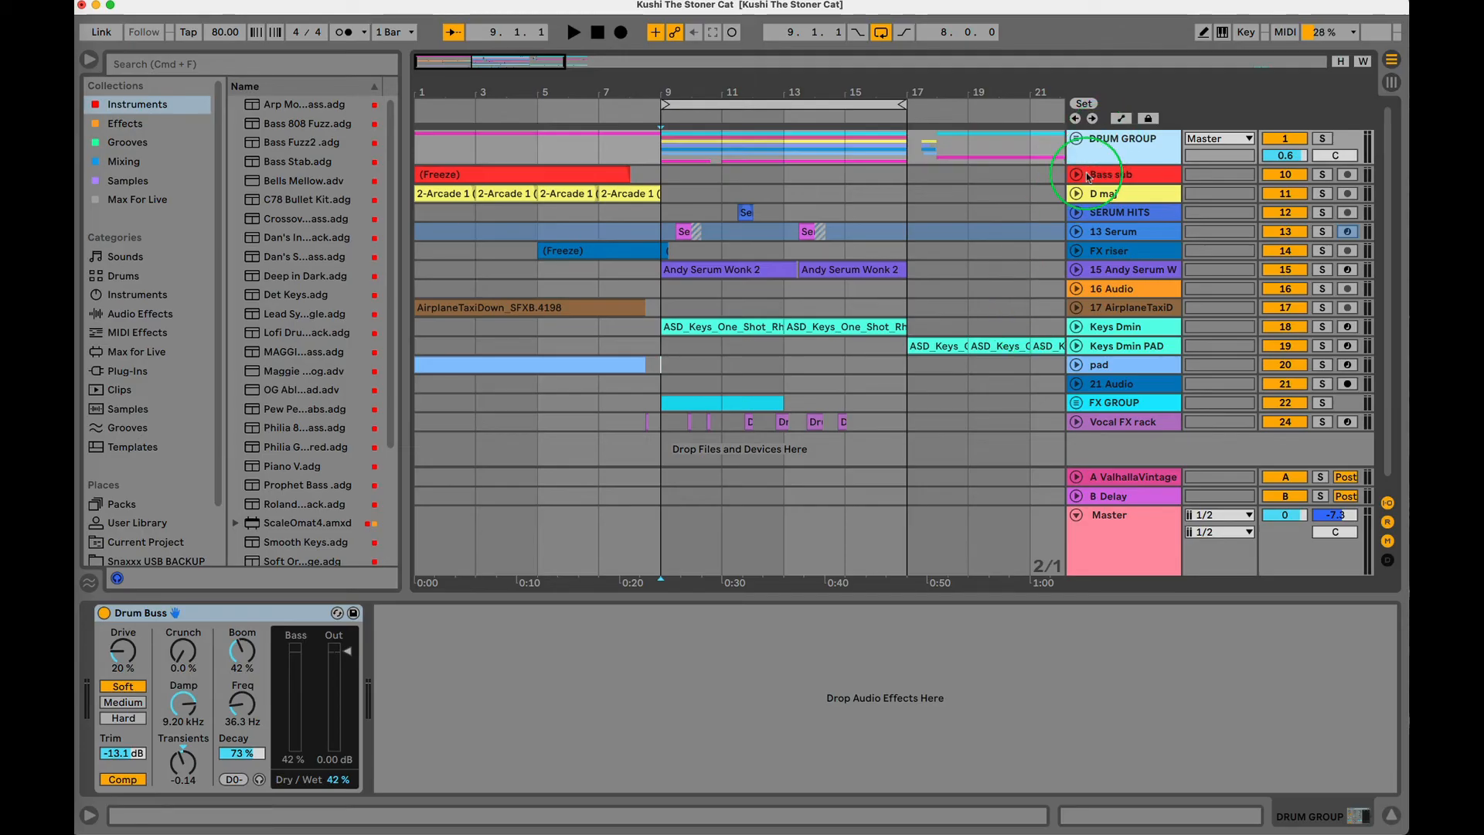
left_click(1110, 541)
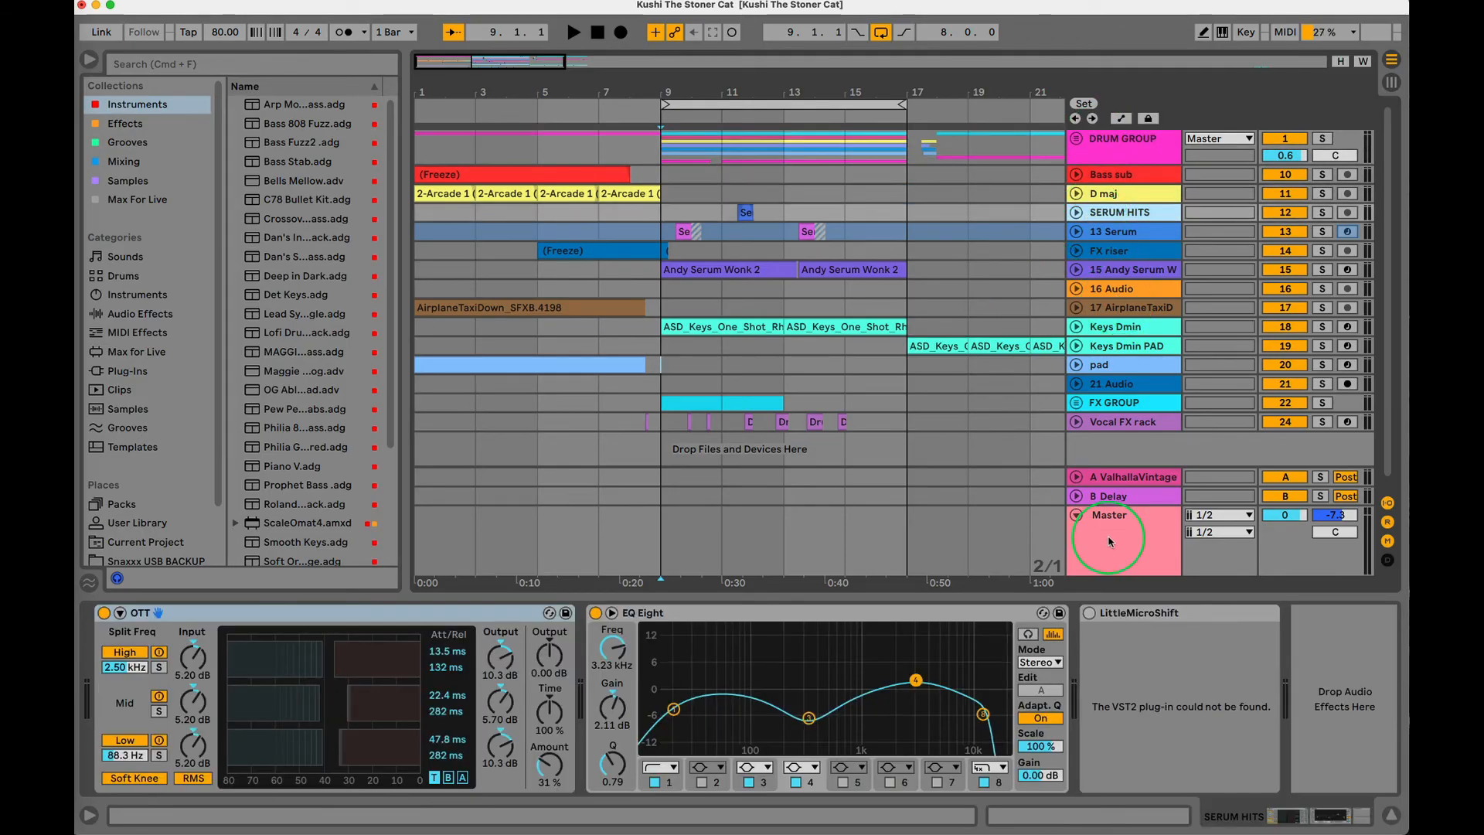
left_click(1108, 514)
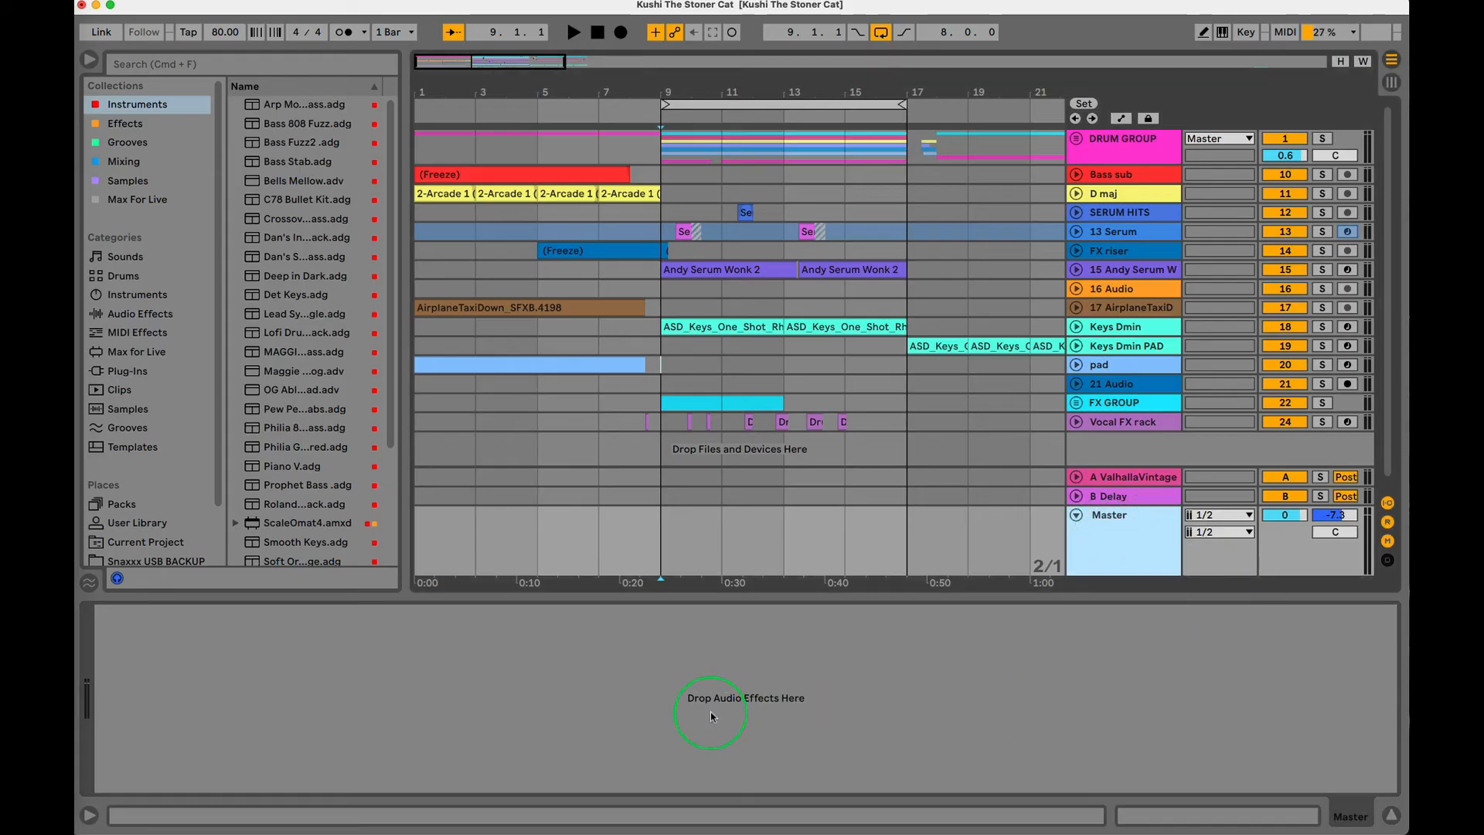
mouse_move(911, 703)
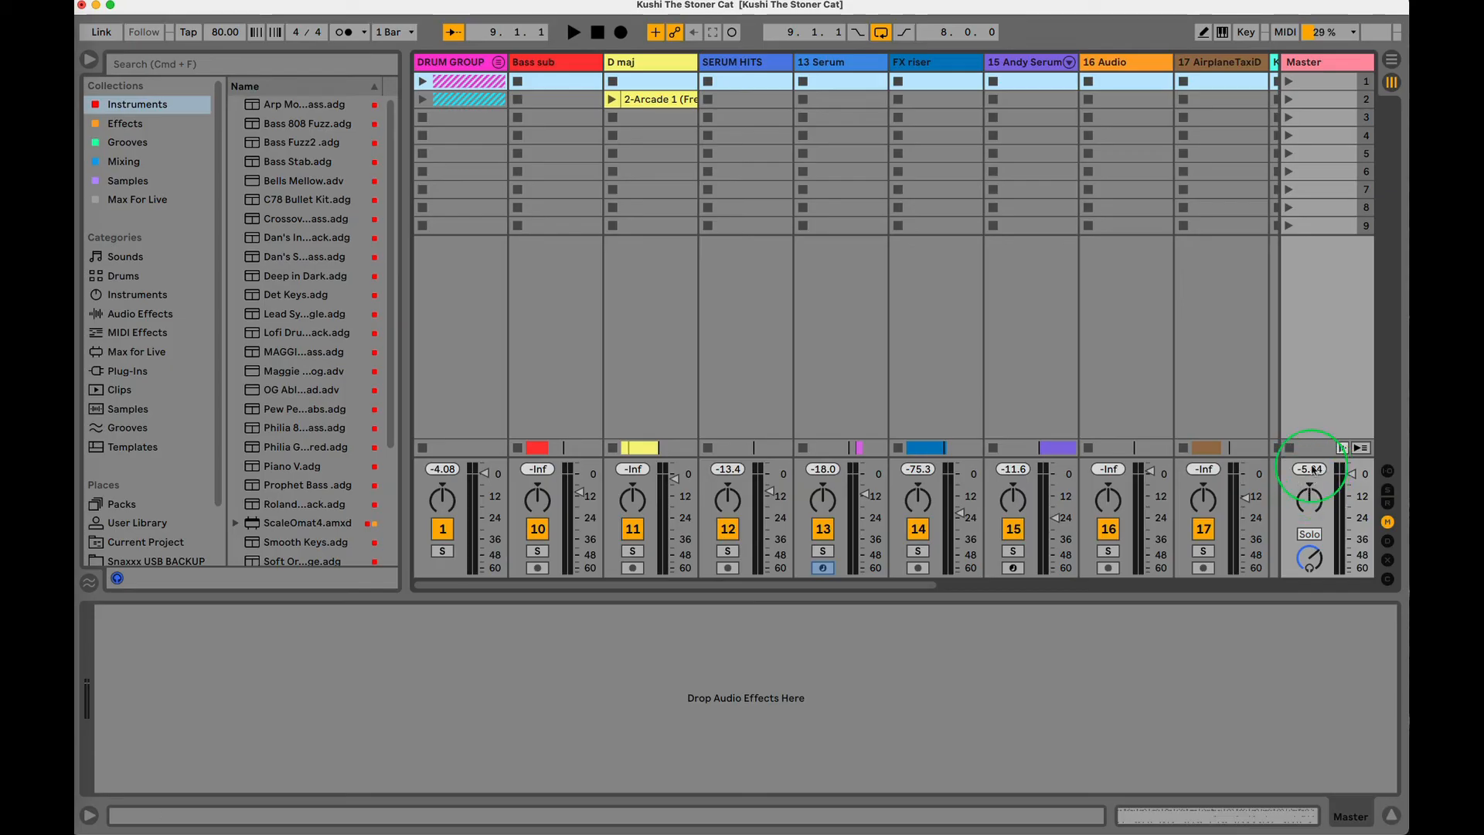
Lower the Master volume to -6.45 dB and list Audio Effects in the browser.
left_click_drag(1310, 468, 1310, 474)
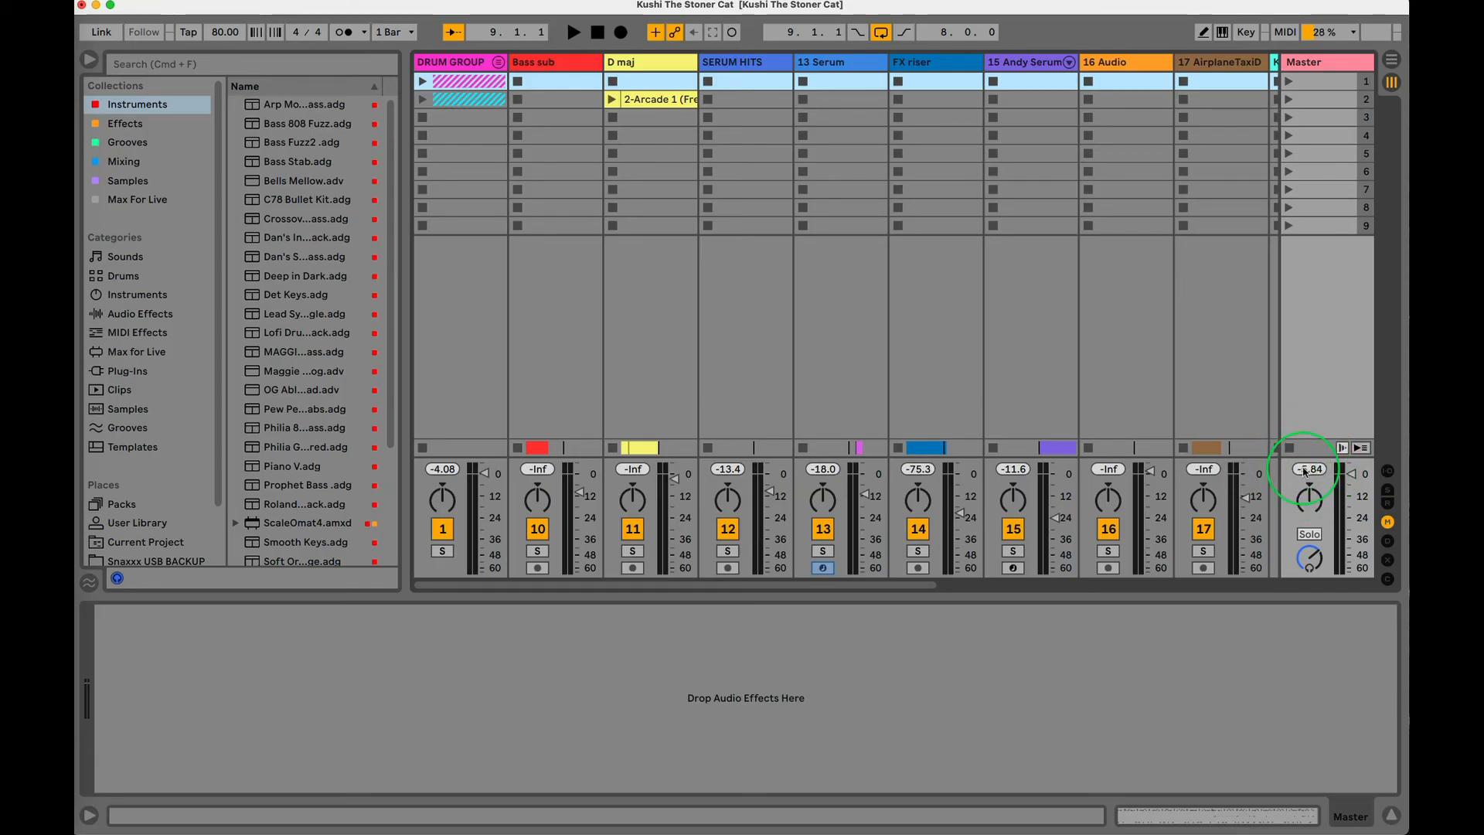
left_click(574, 30)
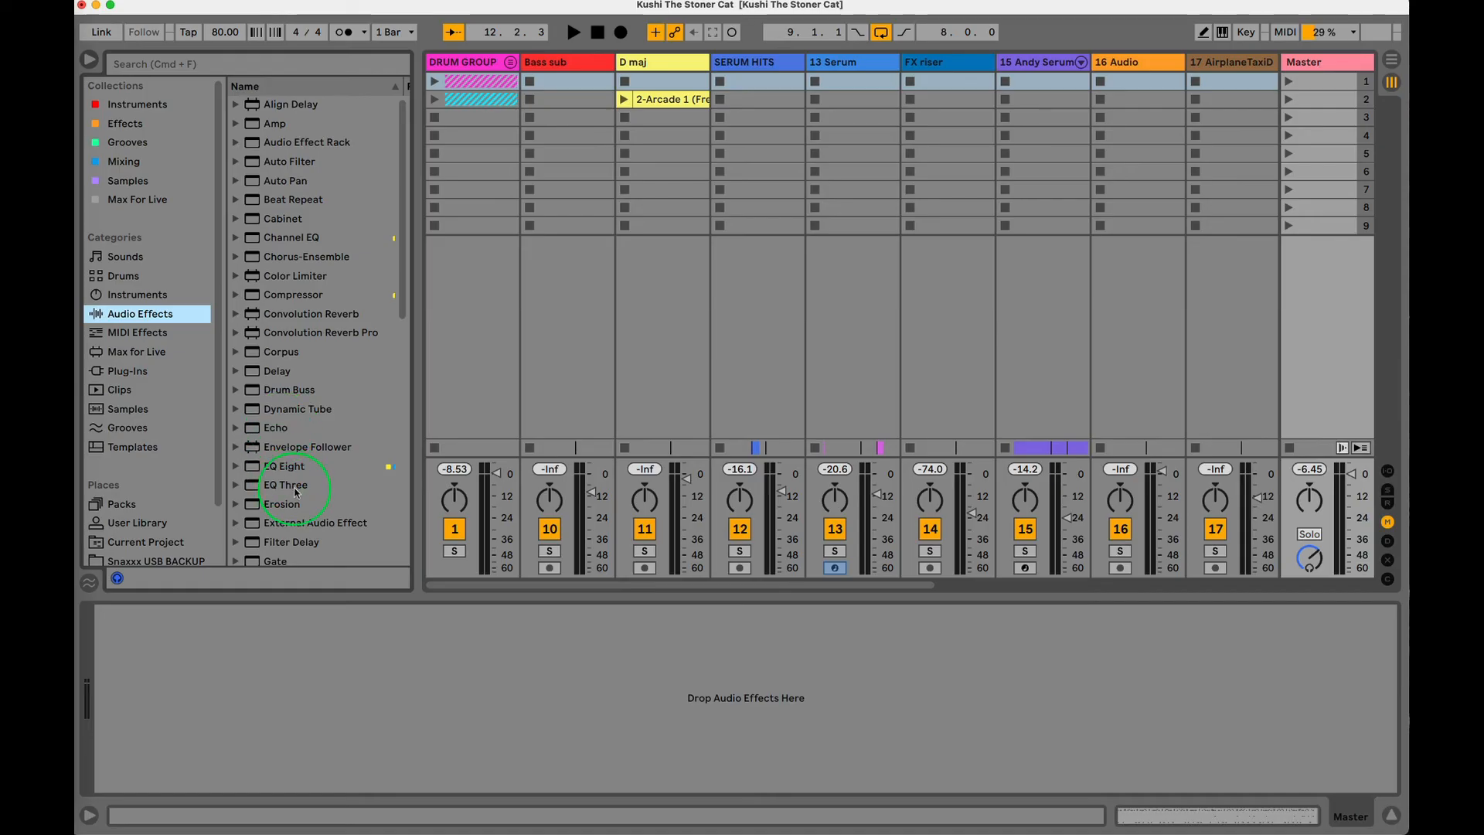
Load Limiter from the Audio Effects list onto the Master, starting at 2.60 dB gain.
scroll("down", 3)
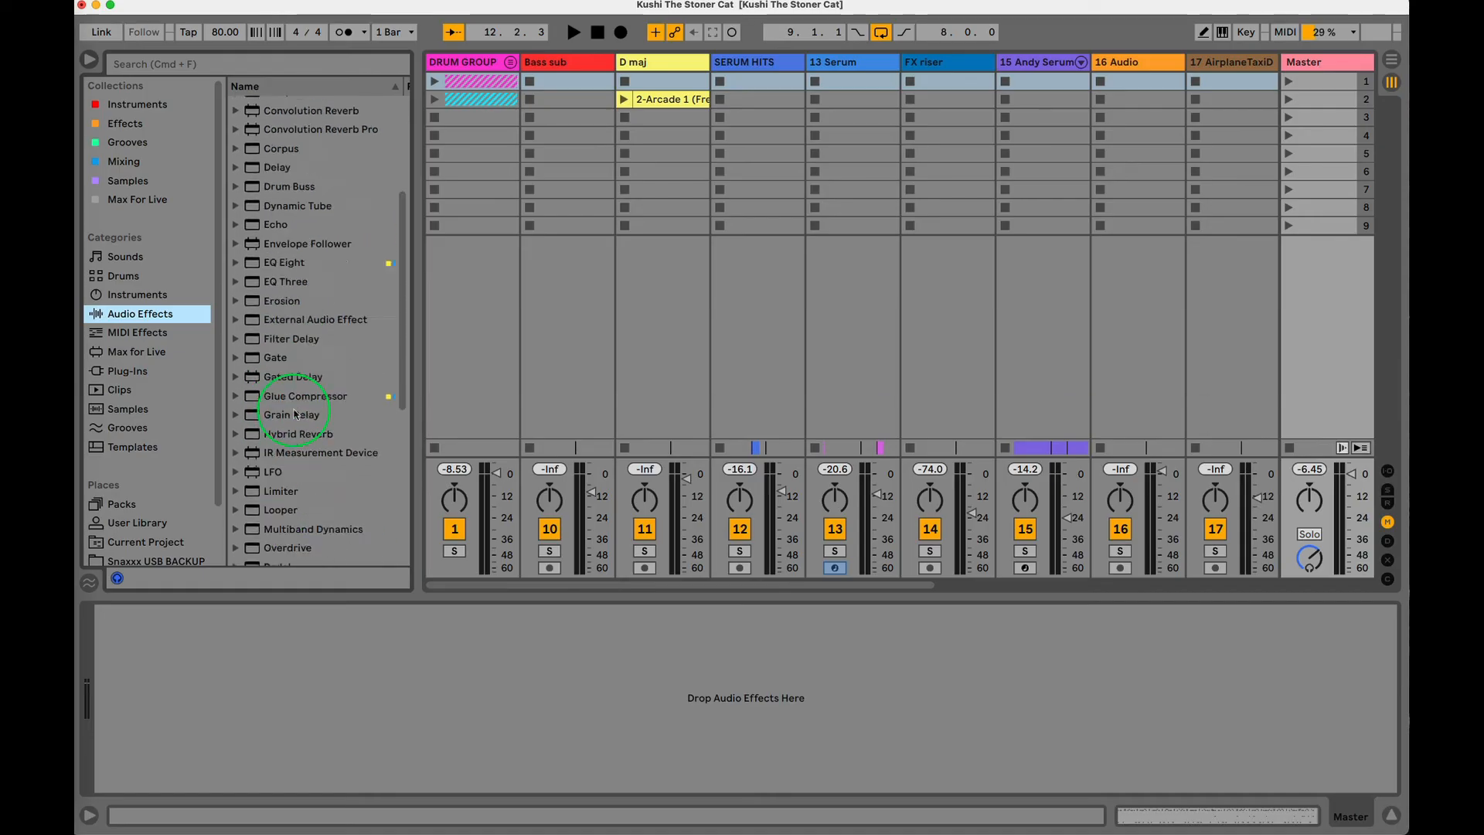
double_click(280, 411)
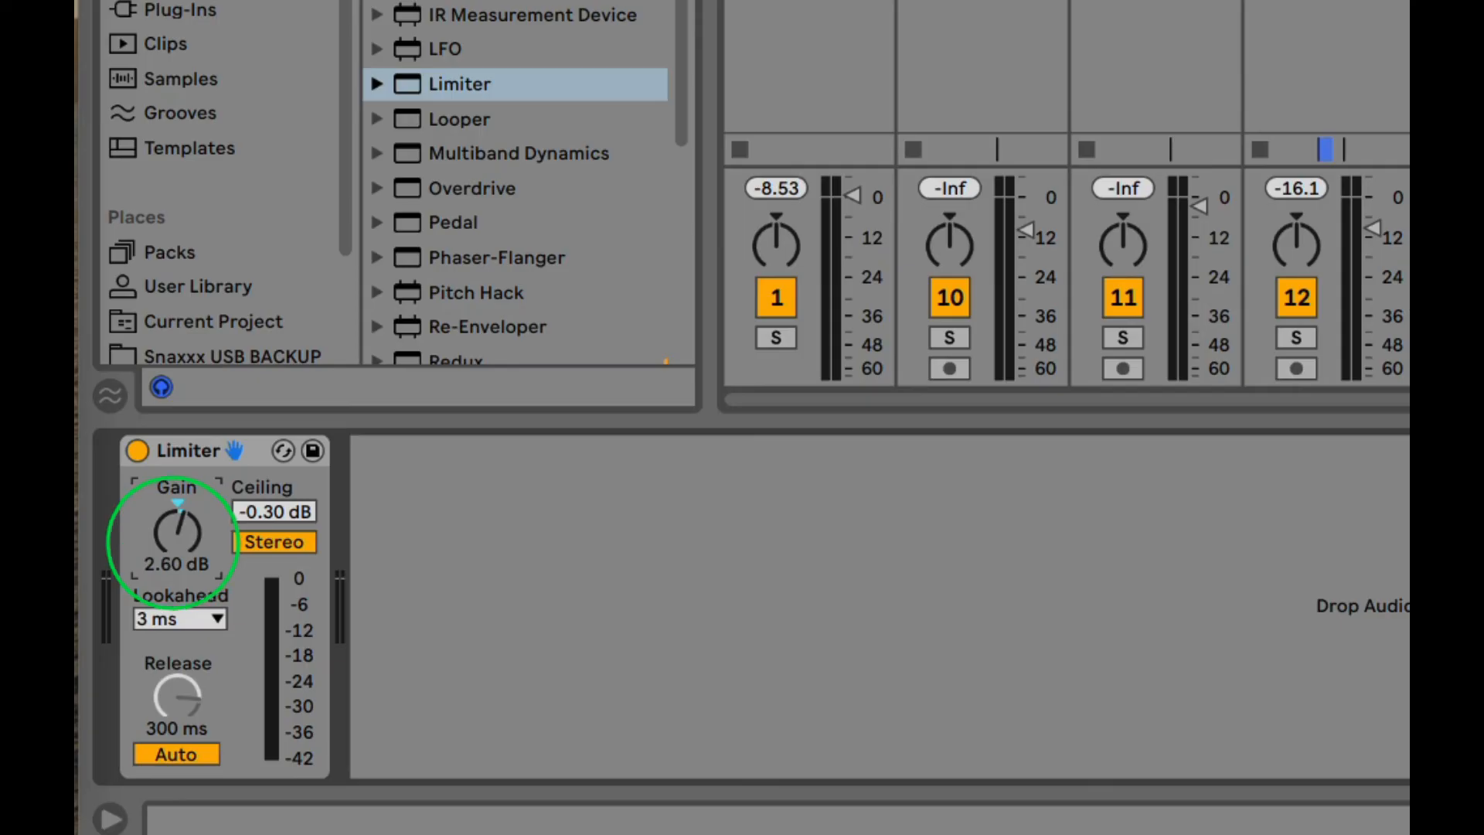
Raise the Master Limiter's gain past 7.40 dB, then settle it at 6.00 dB.
left_click_drag(176, 526, 176, 506)
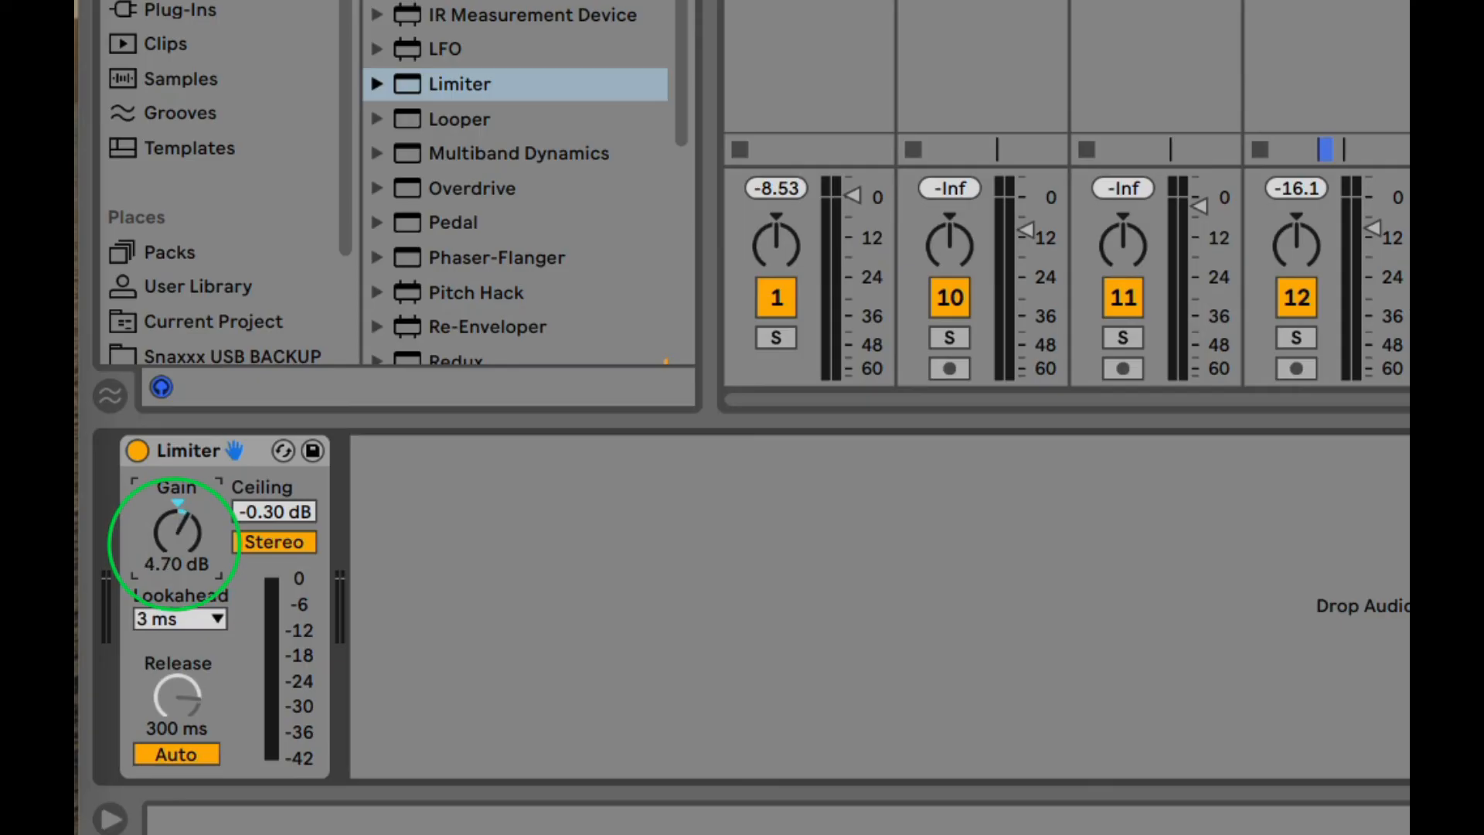
left_click_drag(178, 530, 173, 548)
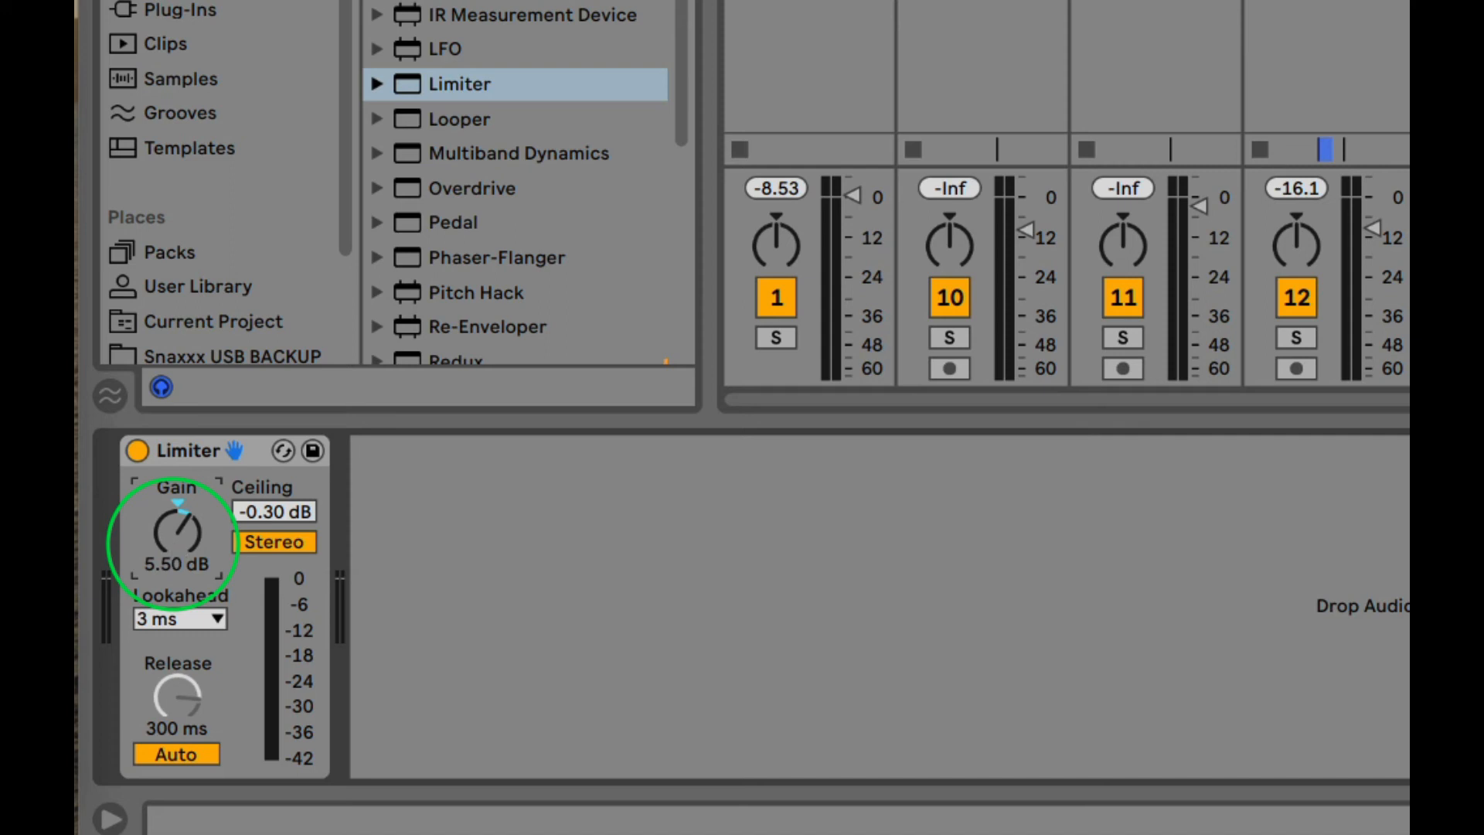
mouse_move(176, 535)
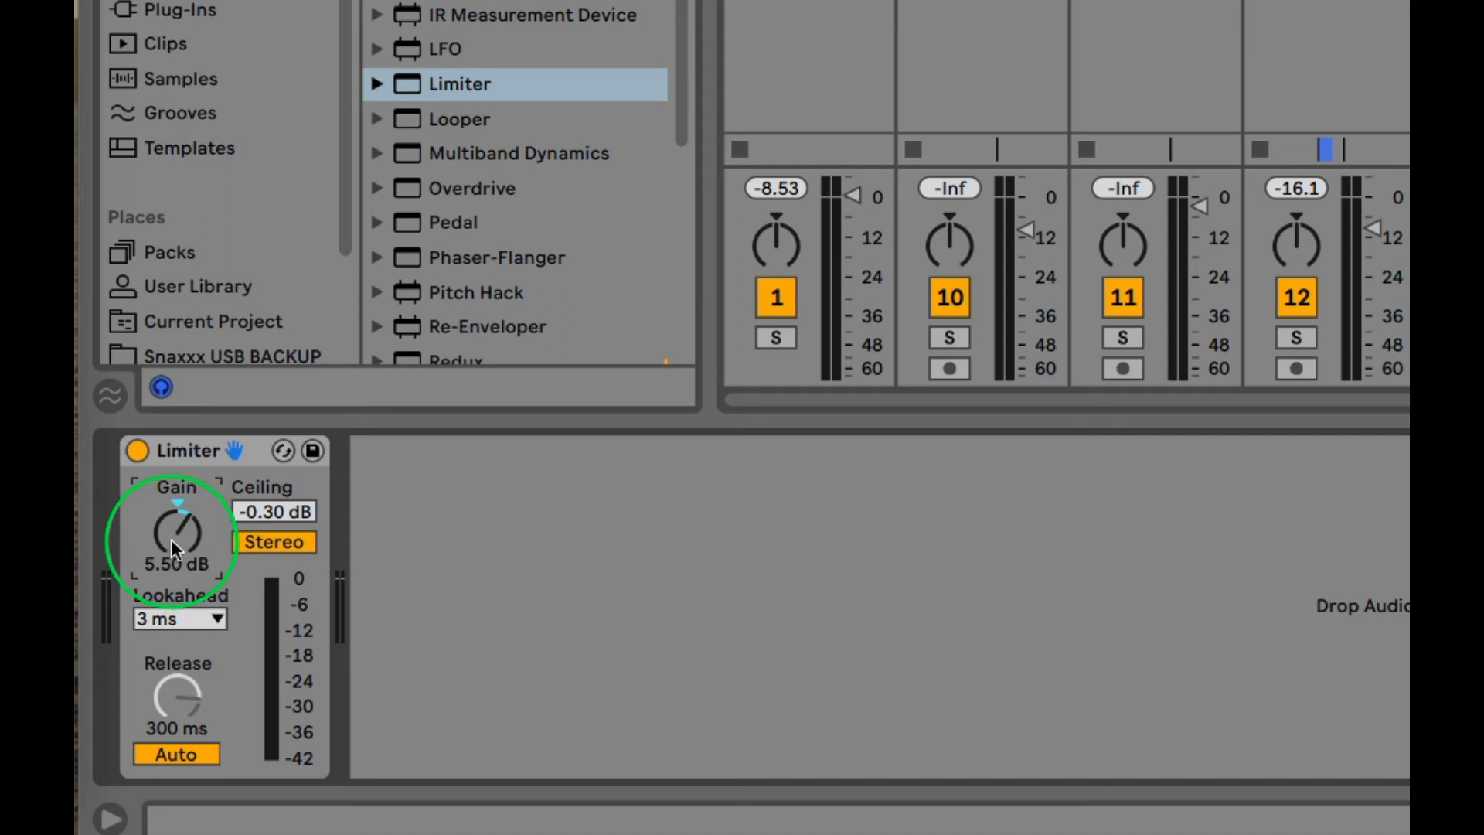
left_click_drag(177, 544, 180, 511)
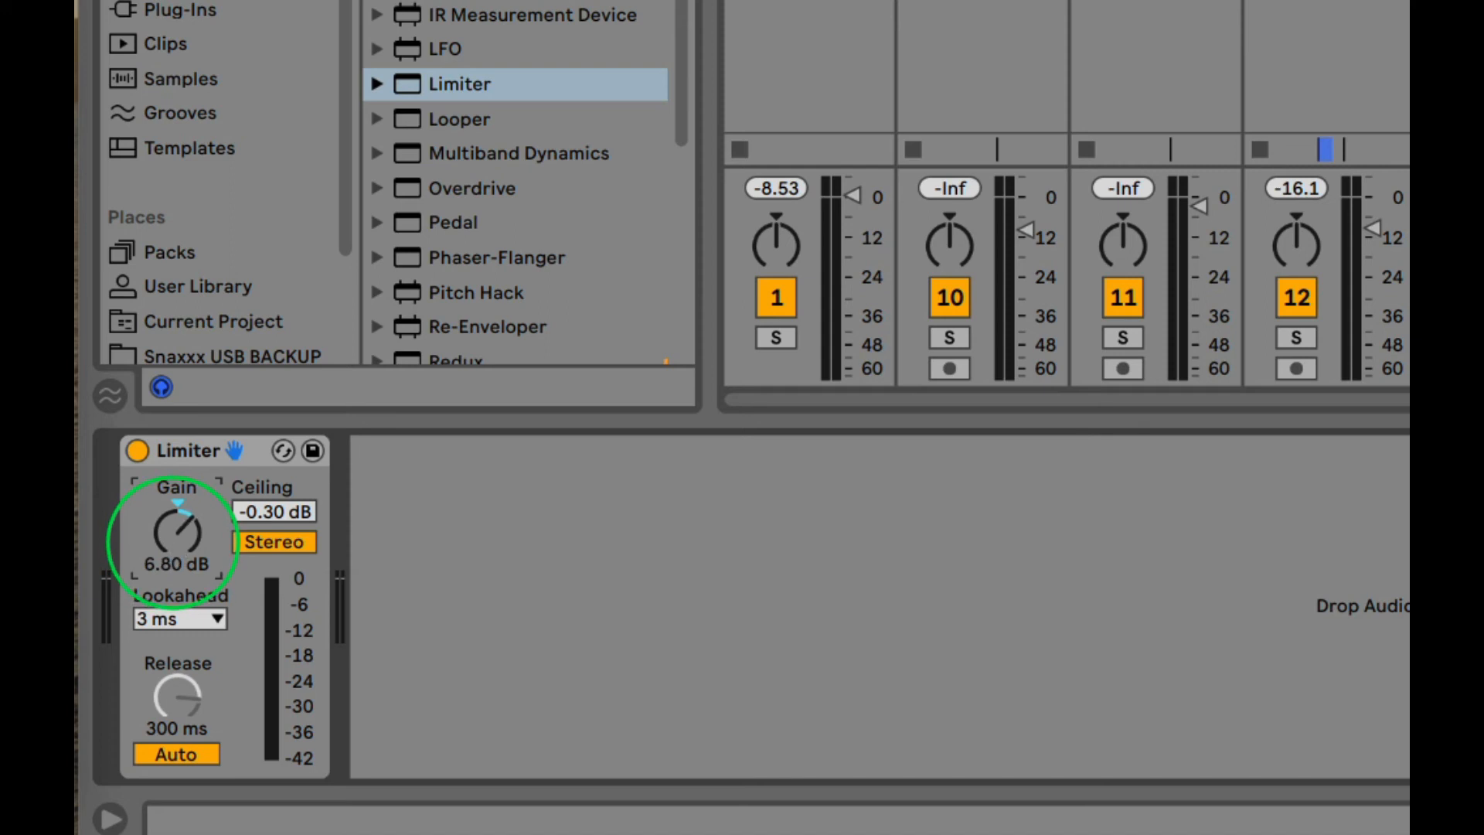
left_click_drag(177, 530, 178, 511)
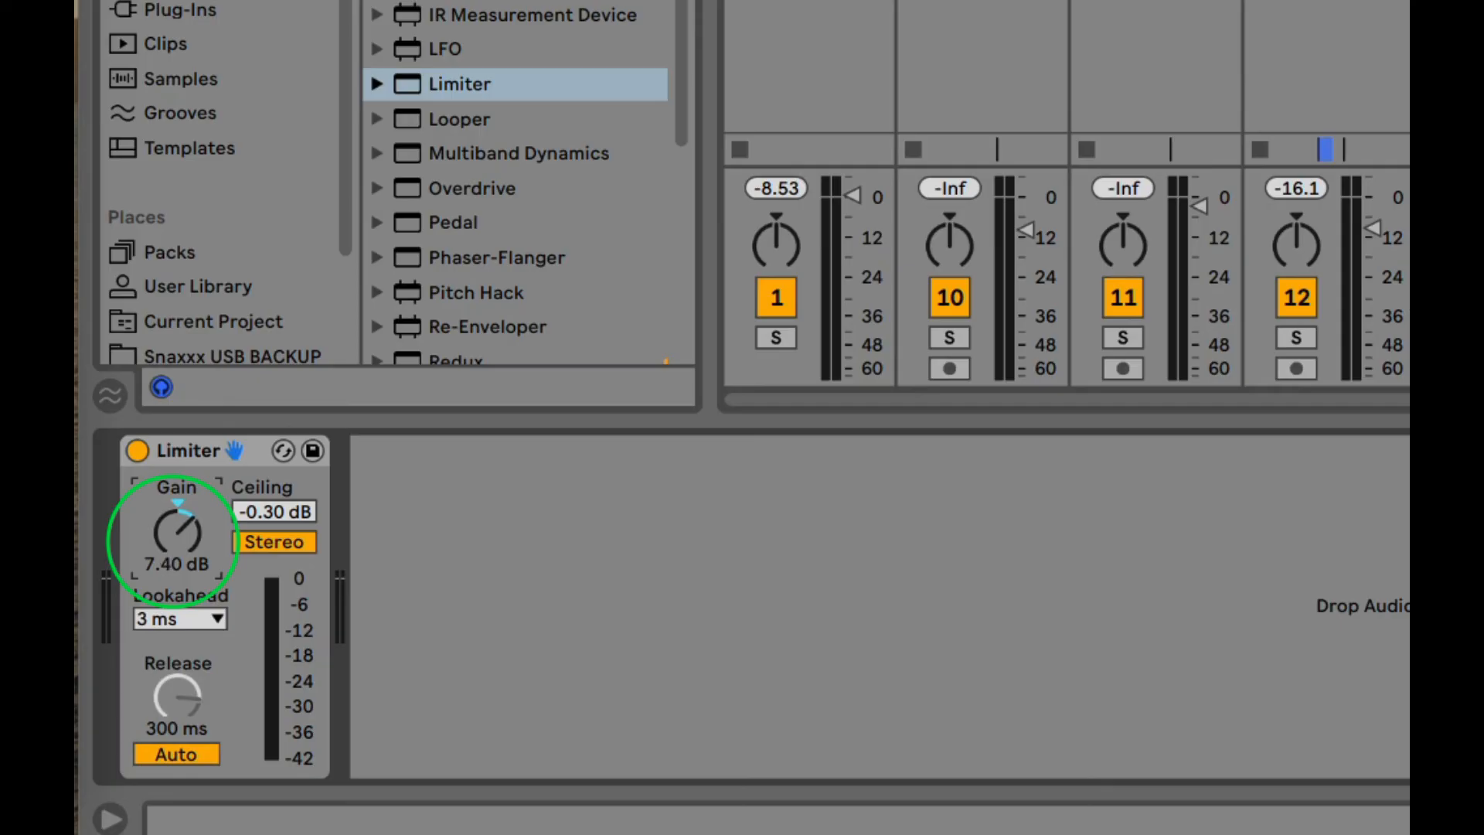
left_click_drag(176, 530, 176, 521)
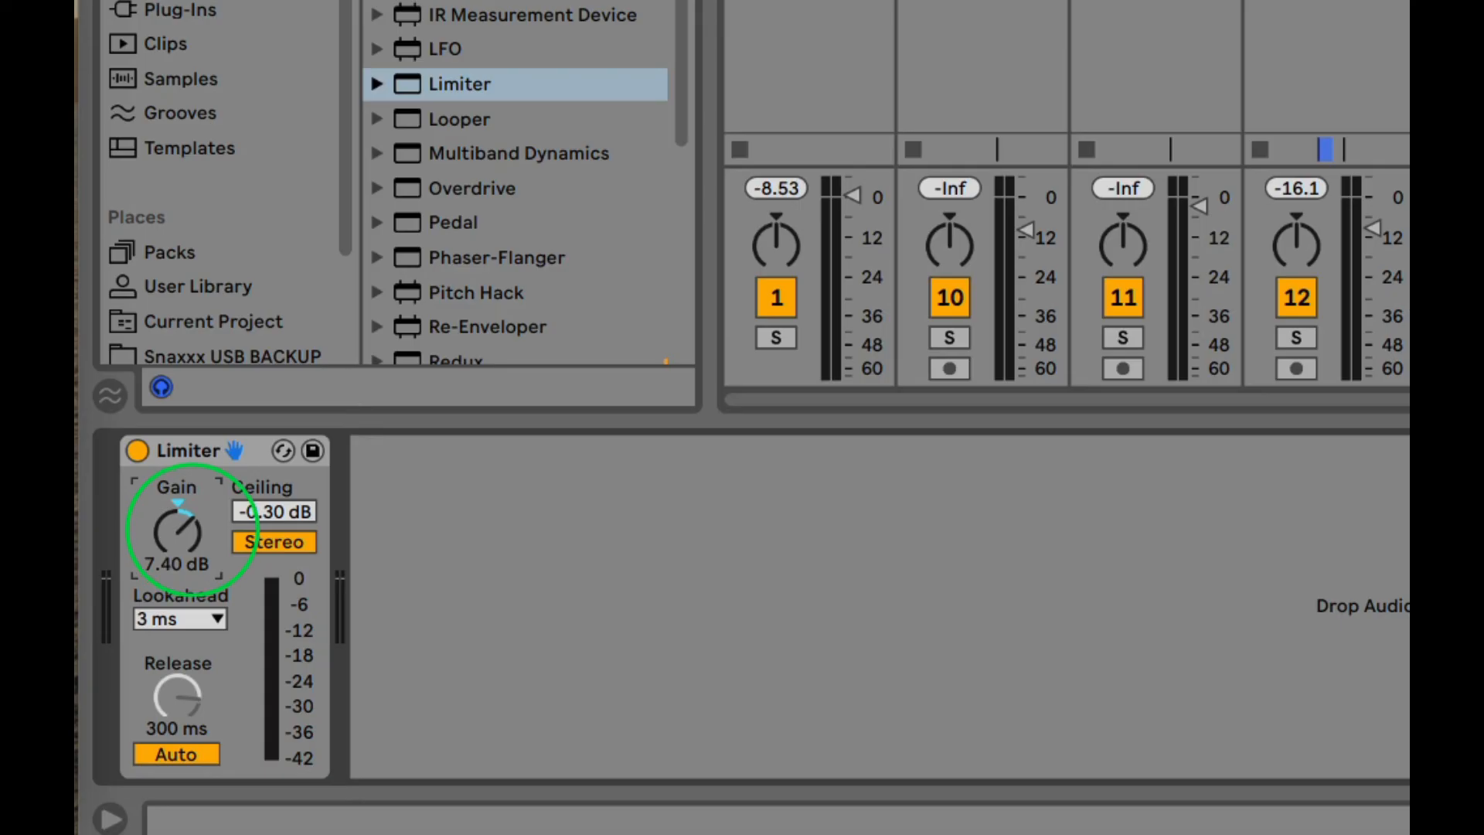
mouse_move(186, 545)
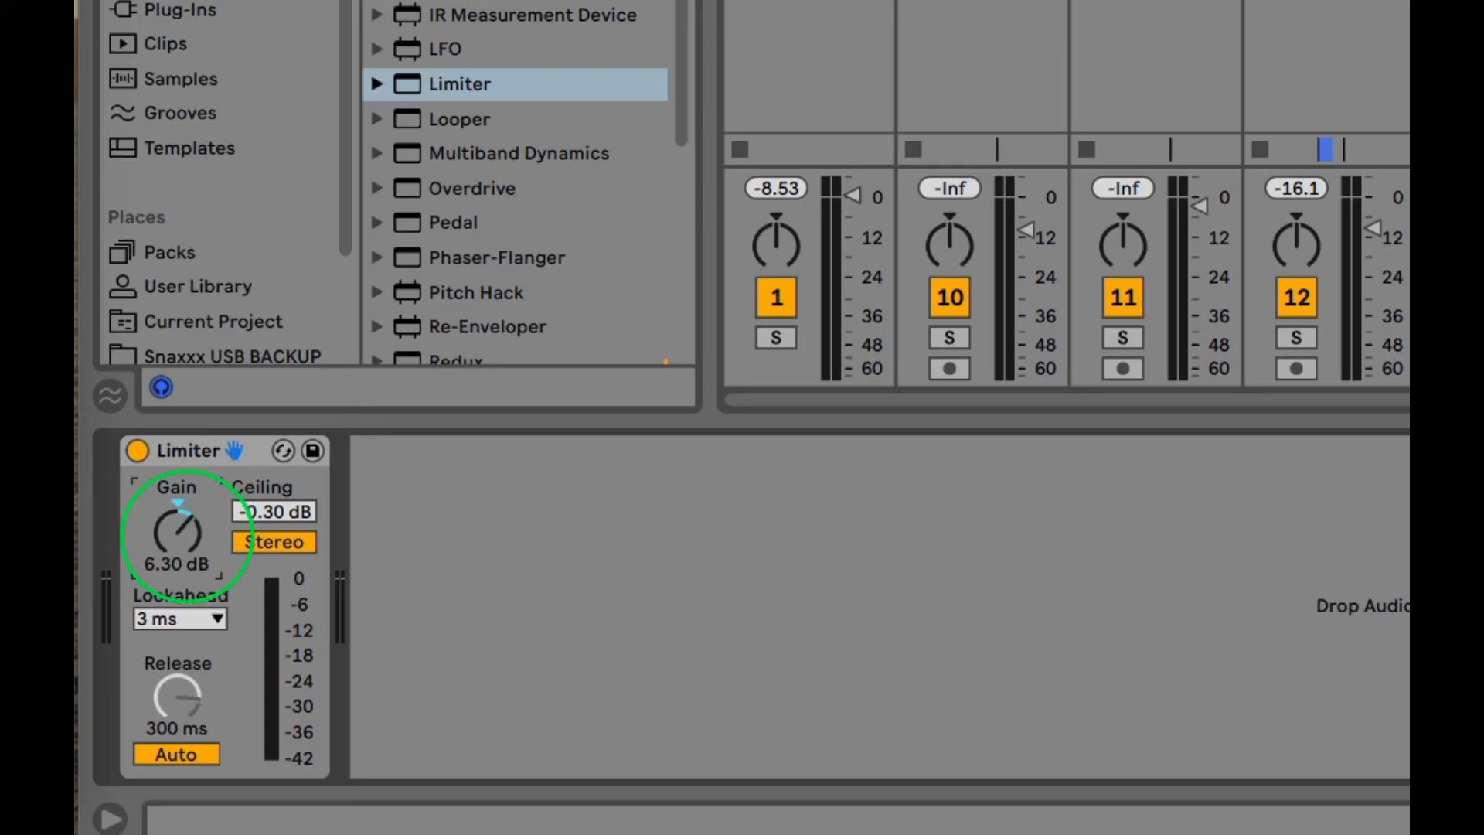
left_click_drag(177, 527, 177, 532)
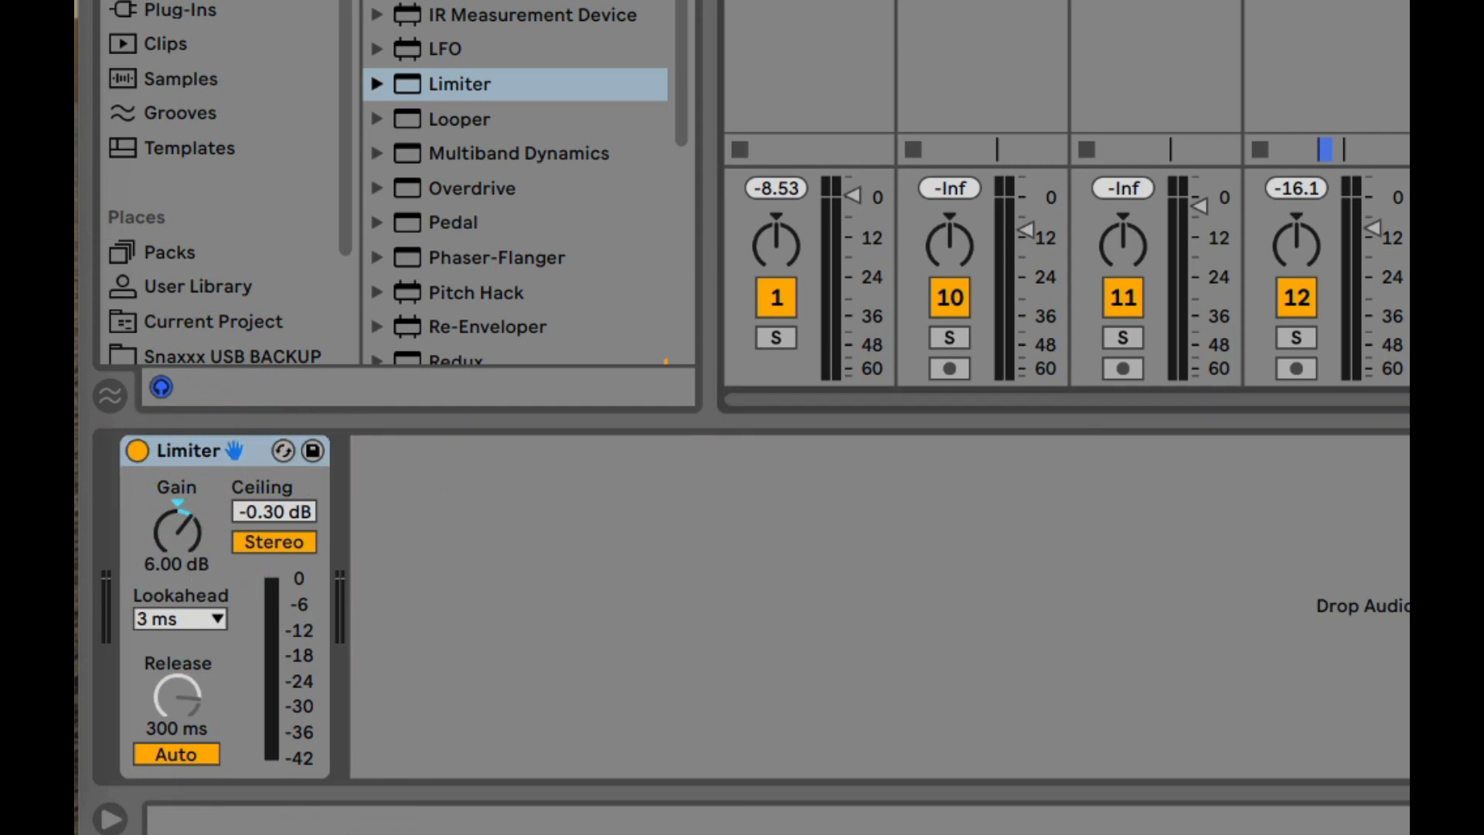
Tweak the Limiter gain between 5.80 and 6.70 dB, then push it to 12.0 dB.
left_click_drag(177, 526, 177, 510)
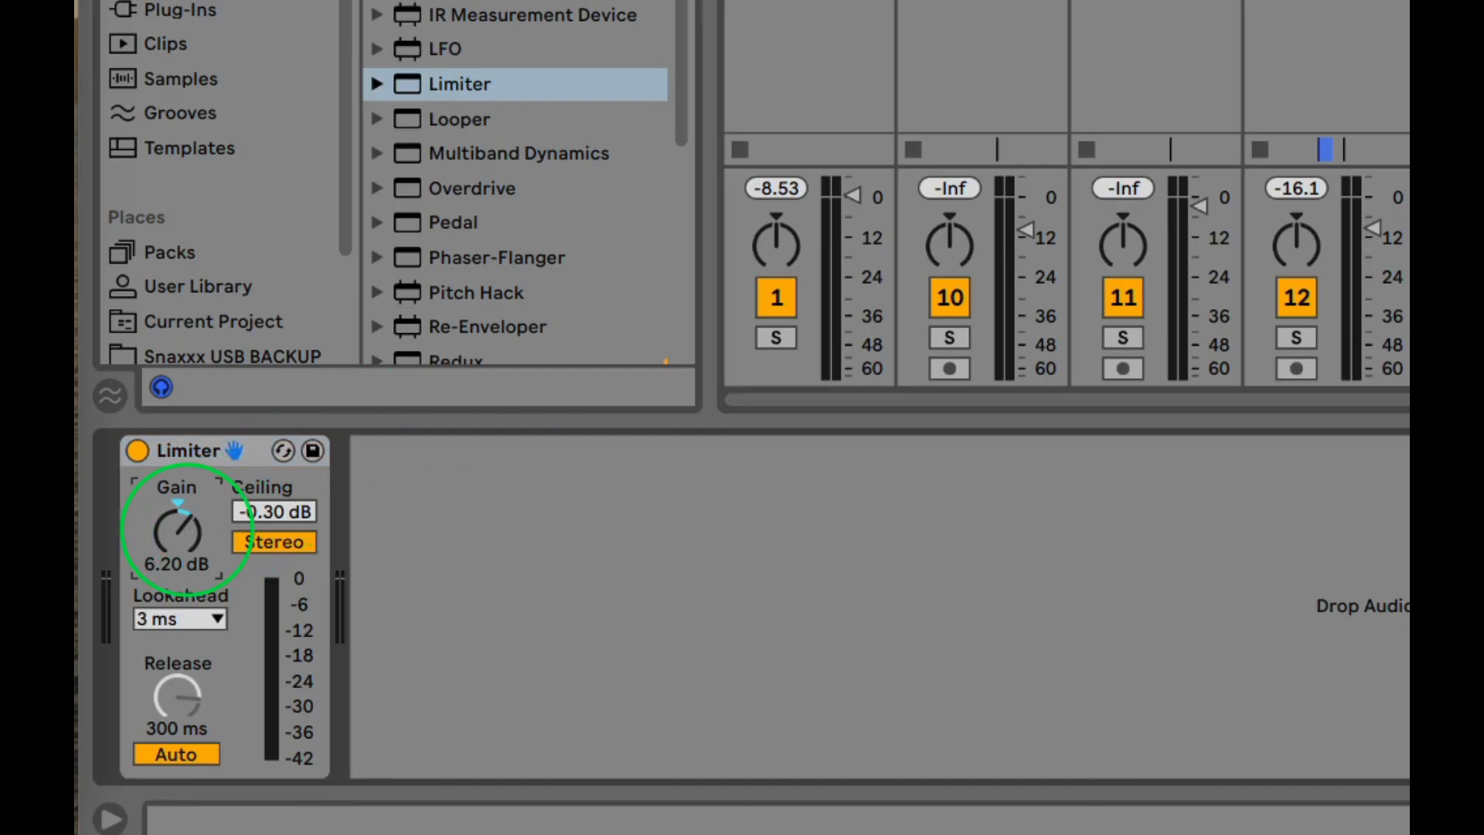
left_click_drag(177, 526, 184, 511)
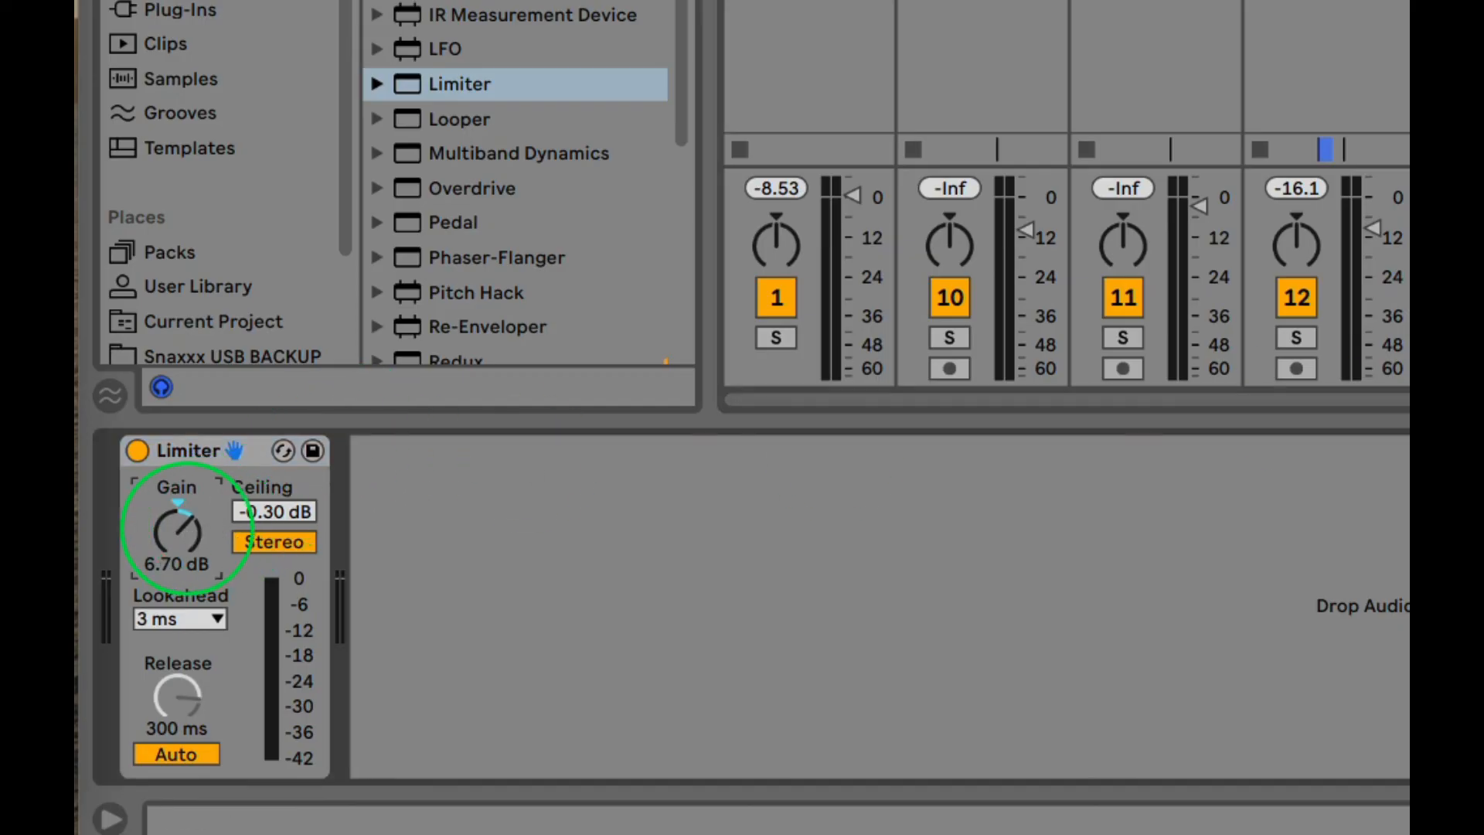
left_click_drag(177, 527, 177, 544)
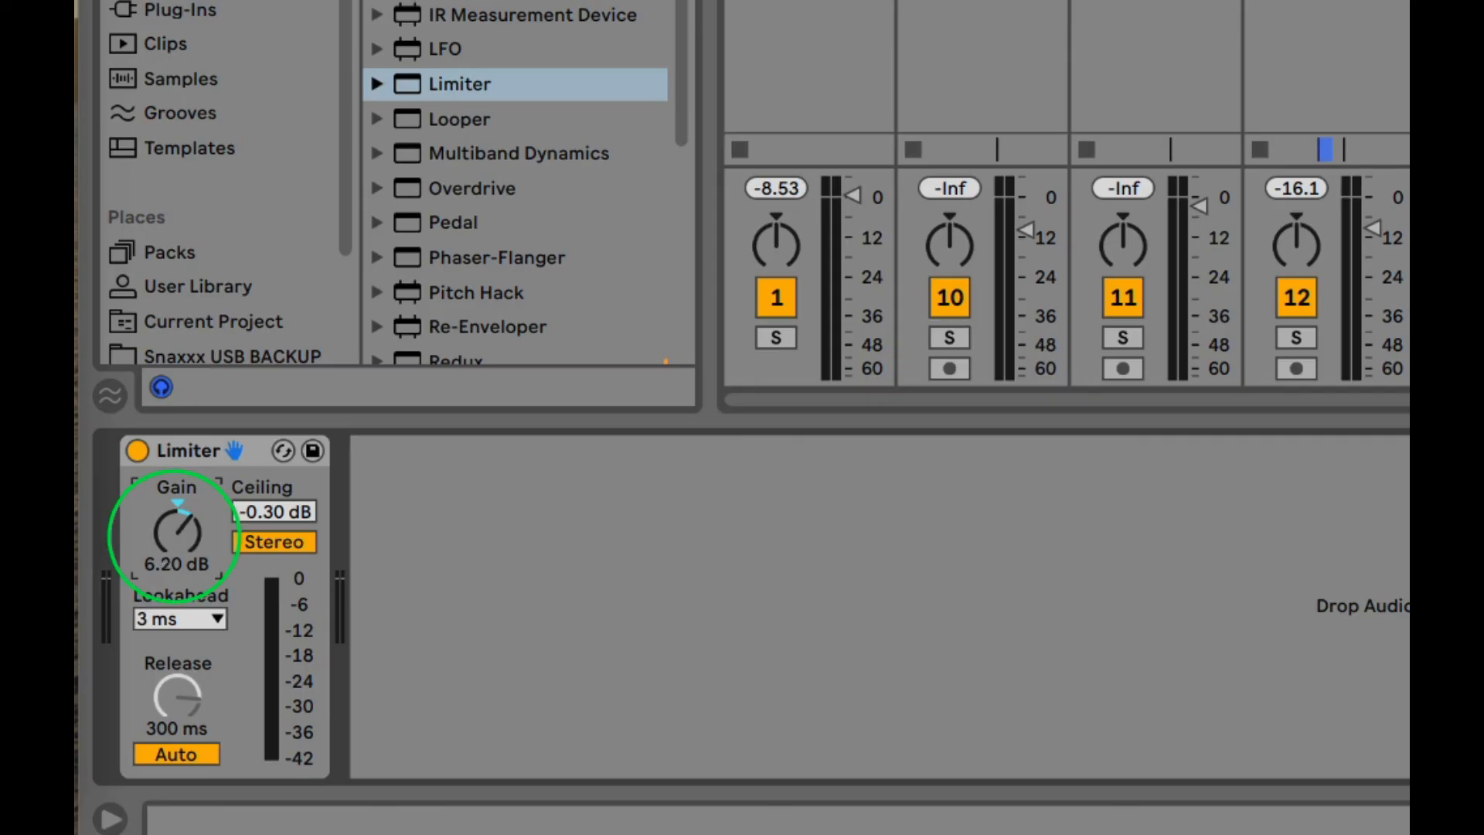
left_click_drag(177, 530, 180, 516)
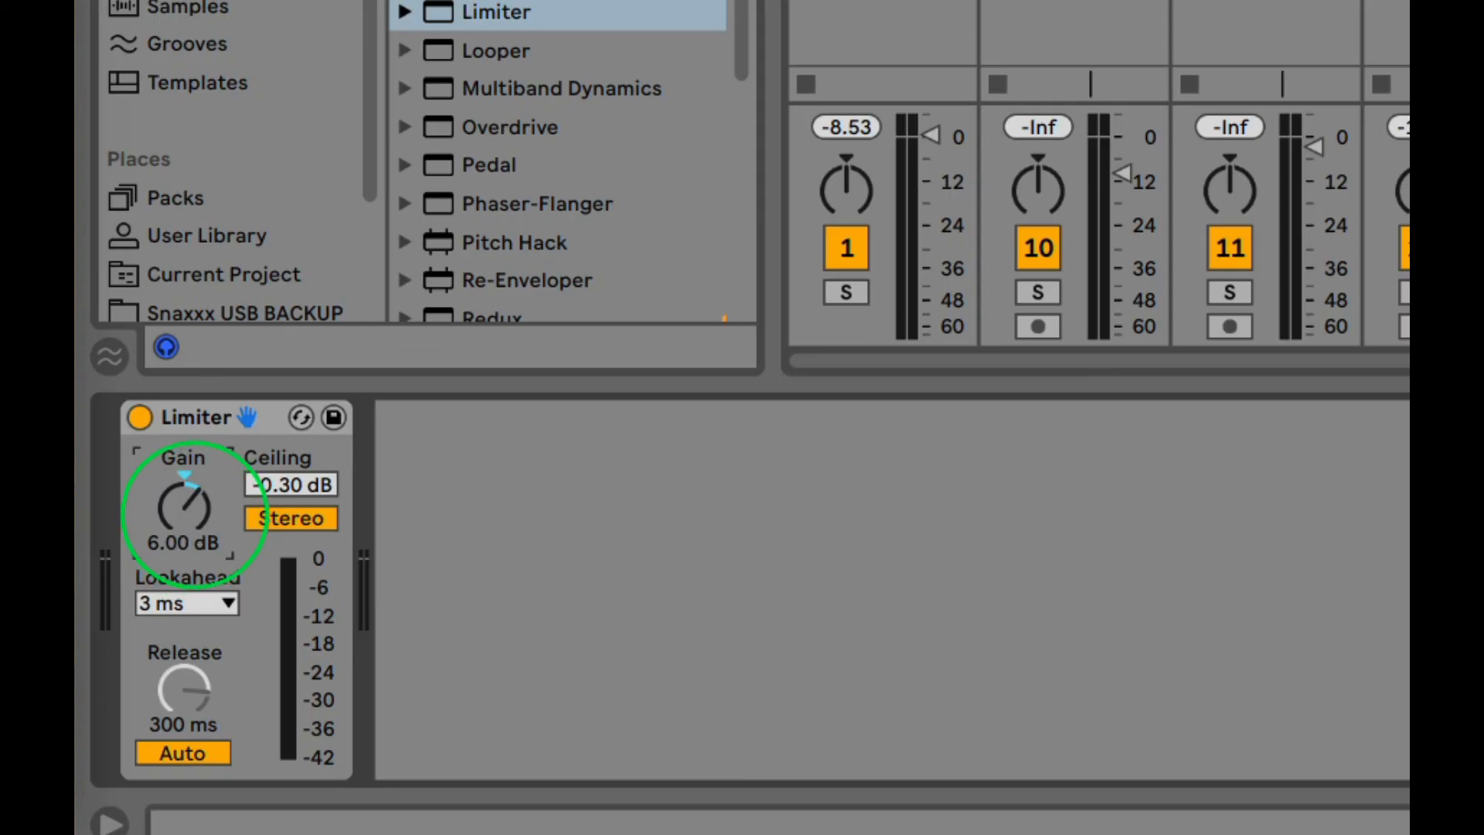
left_click_drag(185, 506, 194, 525)
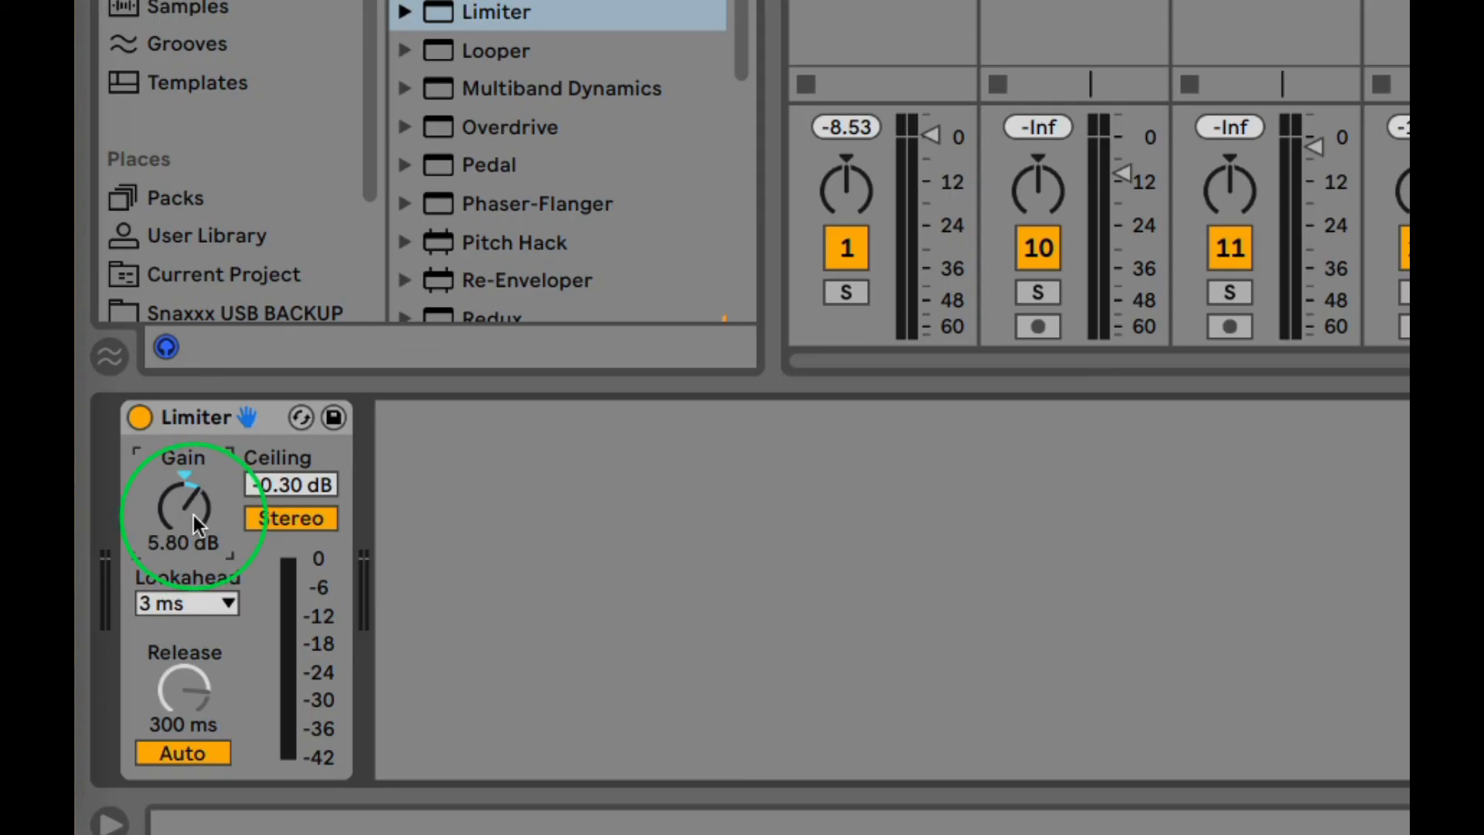
left_click_drag(185, 506, 189, 473)
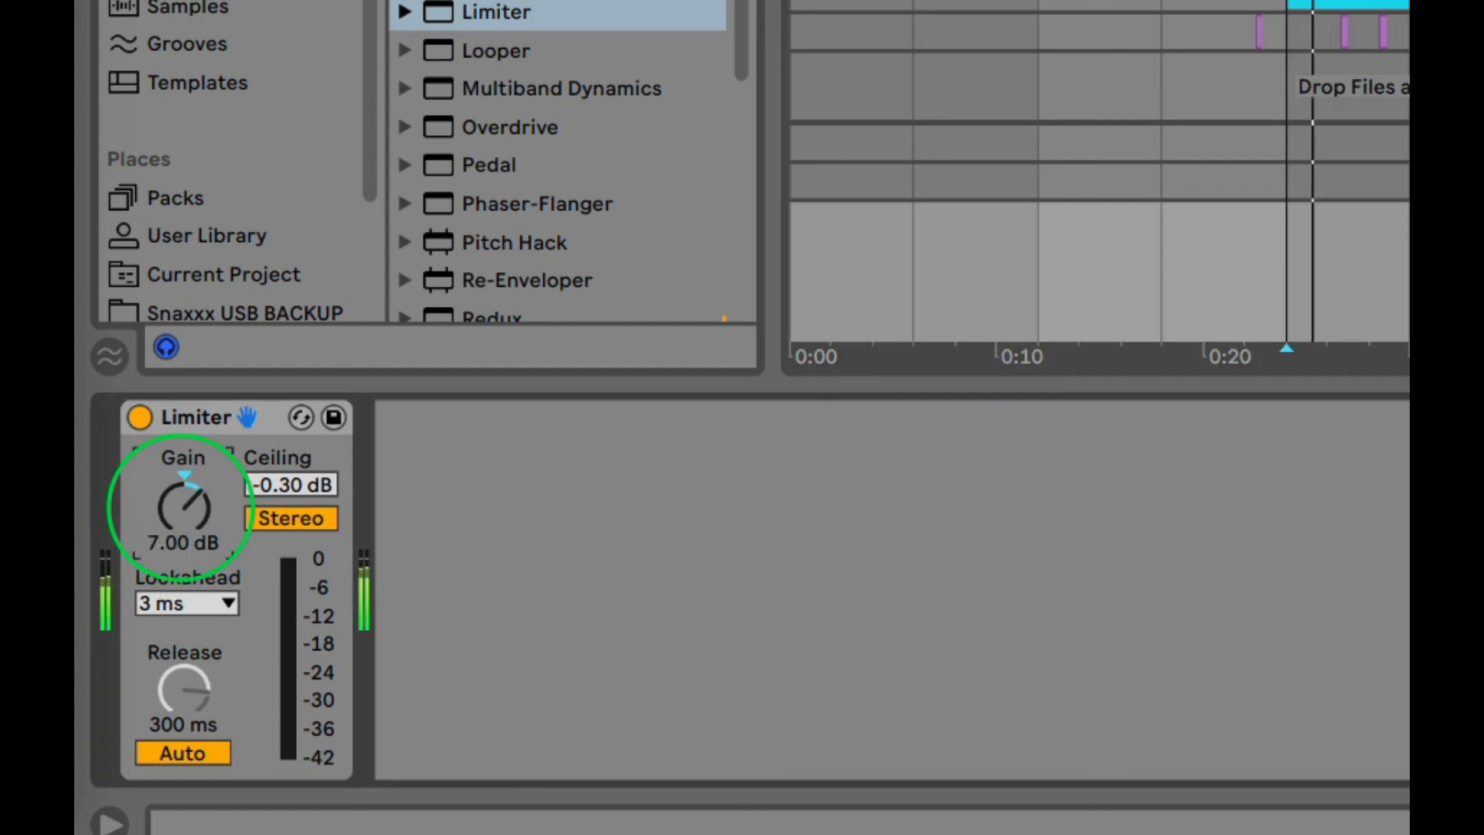
left_click_drag(185, 506, 184, 454)
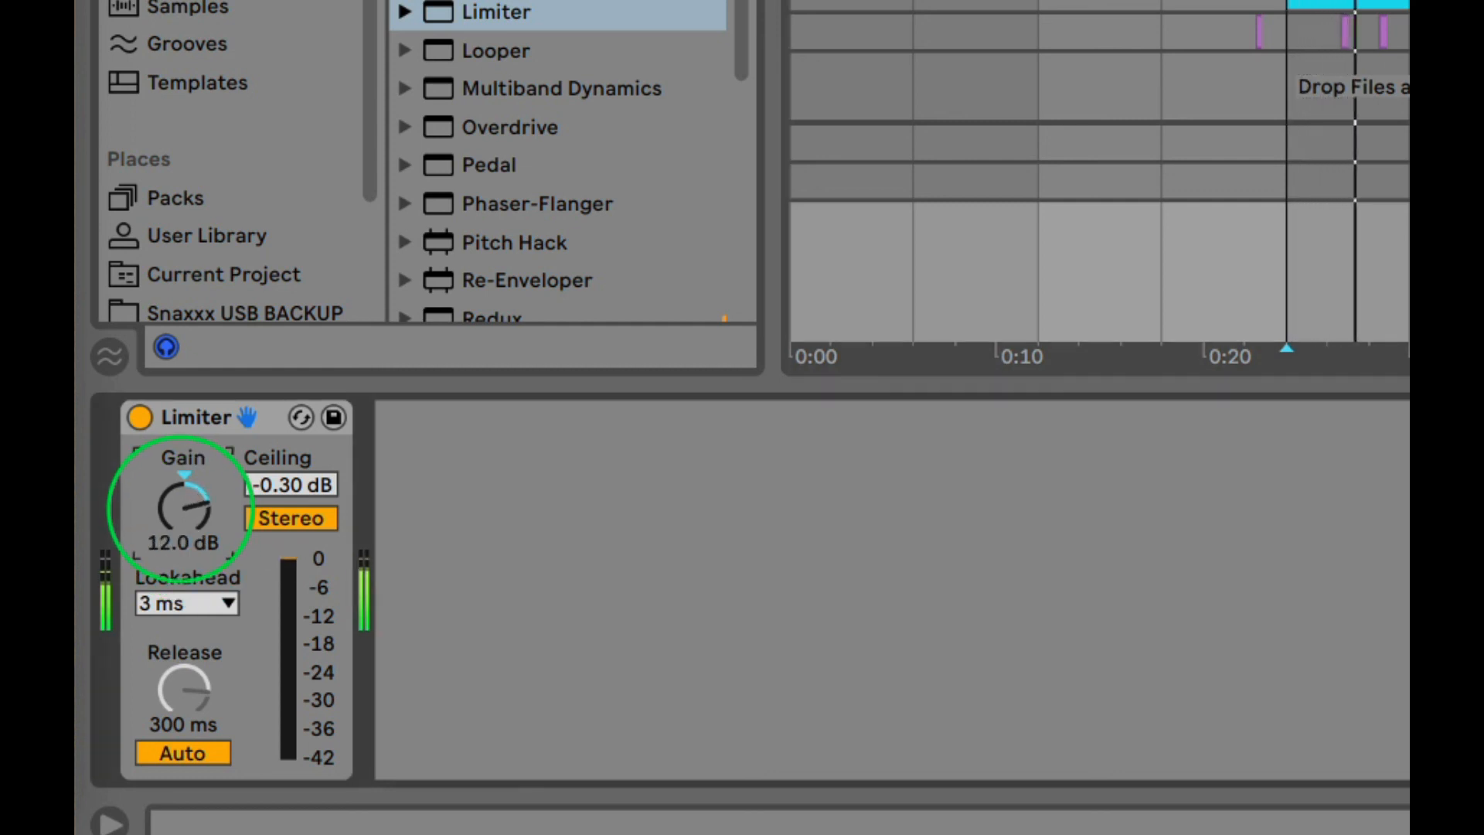